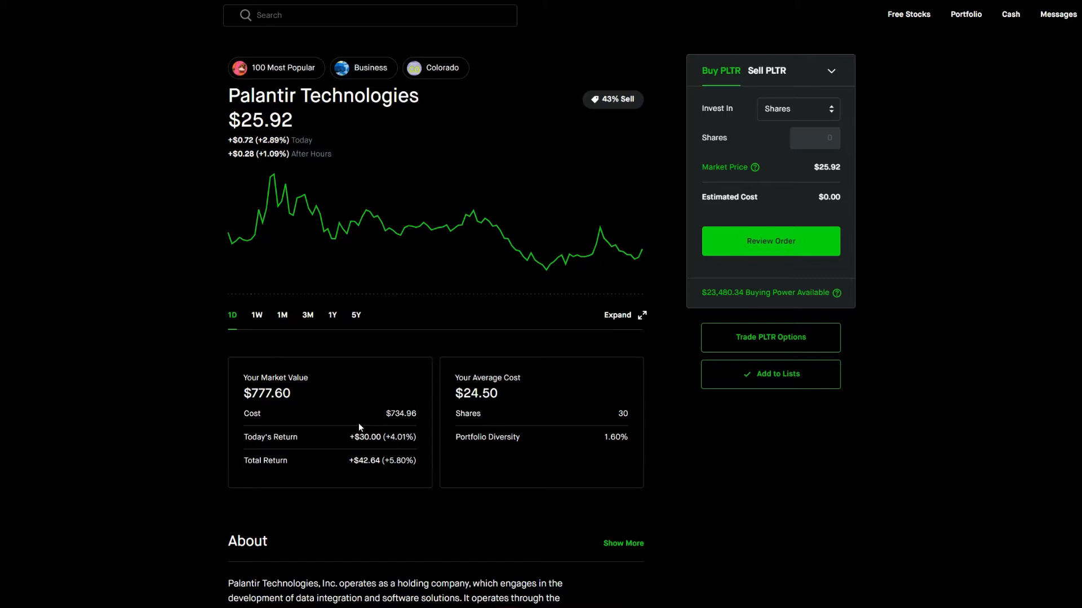
mouse_move(543, 424)
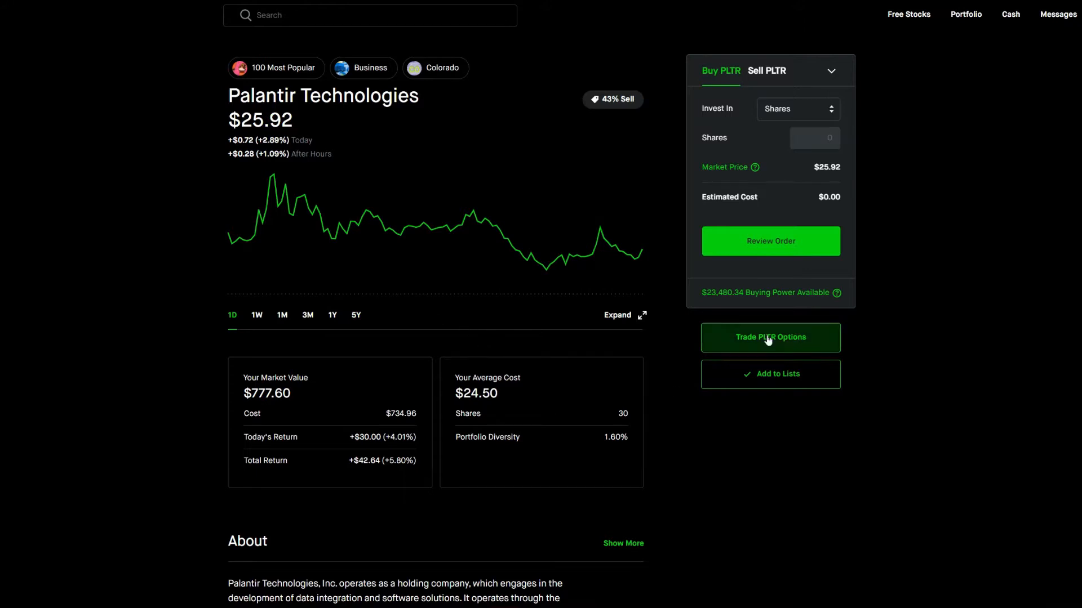
mouse_move(799, 345)
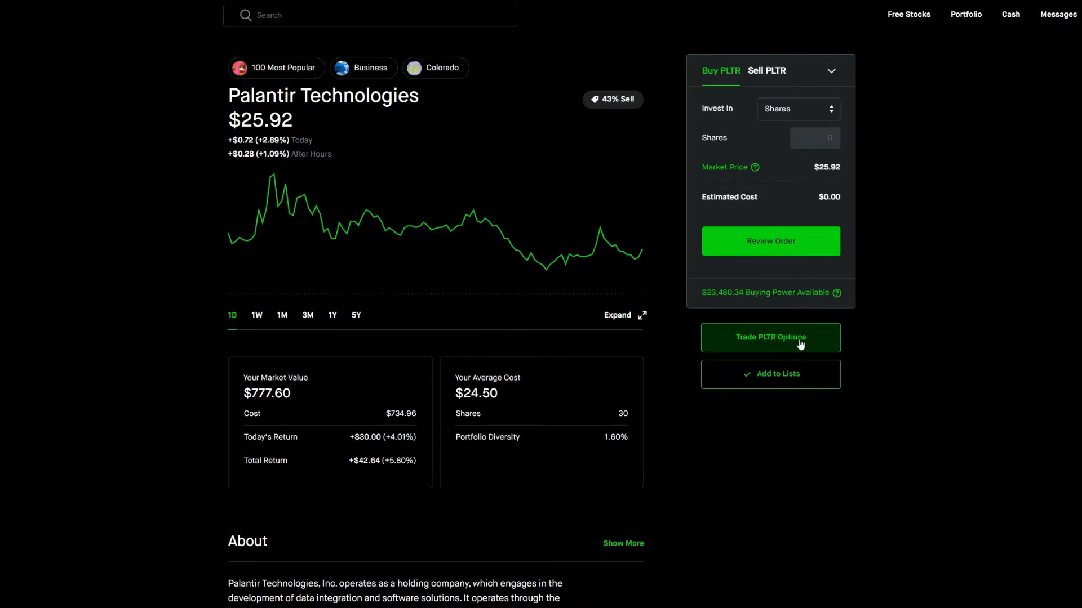
mouse_move(129, 411)
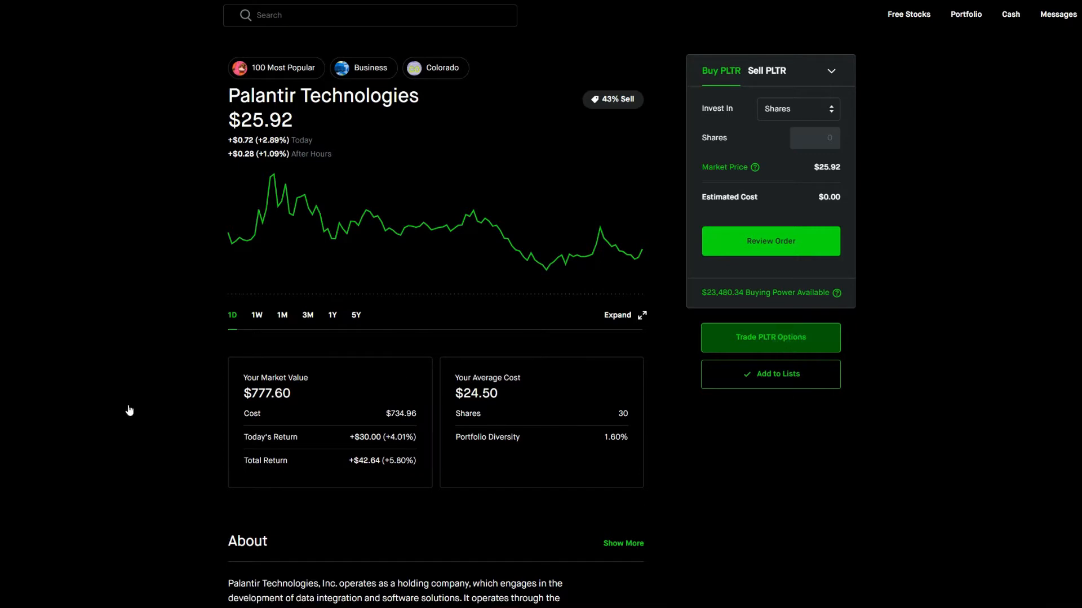
Open the PLTR January 22 options chain and switch it from calls to puts.
click(770, 338)
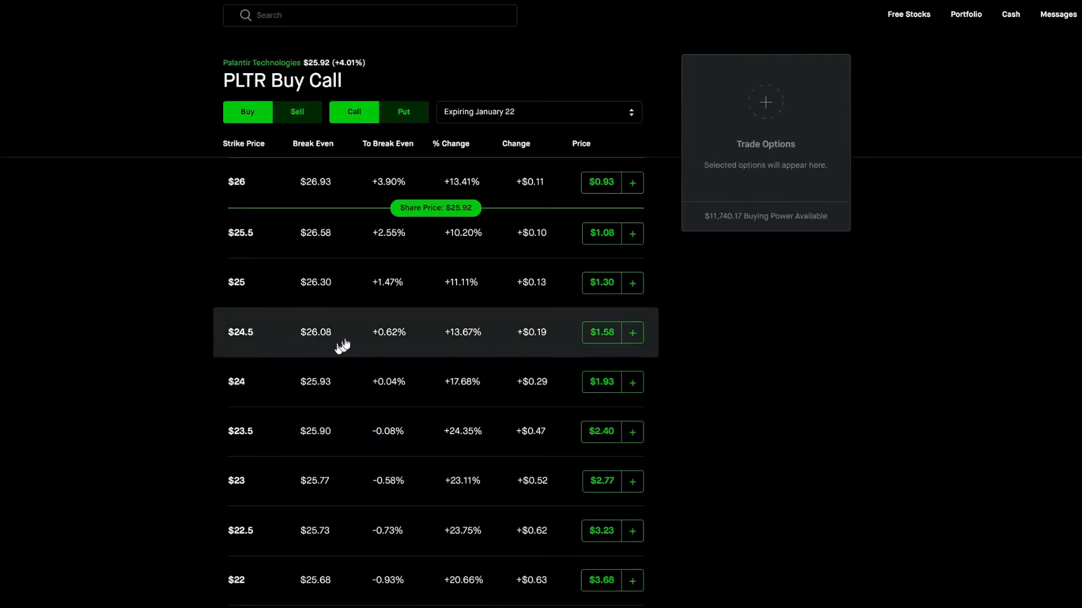
scroll(up, 3)
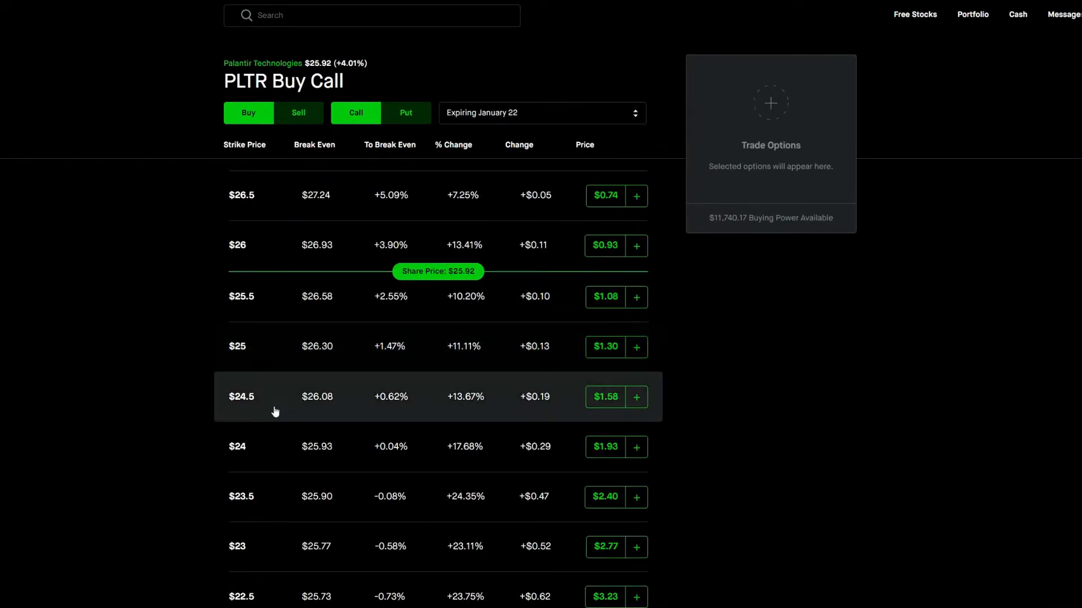
mouse_move(345, 158)
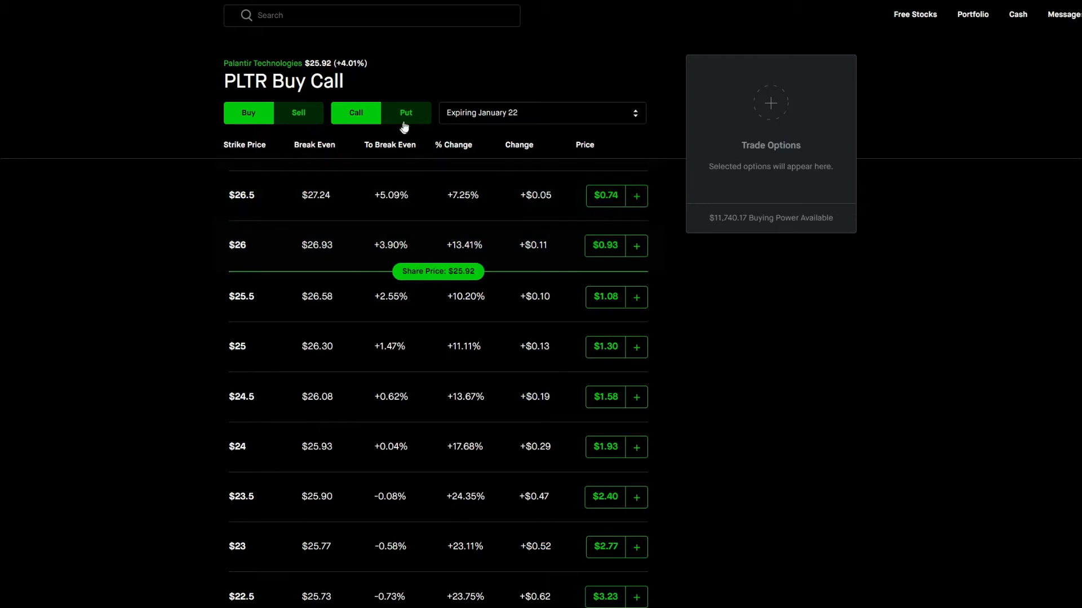
click(406, 113)
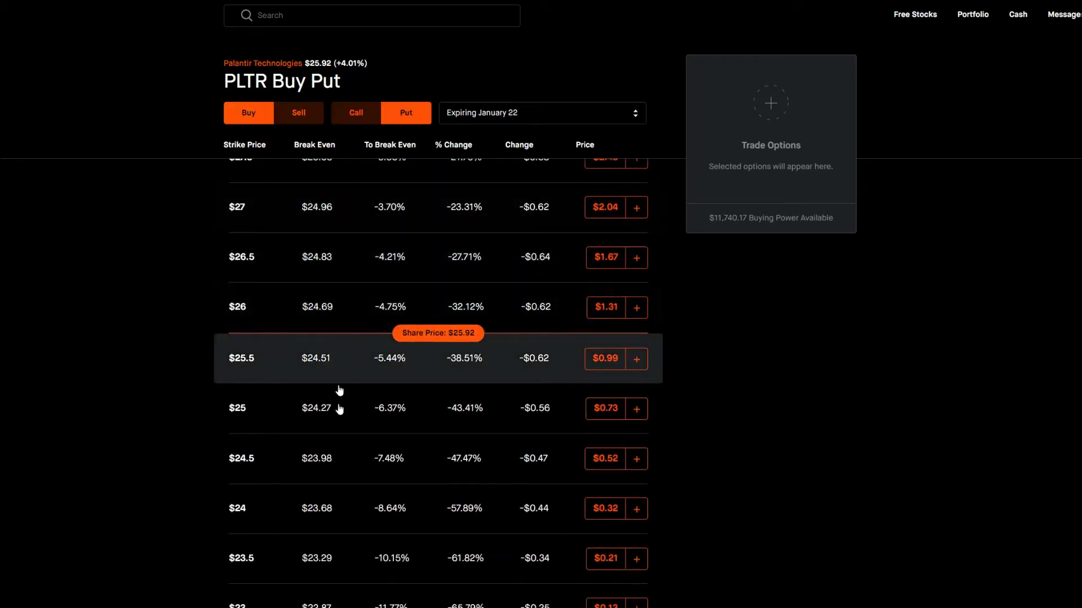
mouse_move(384, 458)
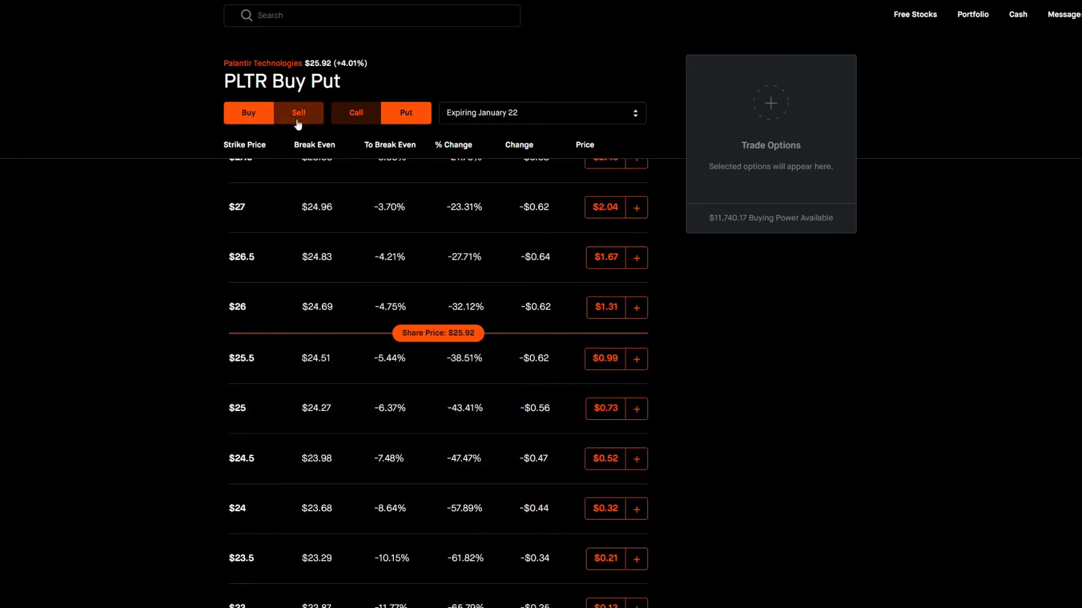
Switch the January 22 PLTR put chain from Buy to Sell.
click(298, 112)
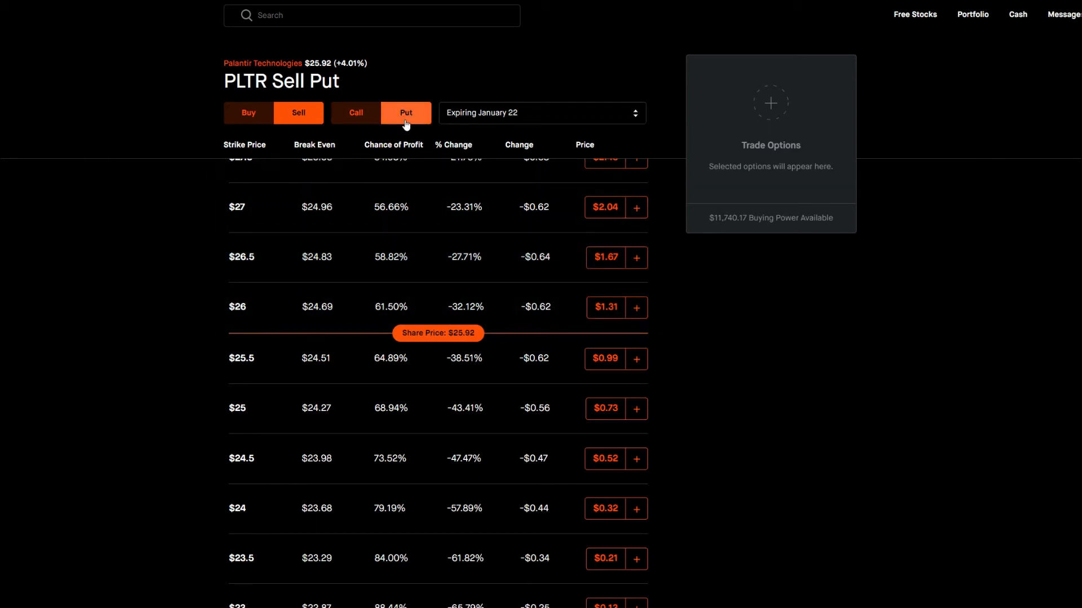
mouse_move(417, 123)
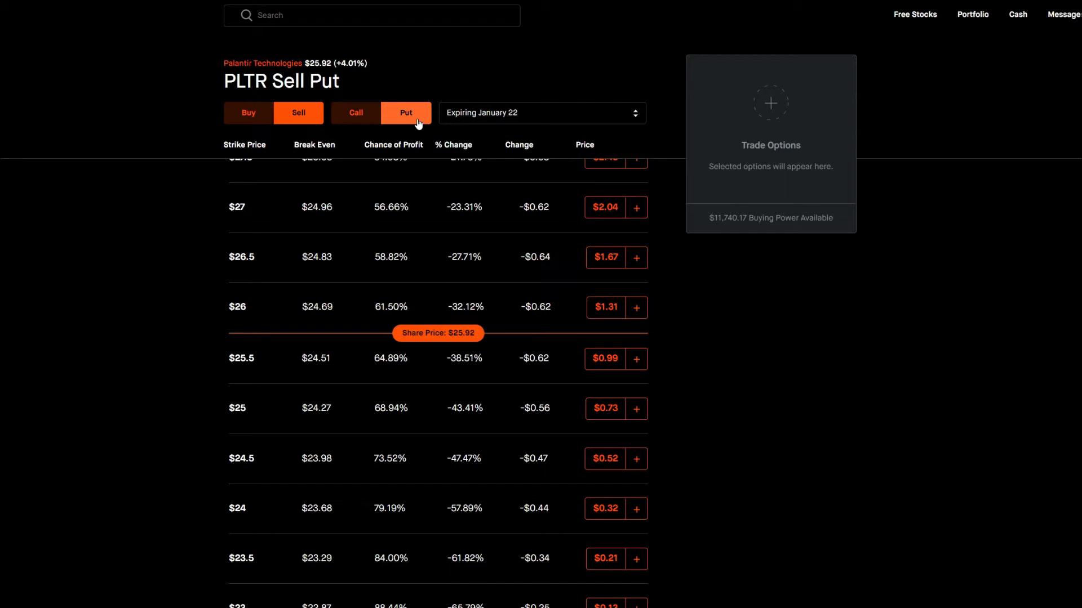
mouse_move(313, 271)
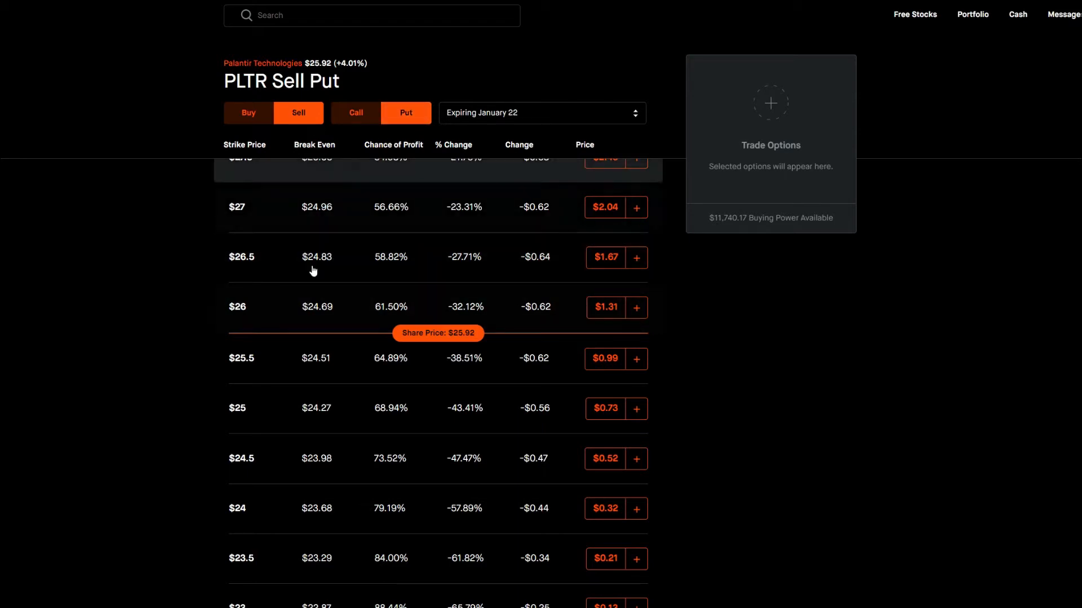
mouse_move(502, 297)
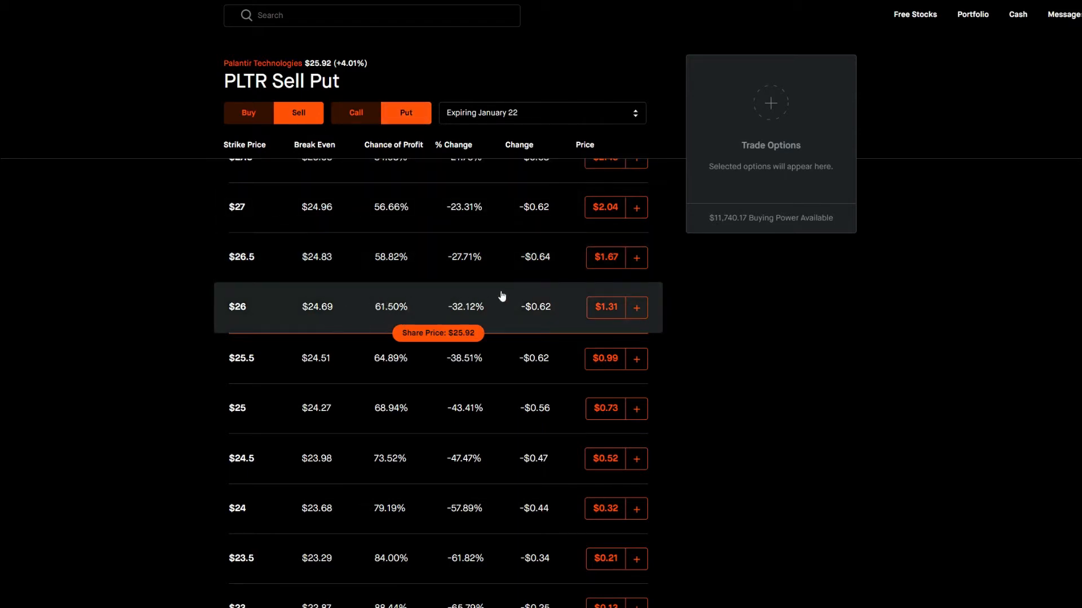
Scroll down to view lower sell put strikes down to $22.
scroll(down, 3)
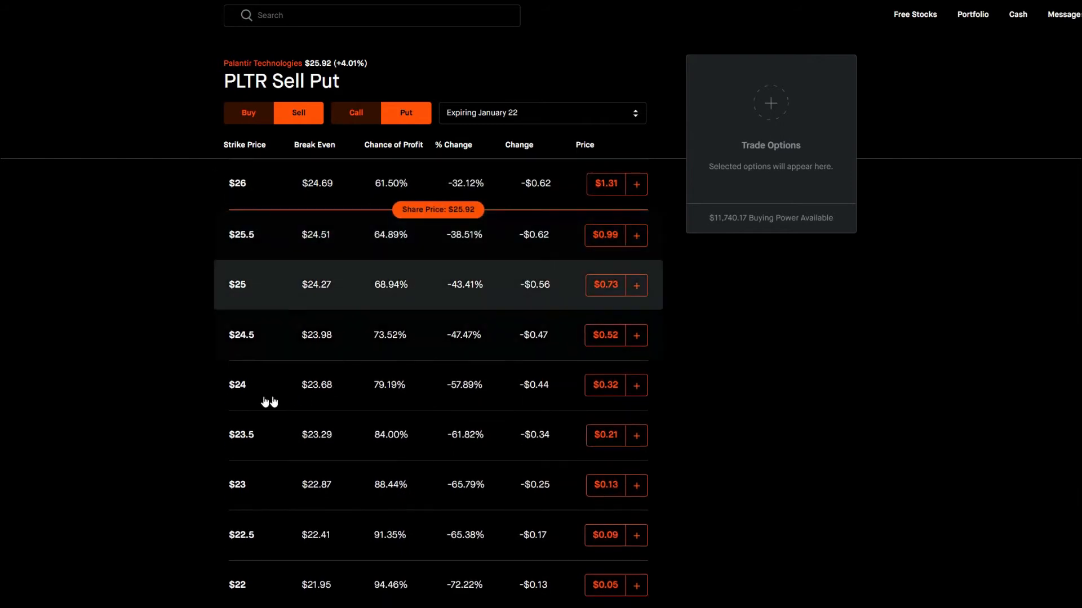
mouse_move(473, 219)
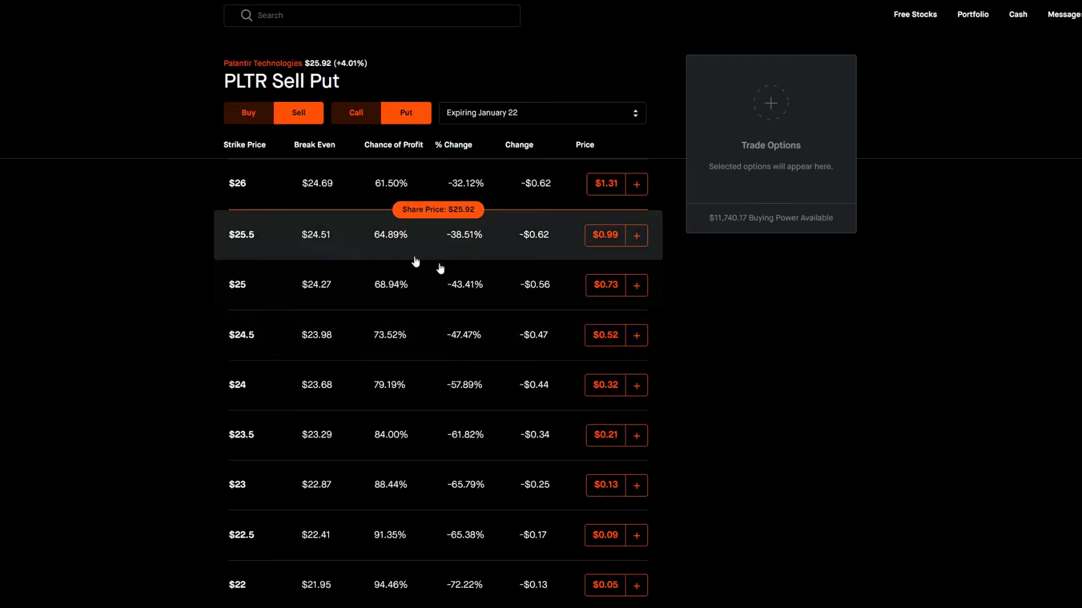
mouse_move(313, 139)
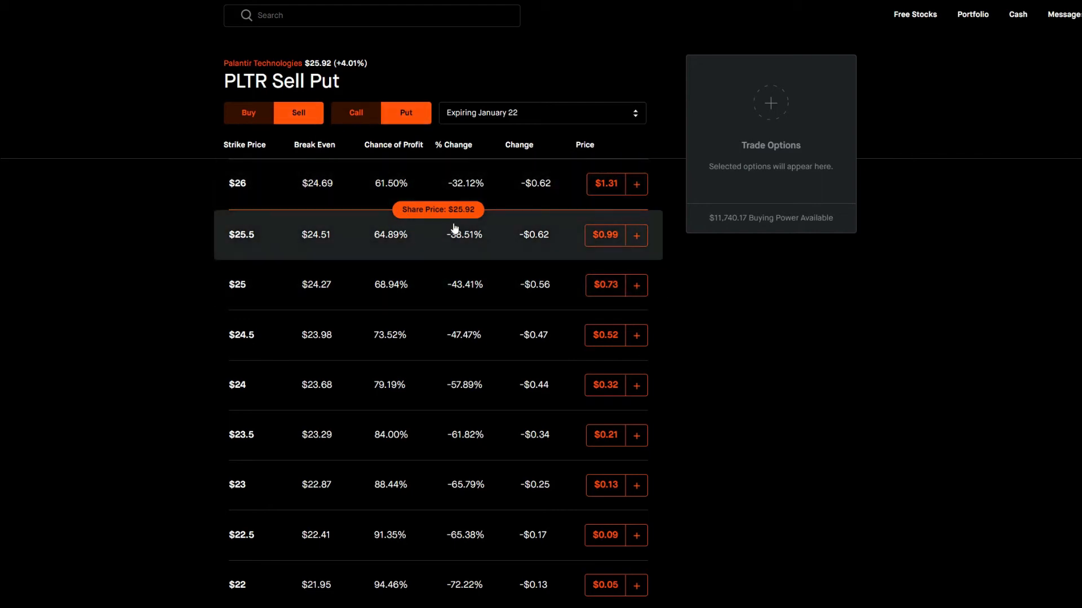
mouse_move(467, 214)
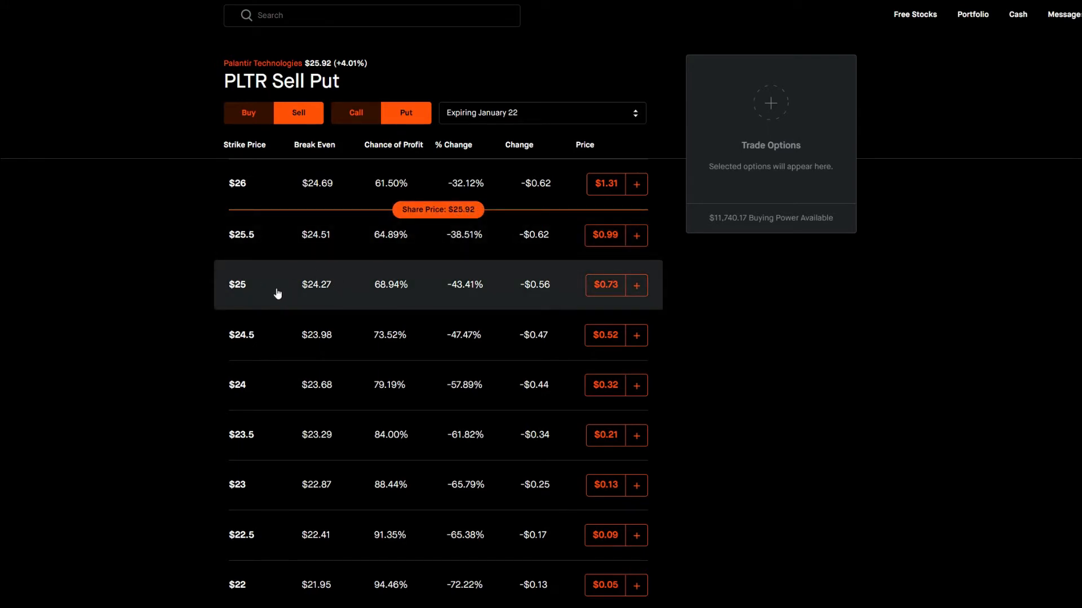
mouse_move(469, 288)
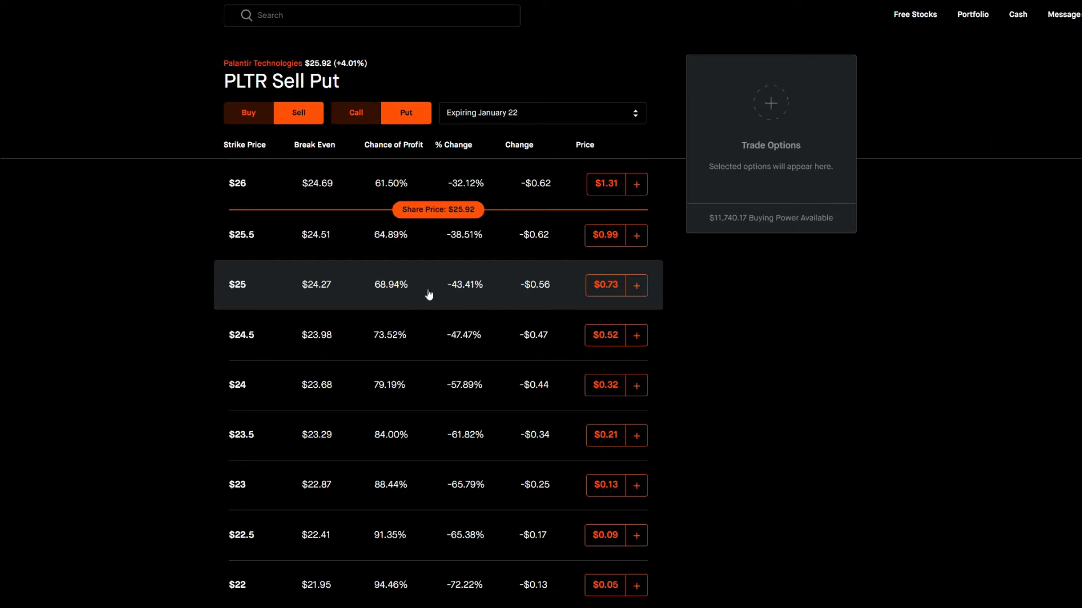
mouse_move(461, 226)
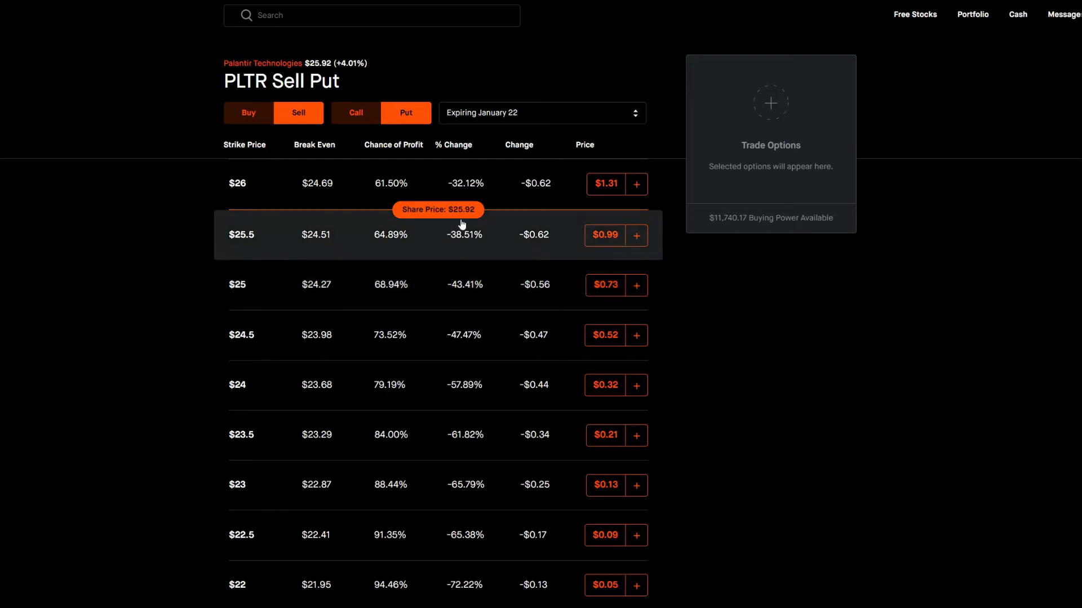
mouse_move(383, 306)
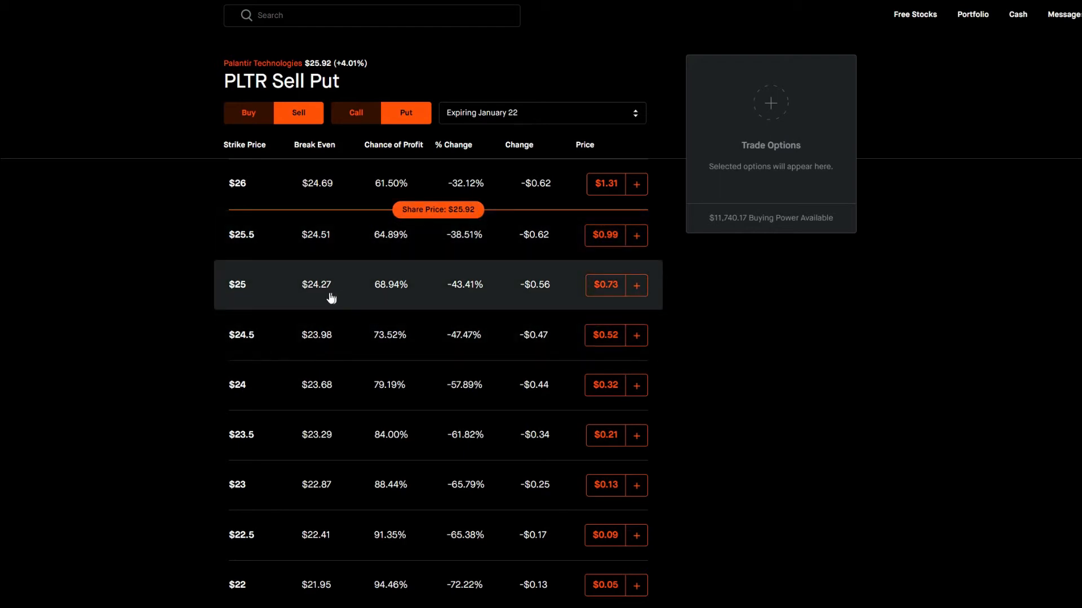
mouse_move(273, 294)
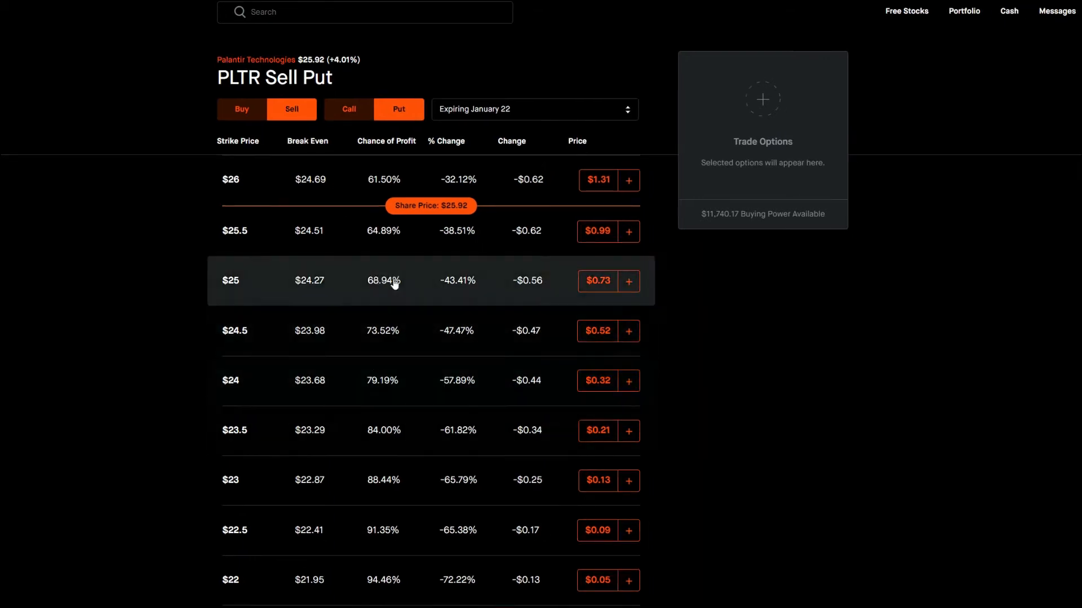
mouse_move(237, 286)
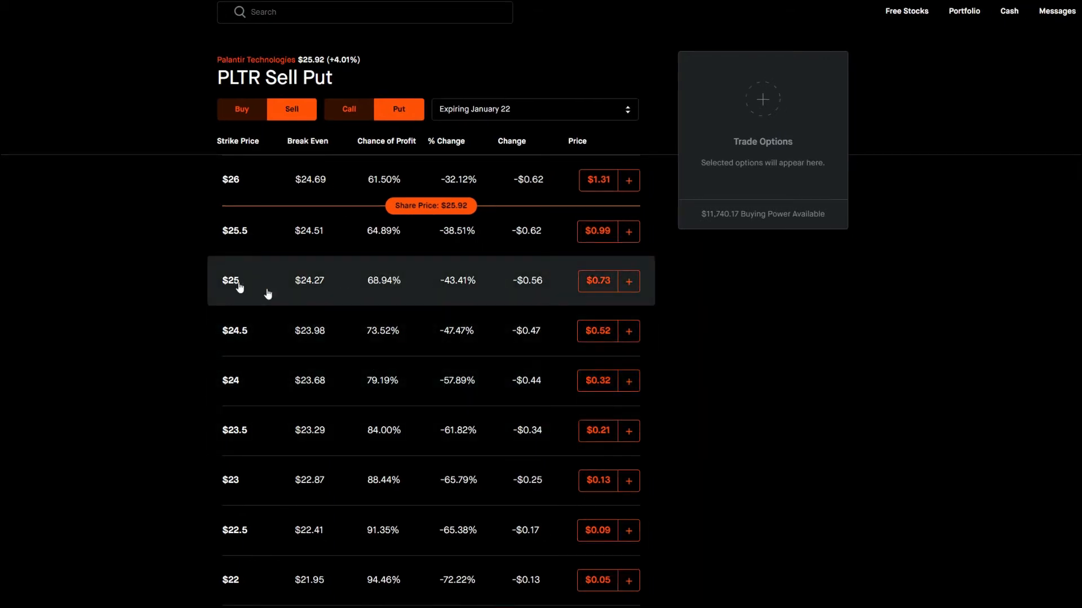
mouse_move(421, 290)
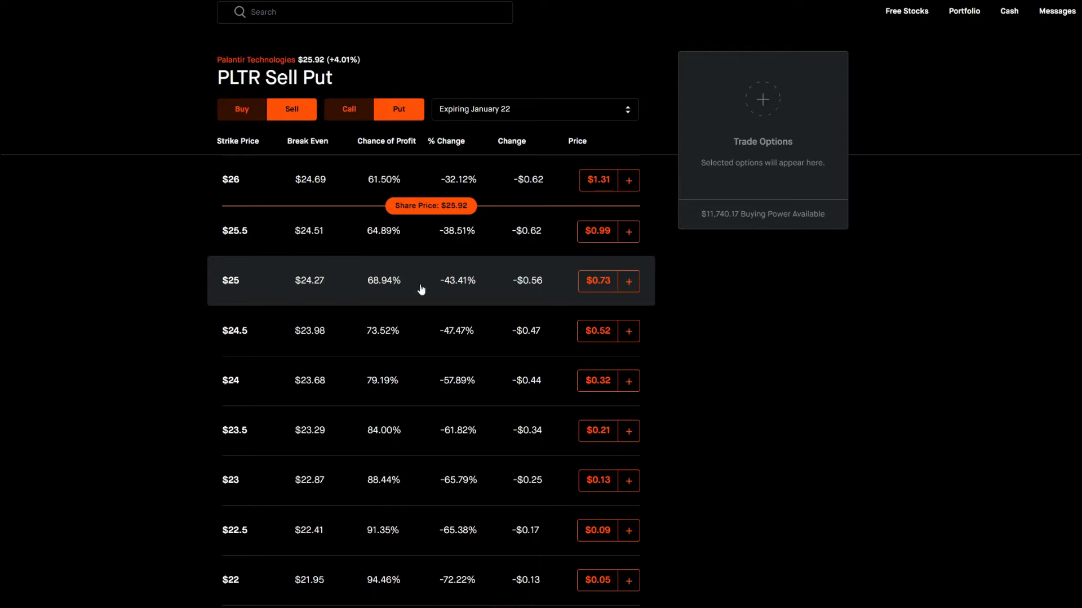
mouse_move(614, 292)
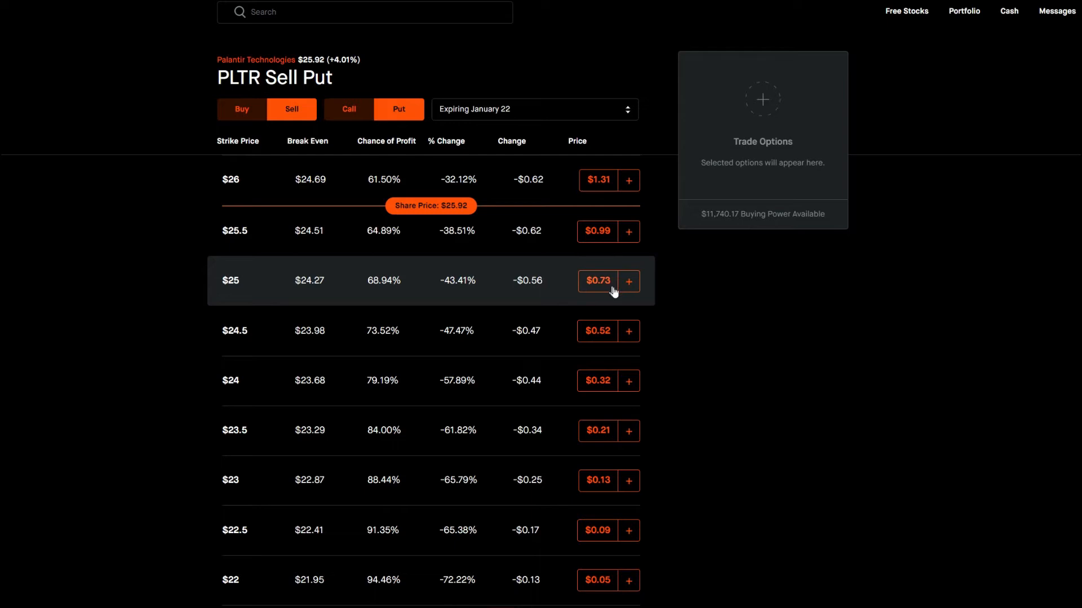
mouse_move(514, 293)
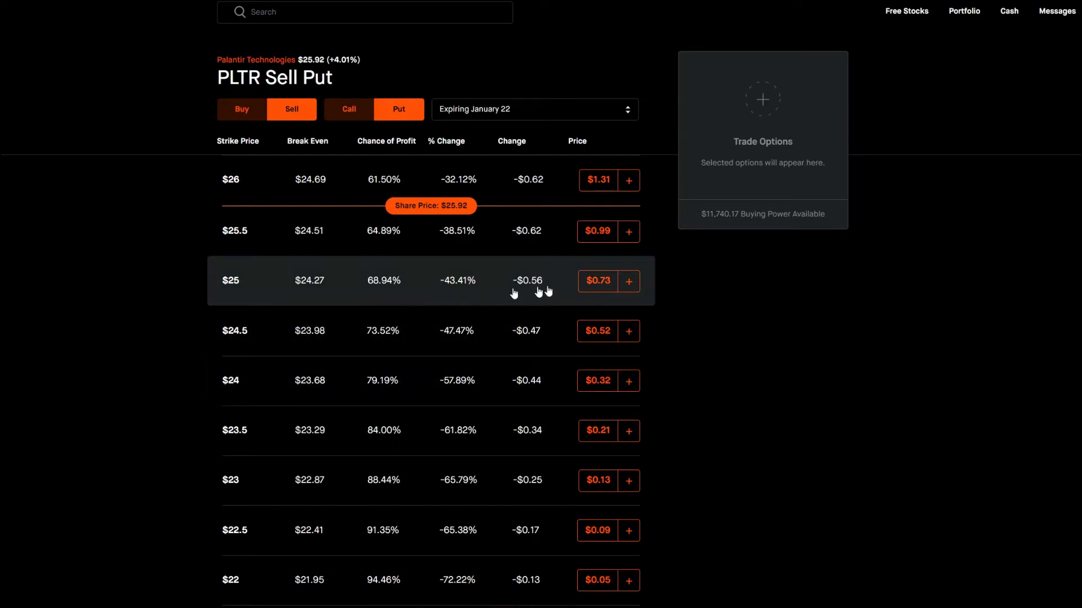
mouse_move(301, 283)
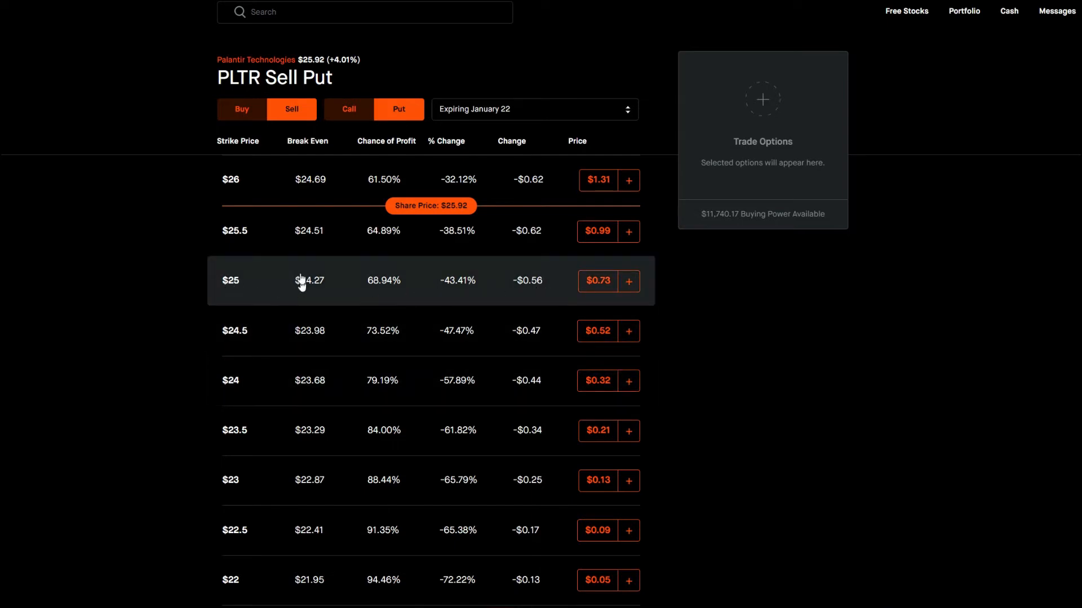
mouse_move(371, 287)
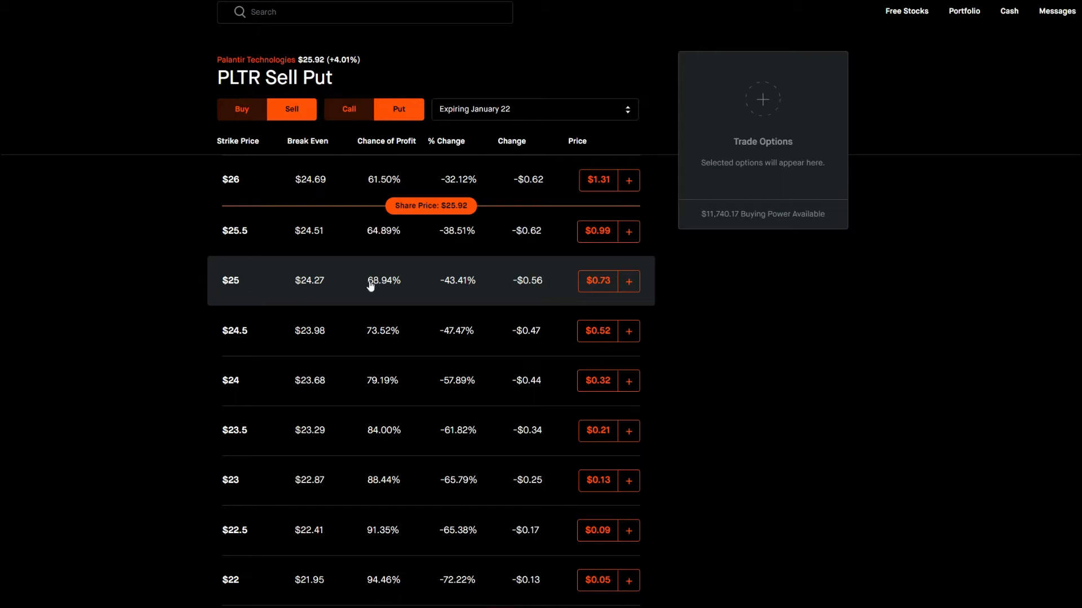
mouse_move(564, 286)
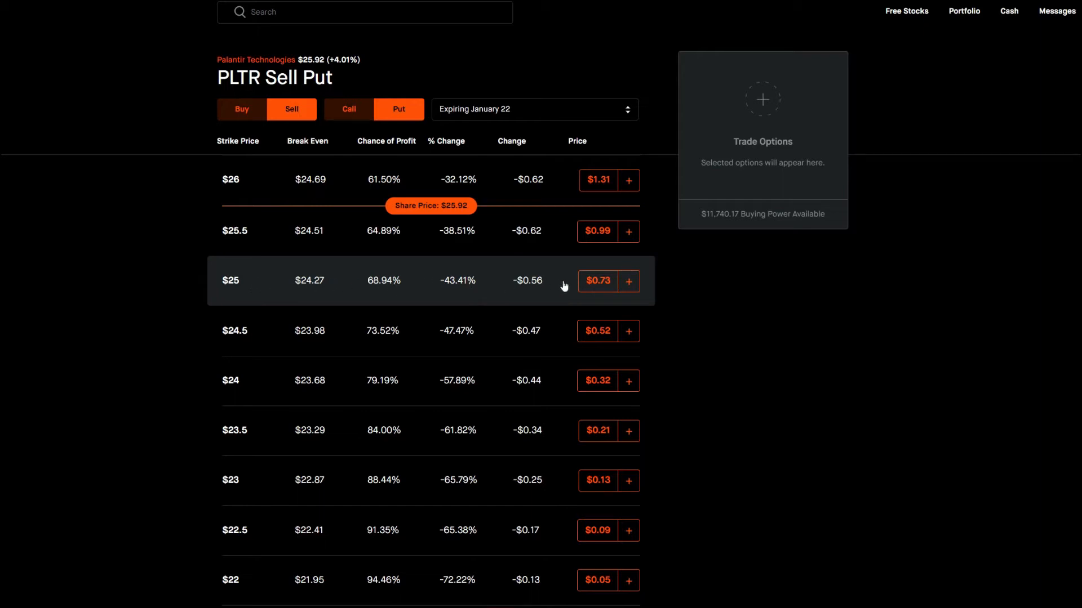
mouse_move(598, 288)
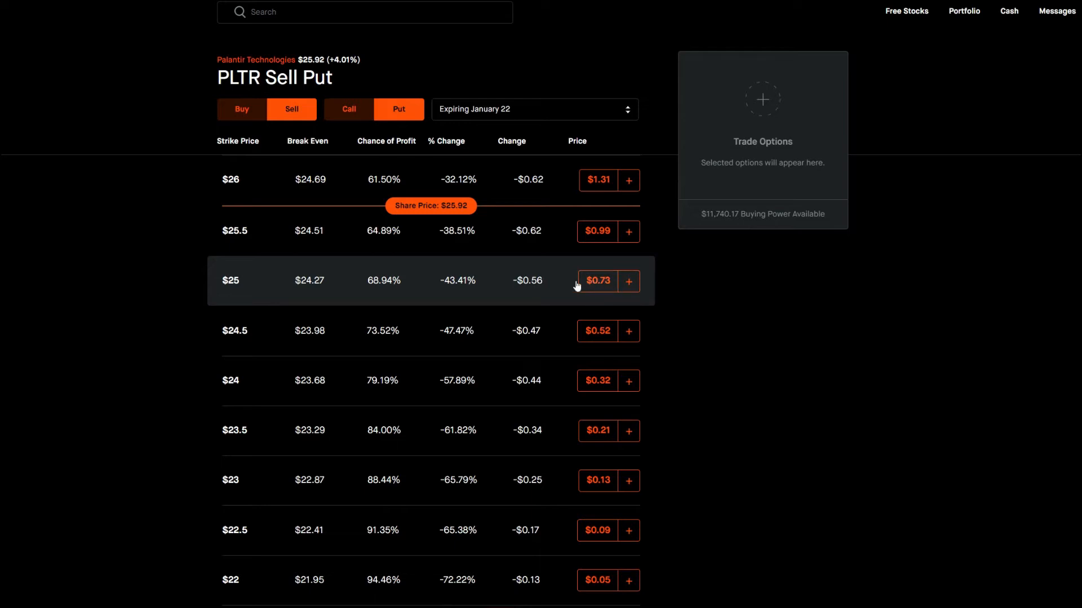
mouse_move(506, 304)
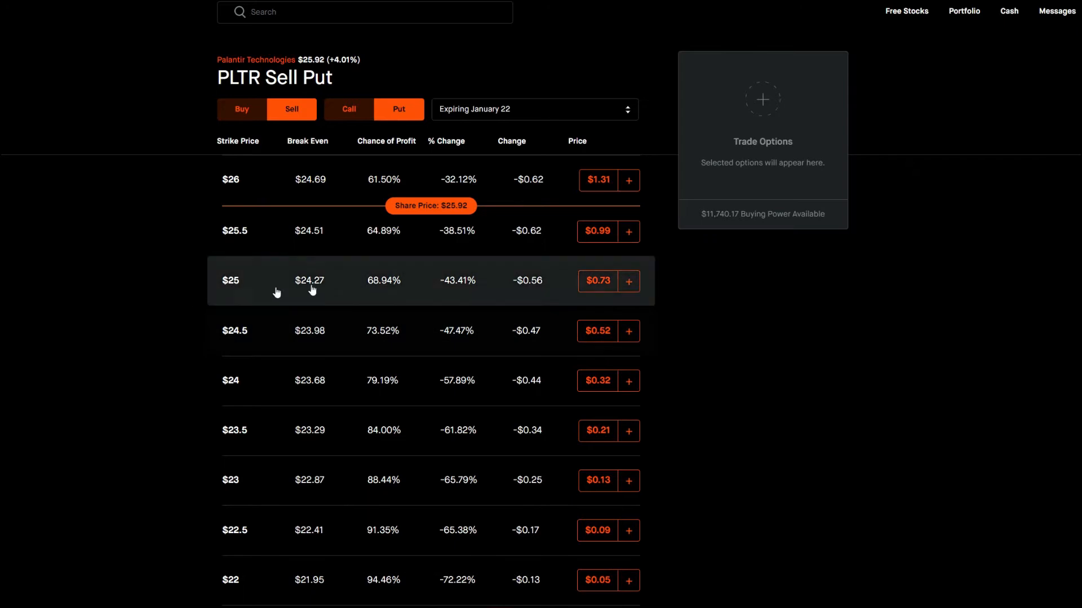
mouse_move(484, 293)
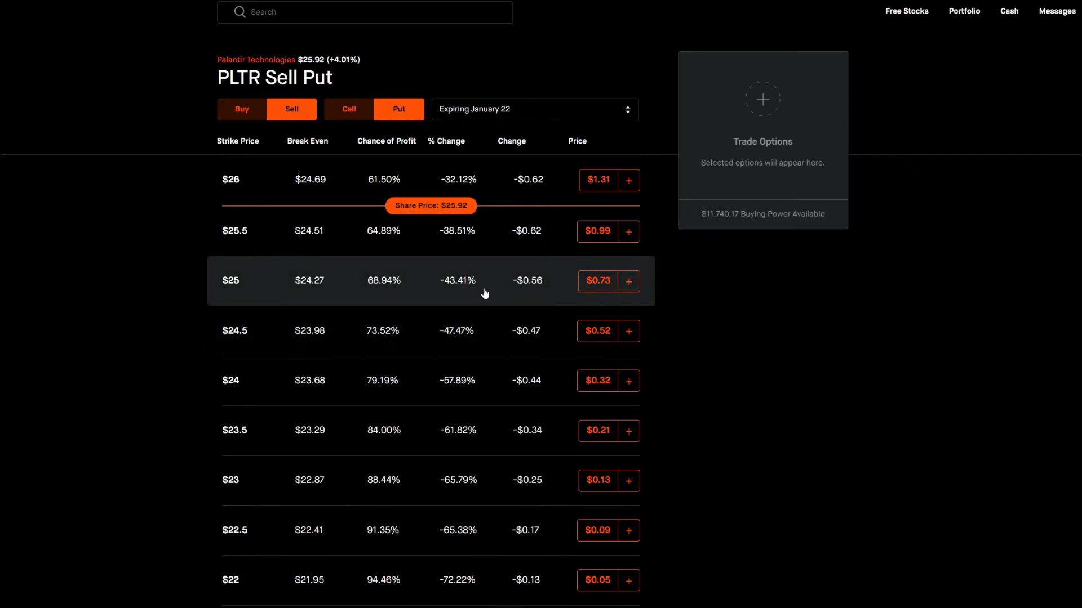
mouse_move(455, 211)
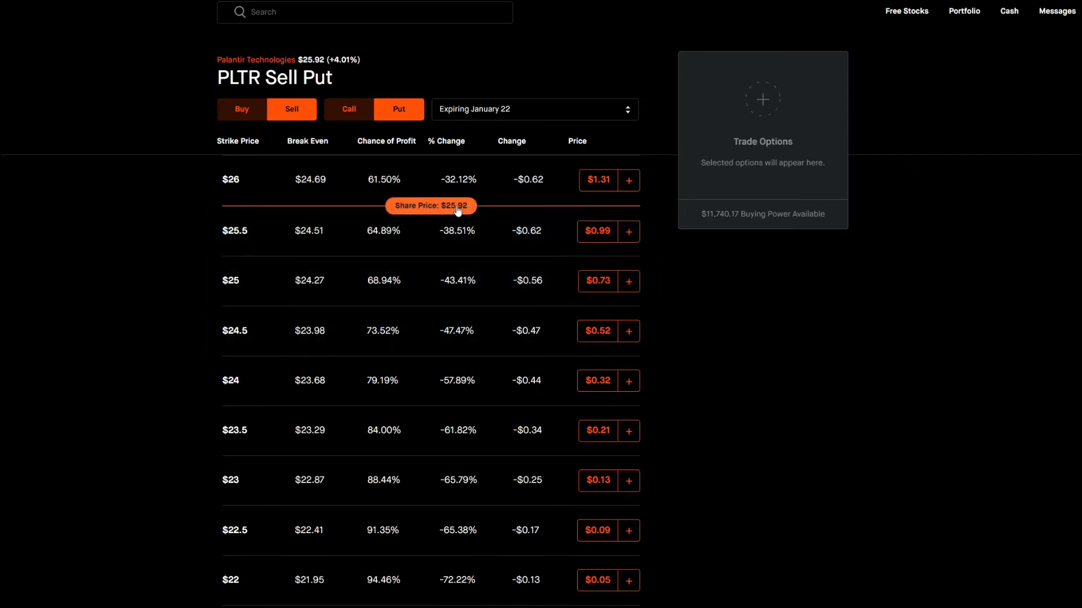
mouse_move(283, 280)
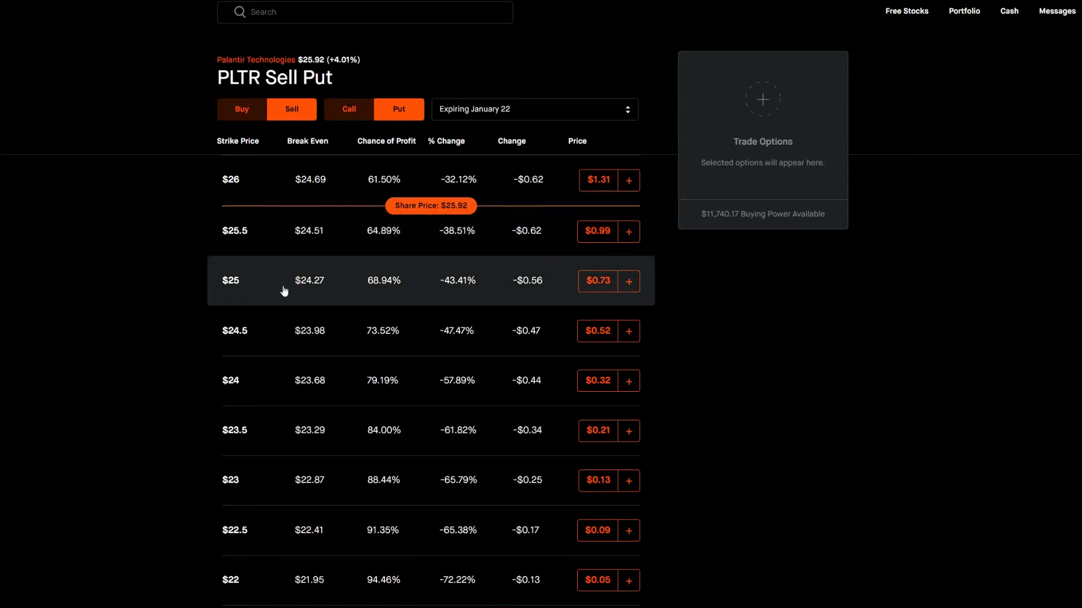
mouse_move(224, 295)
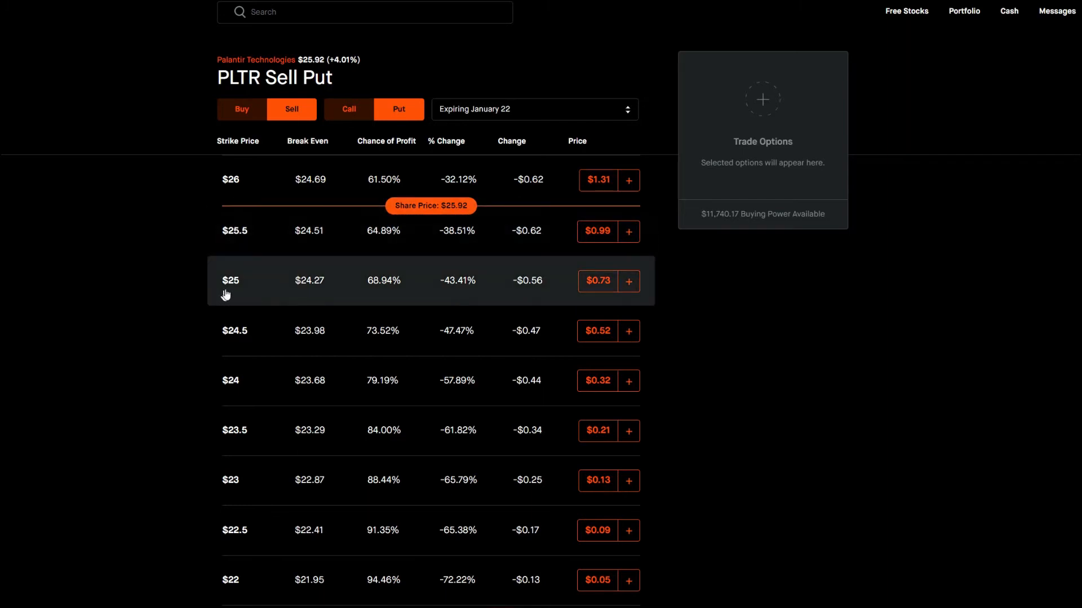
mouse_move(396, 292)
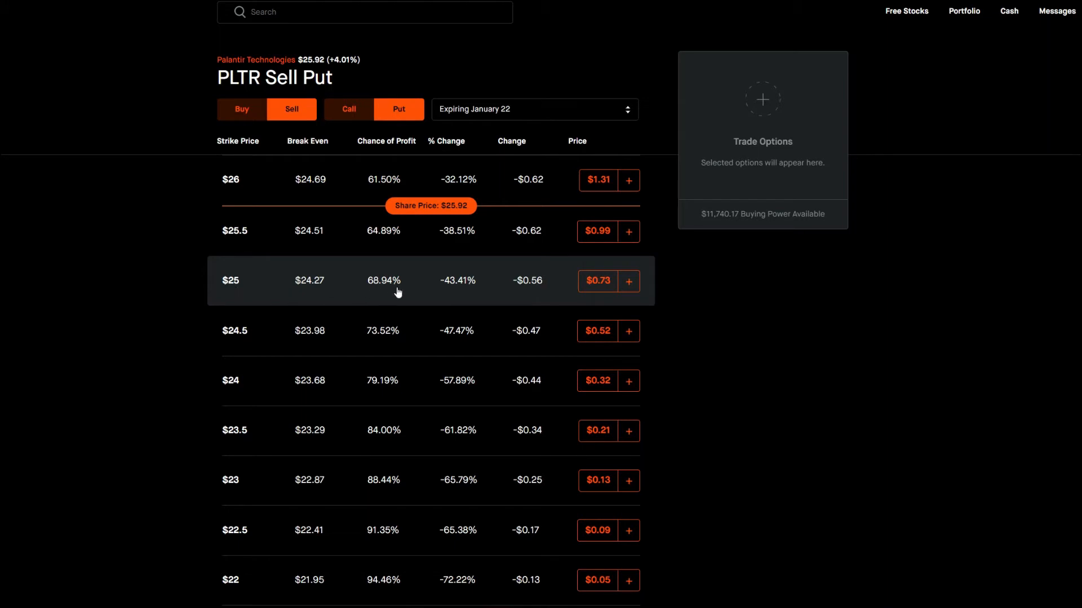
mouse_move(246, 291)
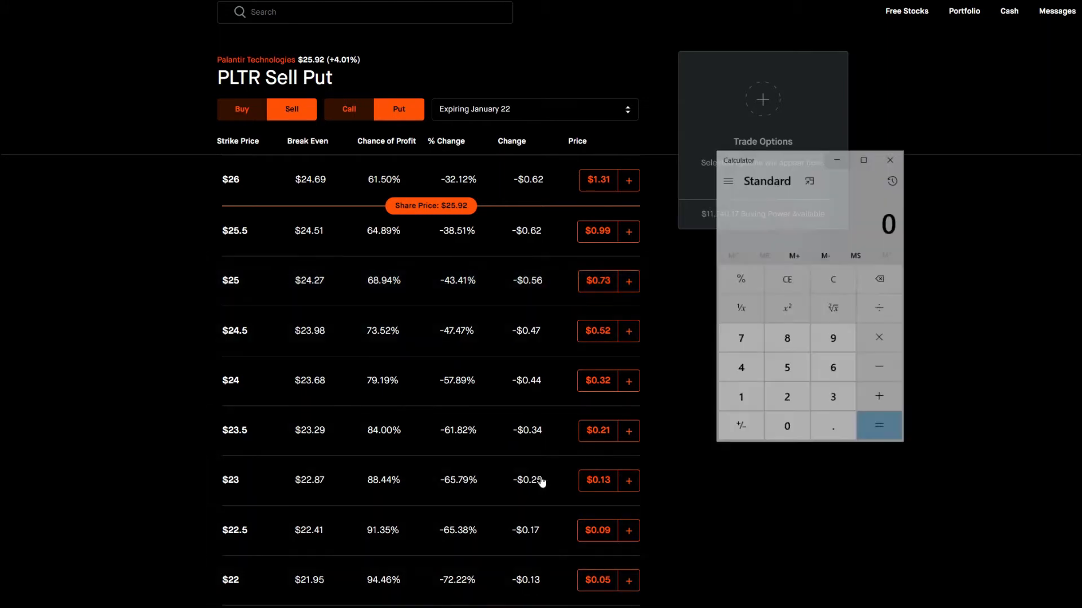
Compute 25 × 100 = 2,500 in Calculator, then close it.
click(804, 346)
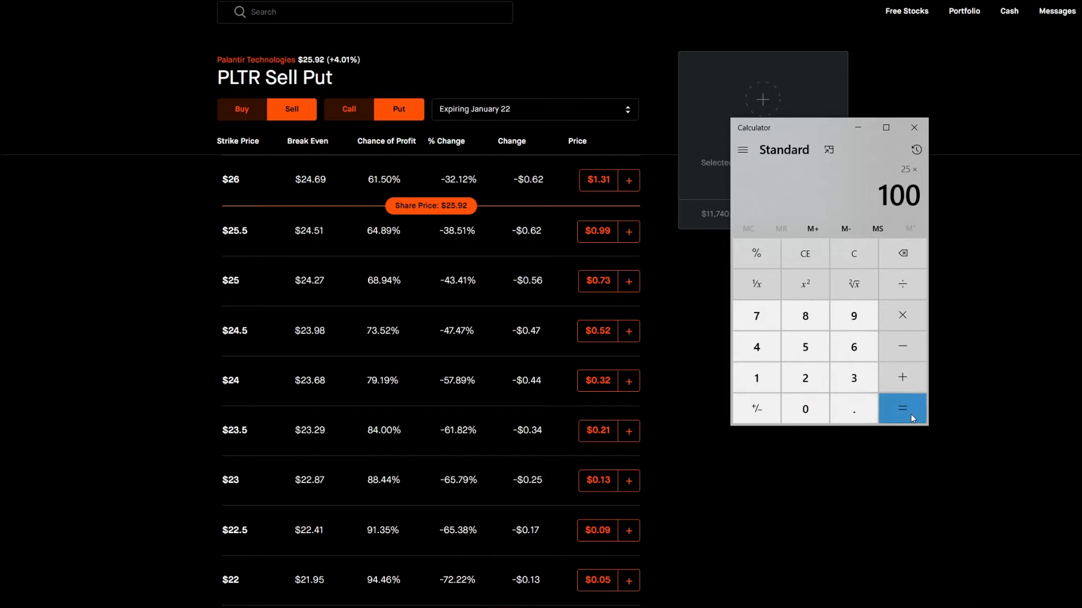
click(902, 408)
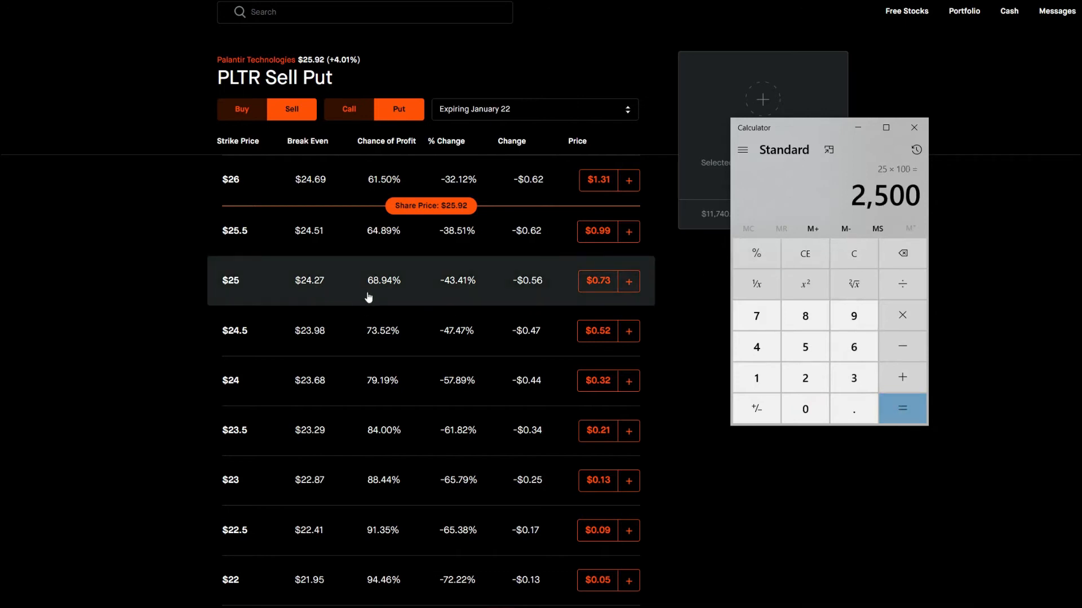
mouse_move(599, 287)
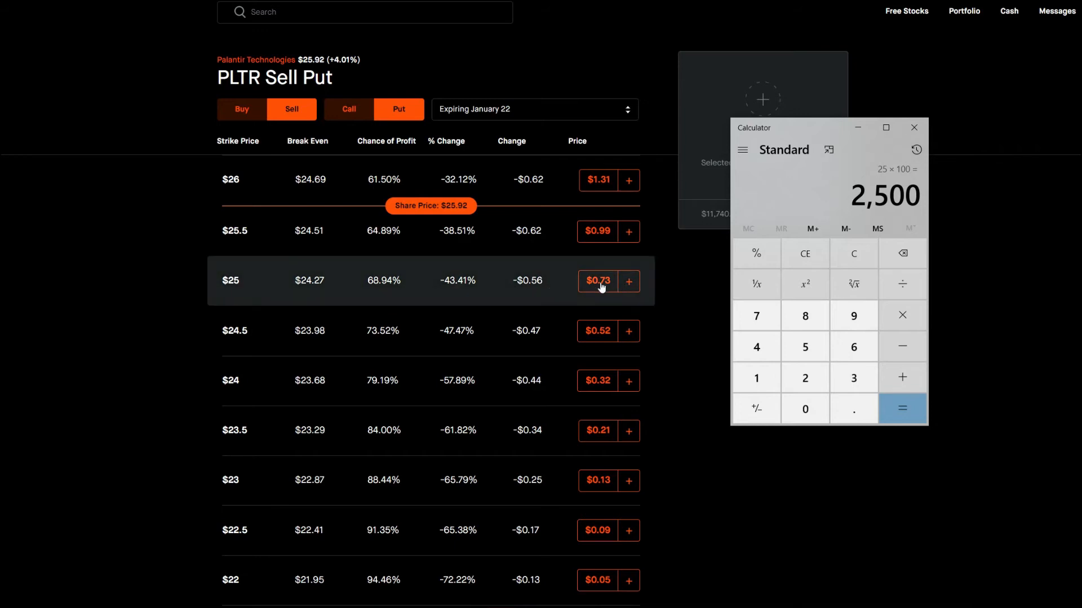
mouse_move(605, 290)
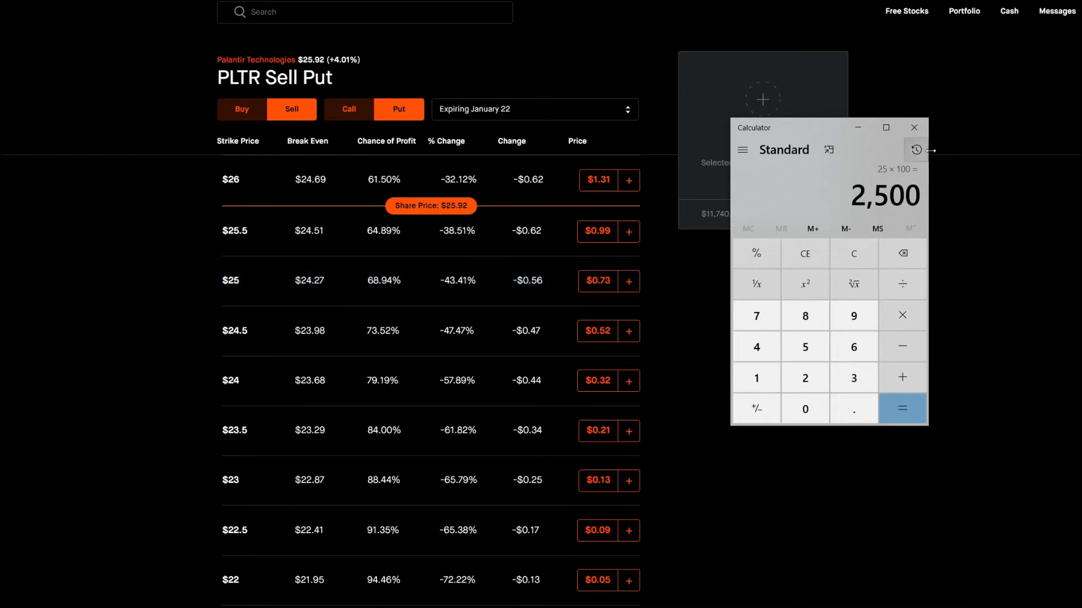
click(914, 128)
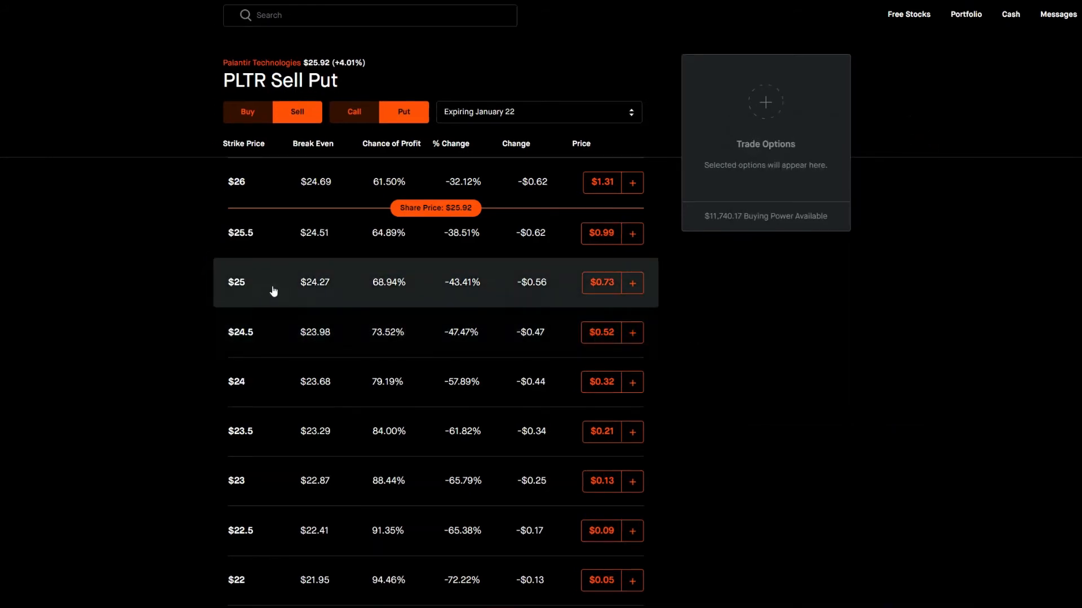
mouse_move(224, 295)
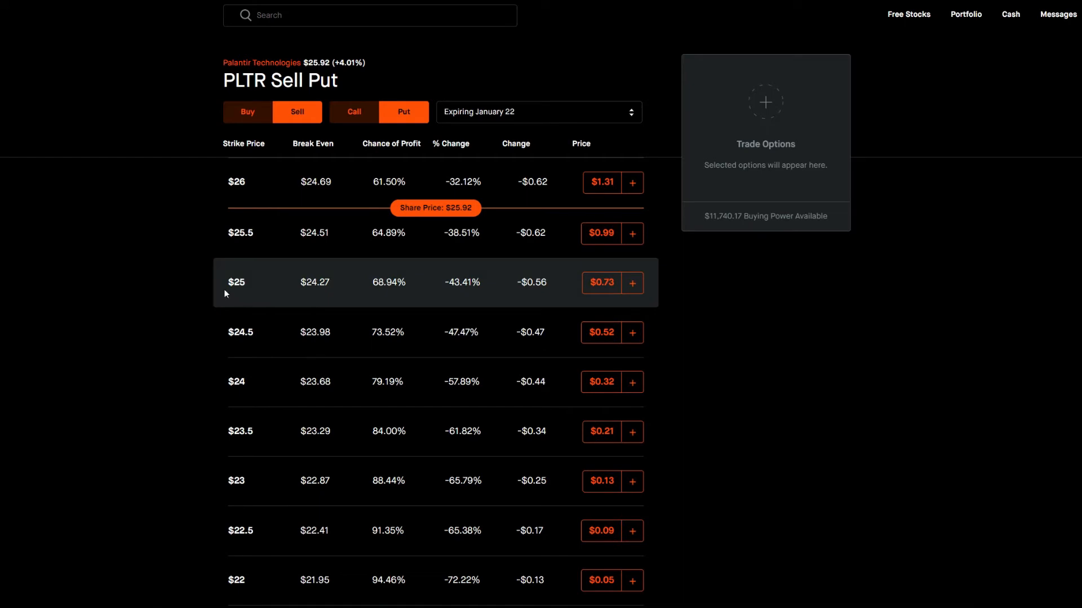
mouse_move(314, 292)
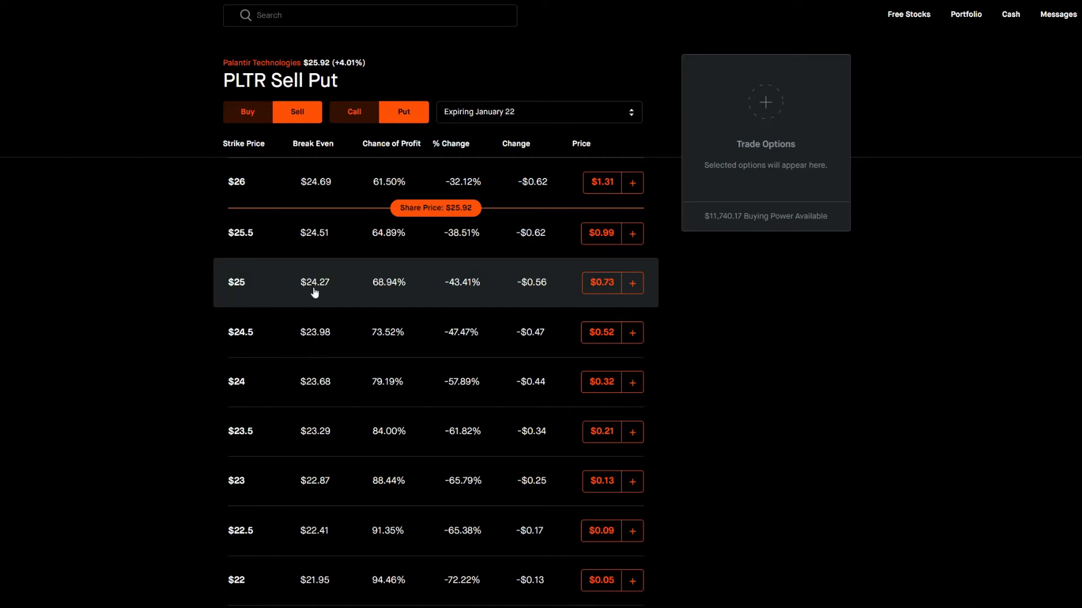
mouse_move(582, 291)
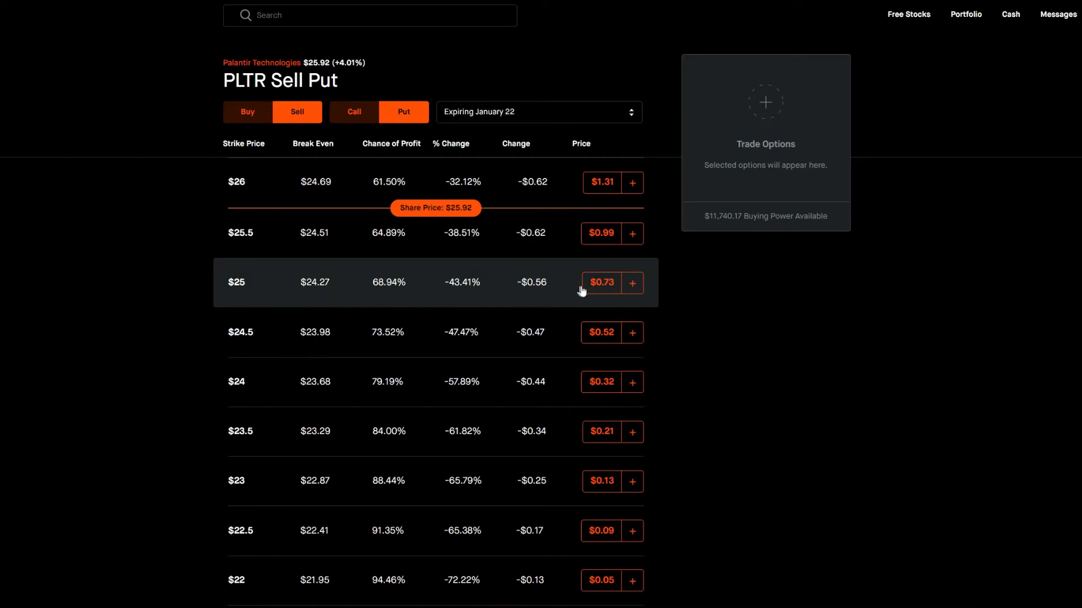
mouse_move(284, 291)
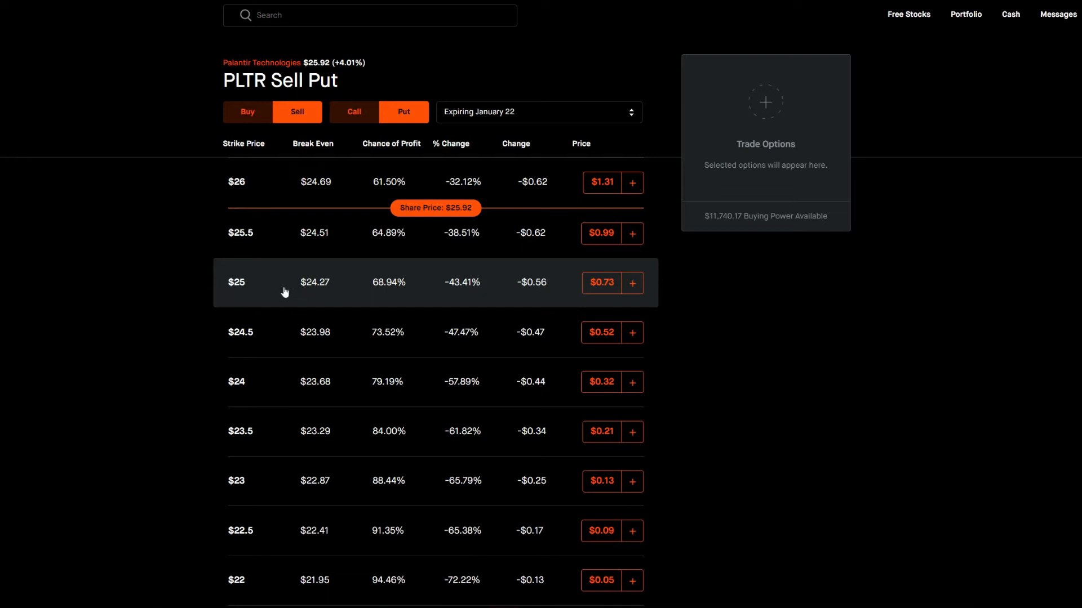
mouse_move(320, 292)
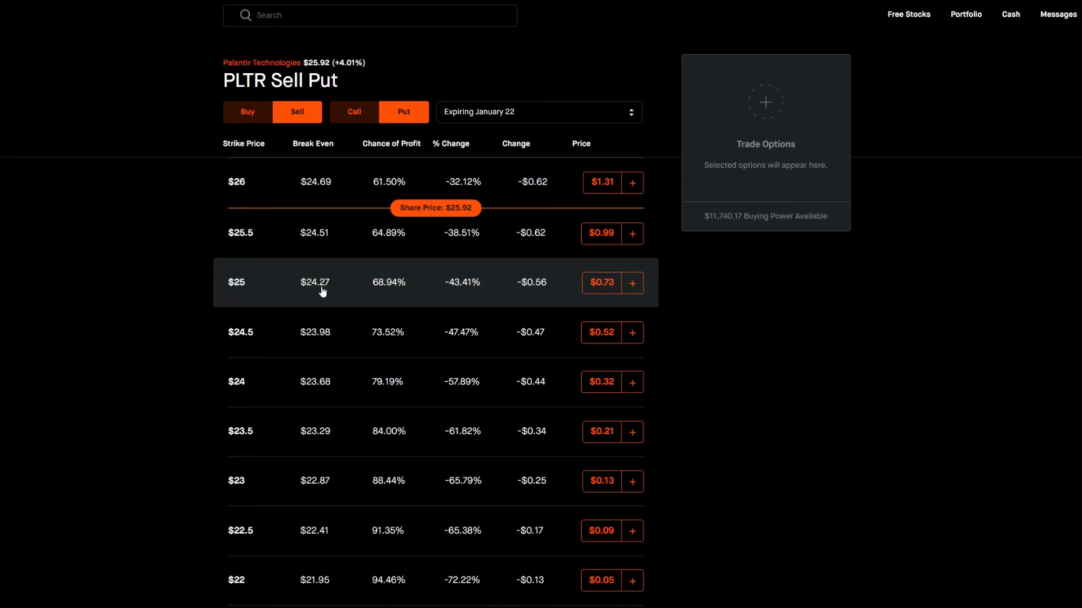
mouse_move(328, 292)
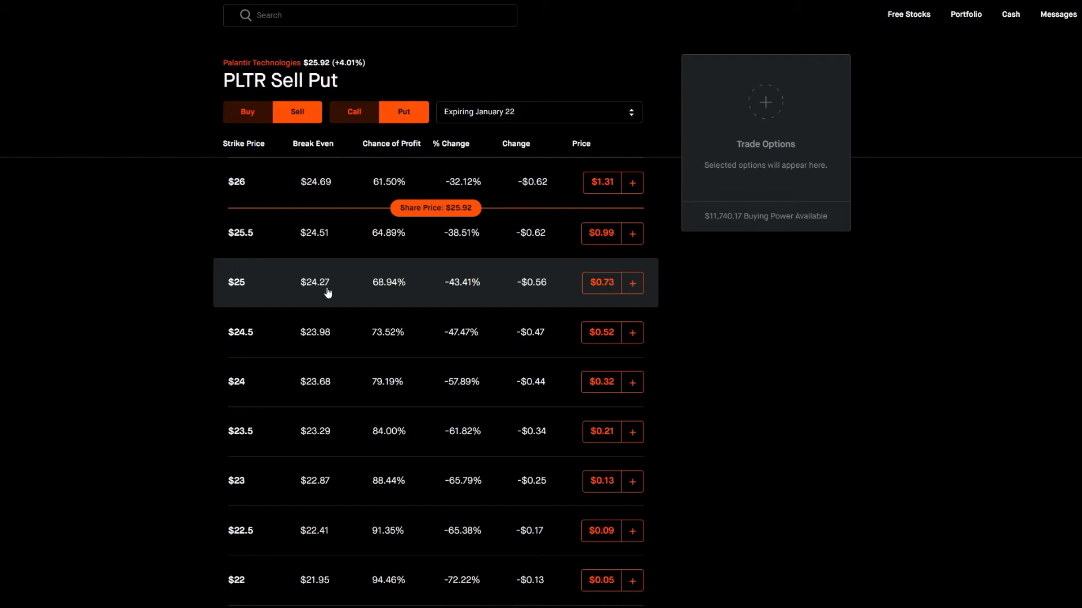
mouse_move(331, 295)
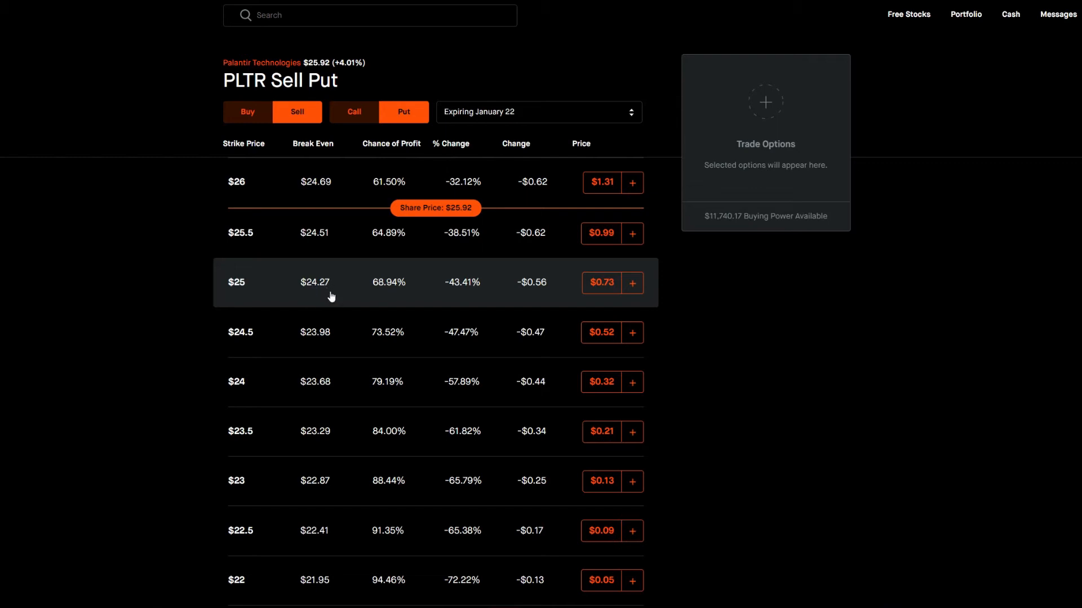
mouse_move(357, 304)
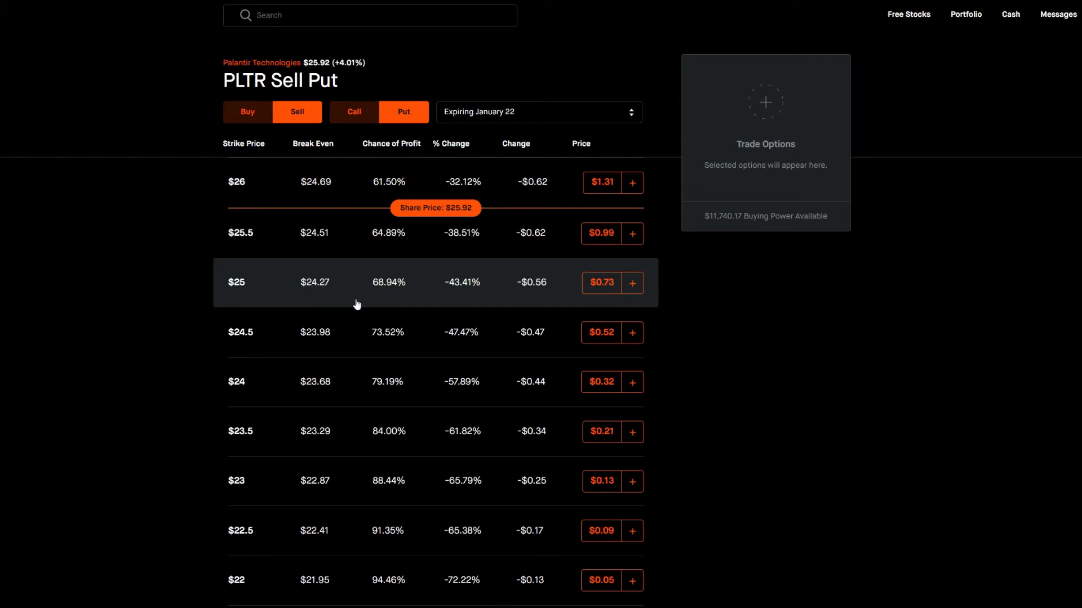
mouse_move(314, 294)
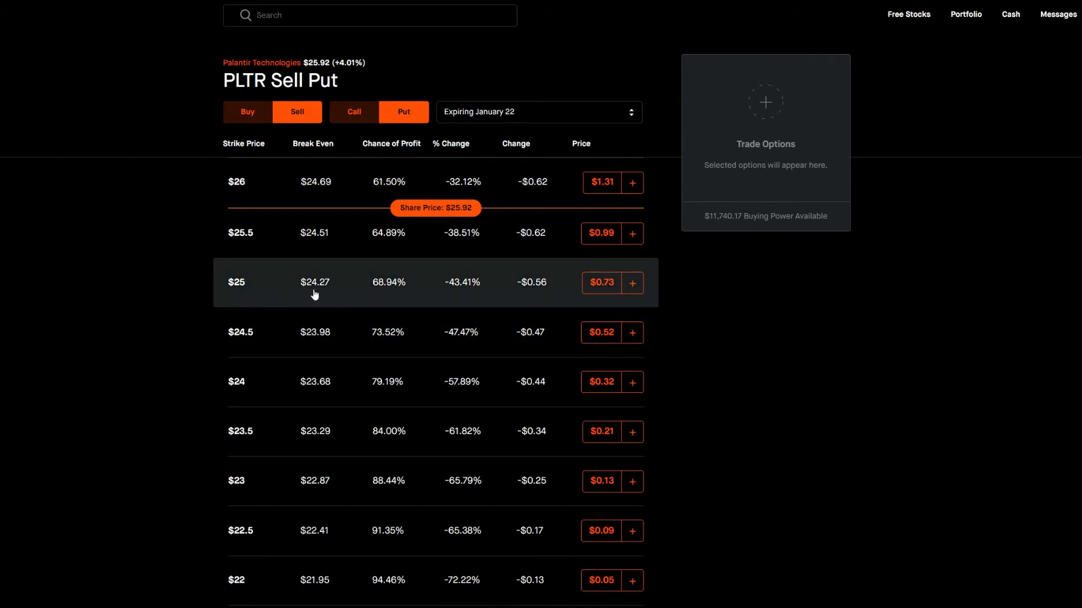
mouse_move(326, 295)
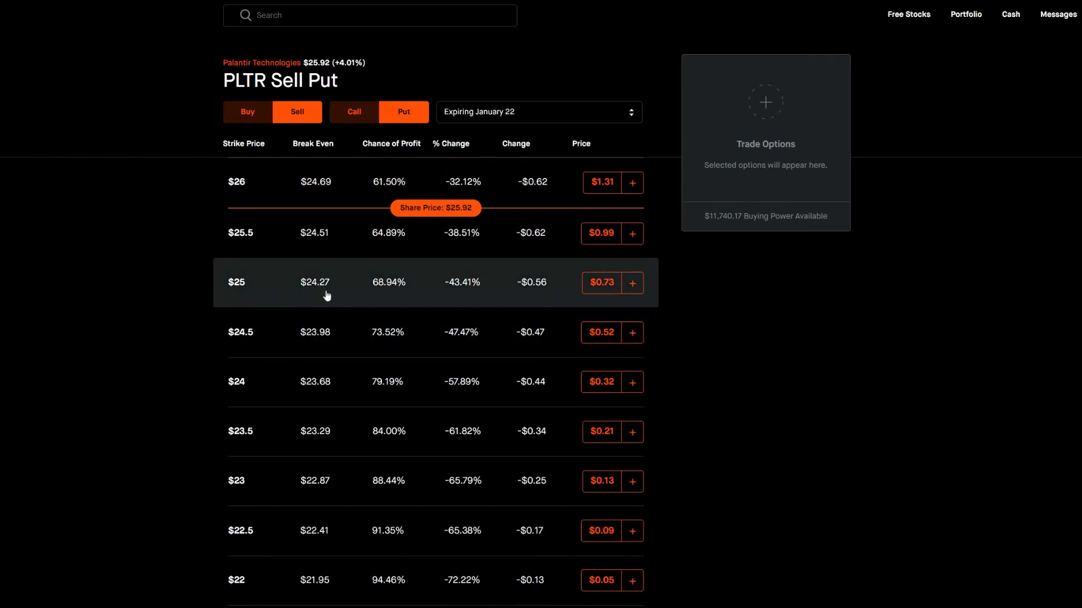
mouse_move(300, 293)
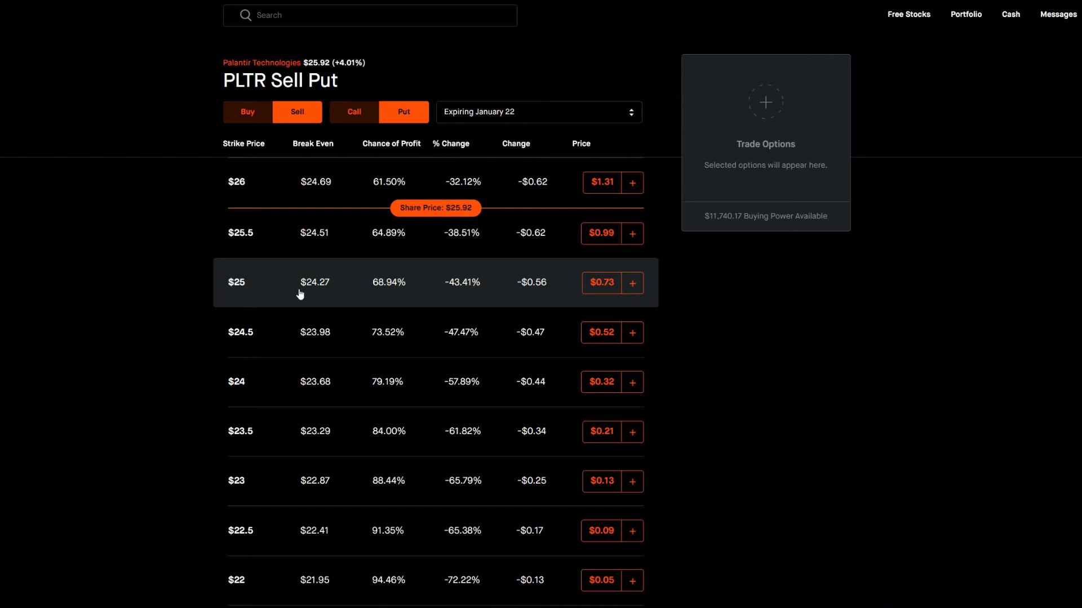
mouse_move(243, 291)
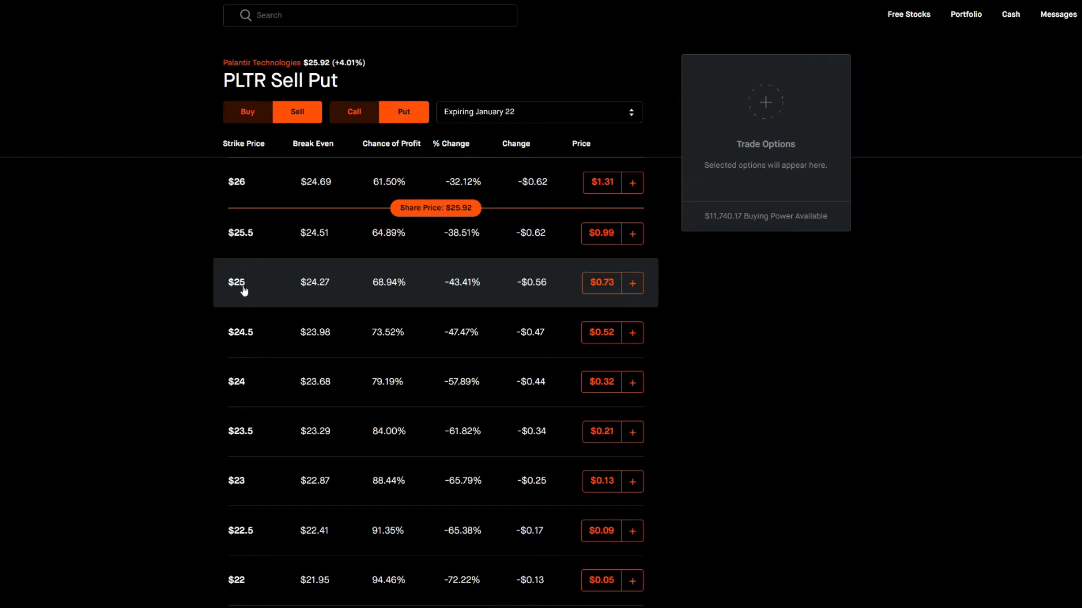
mouse_move(583, 292)
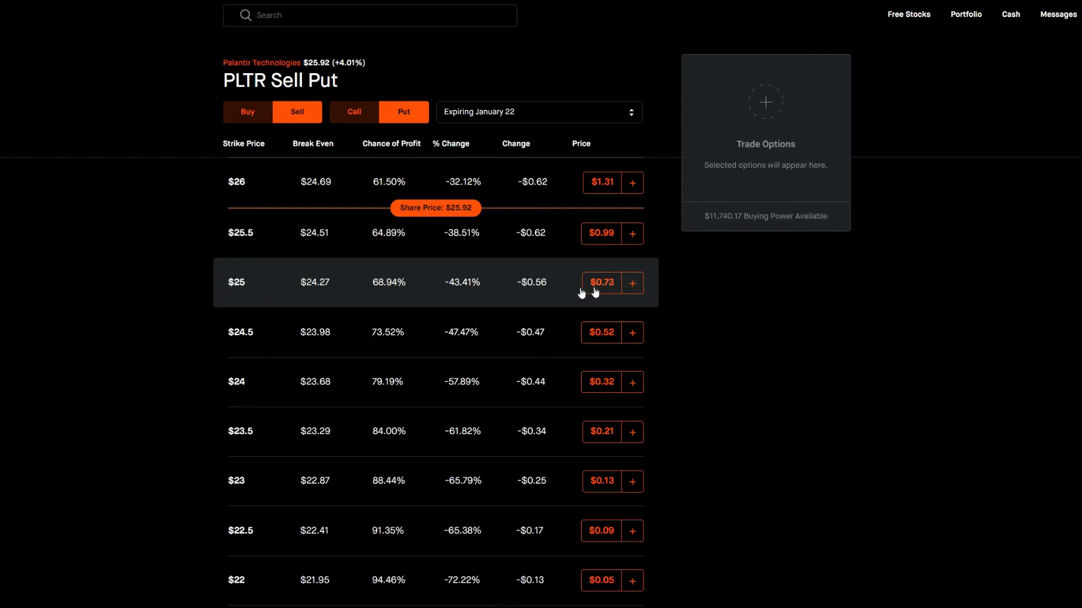
mouse_move(235, 287)
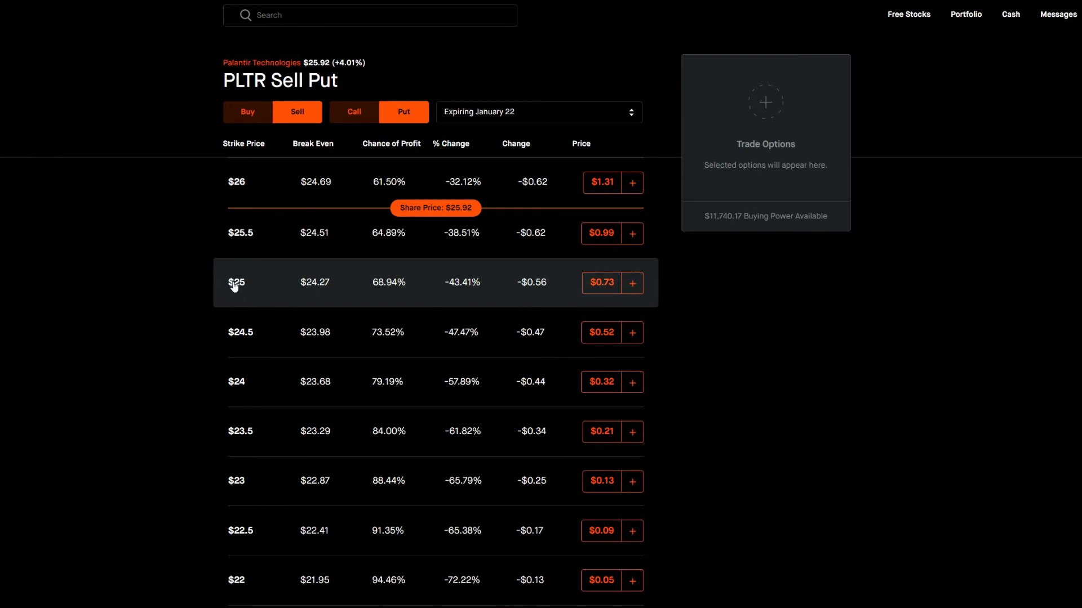
mouse_move(603, 295)
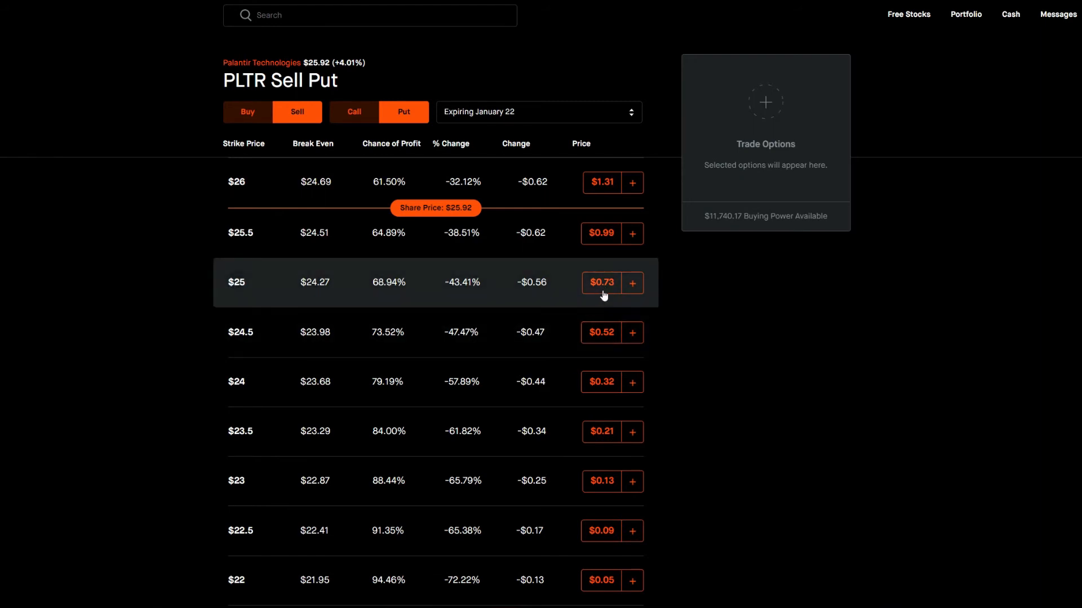
mouse_move(320, 292)
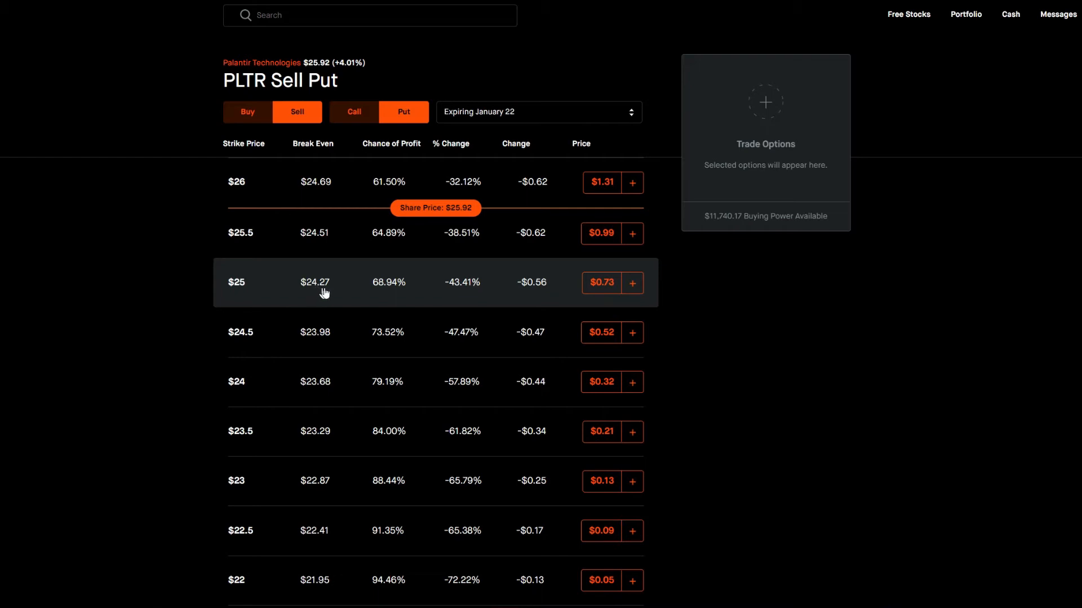
mouse_move(339, 296)
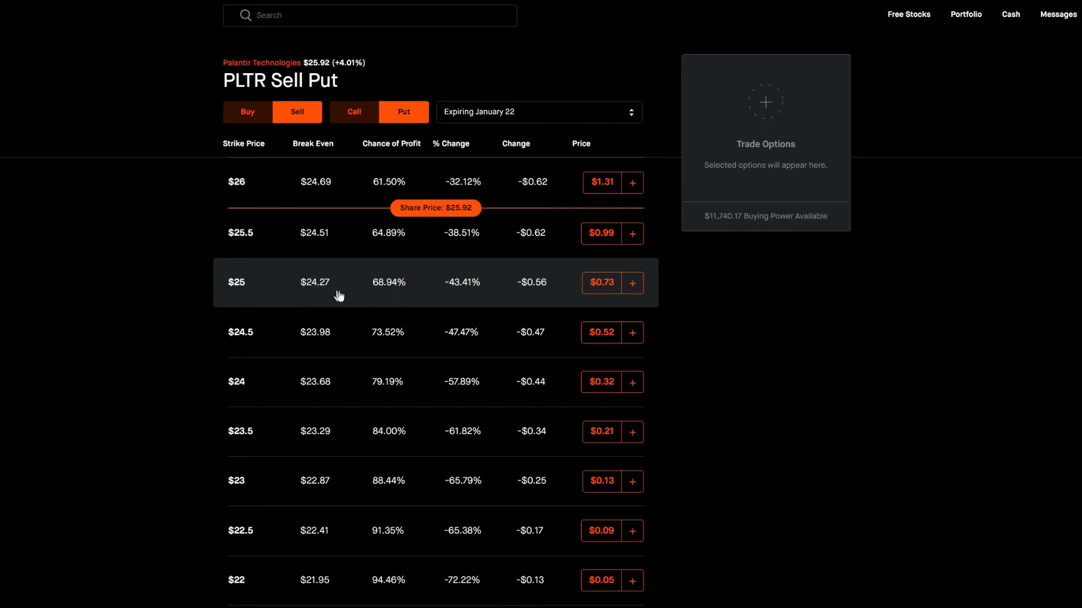
mouse_move(367, 296)
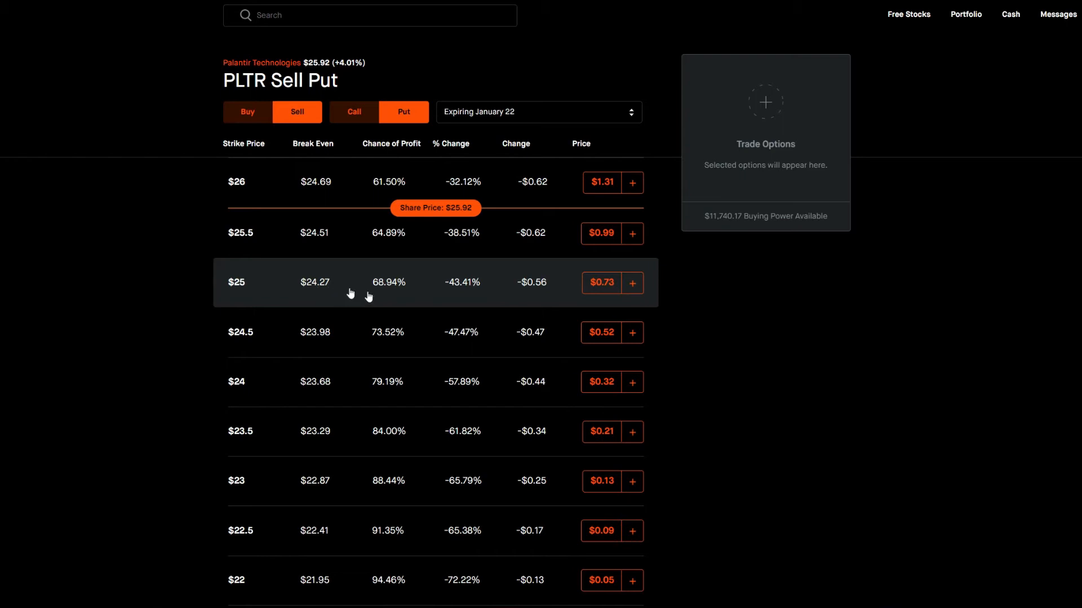
mouse_move(245, 291)
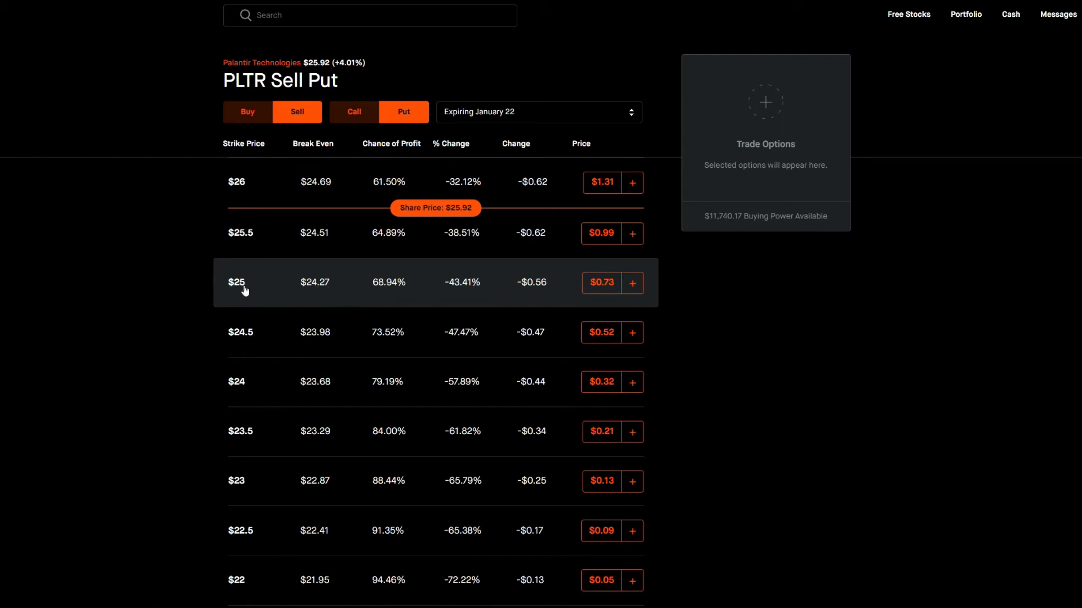
mouse_move(324, 290)
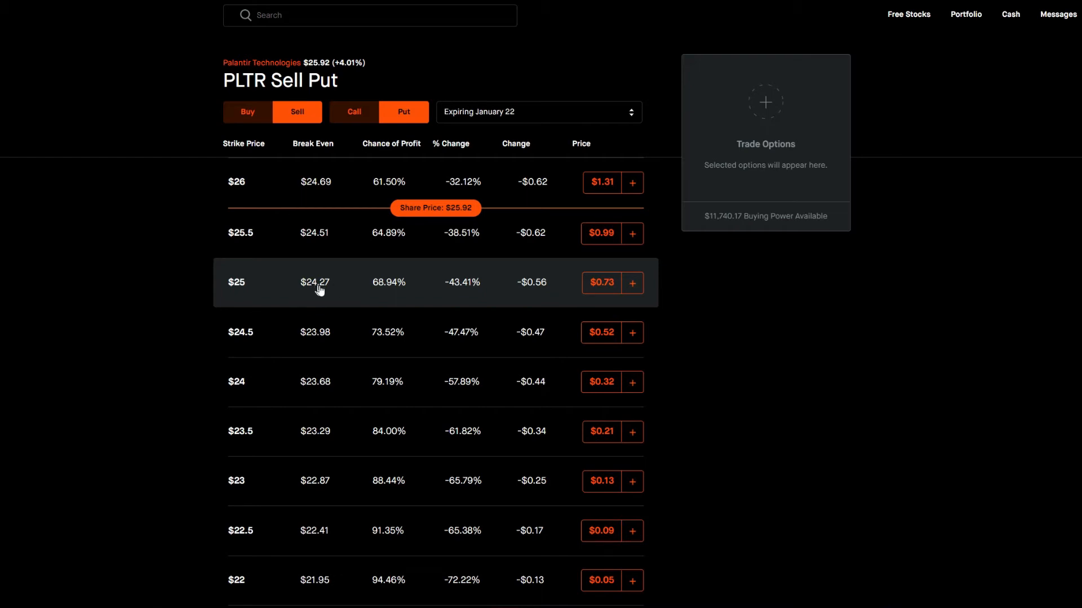
mouse_move(316, 291)
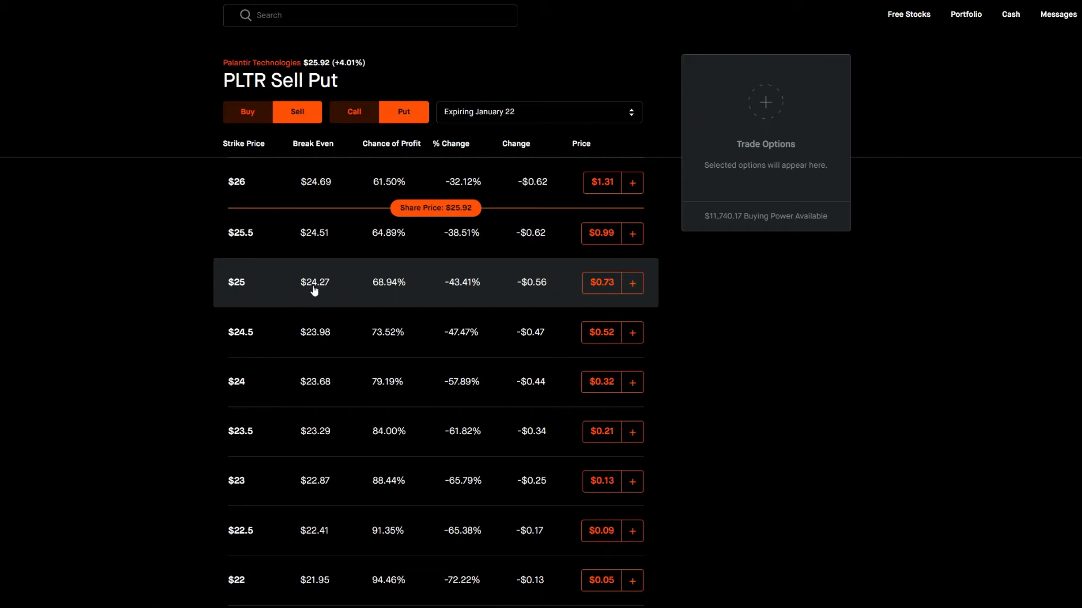
mouse_move(337, 270)
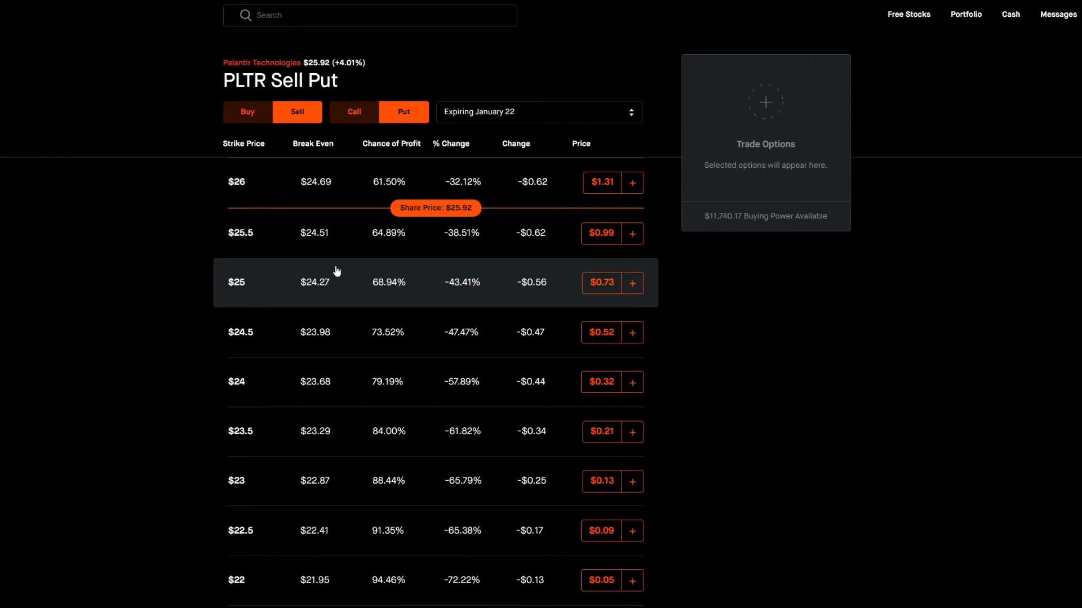
mouse_move(317, 288)
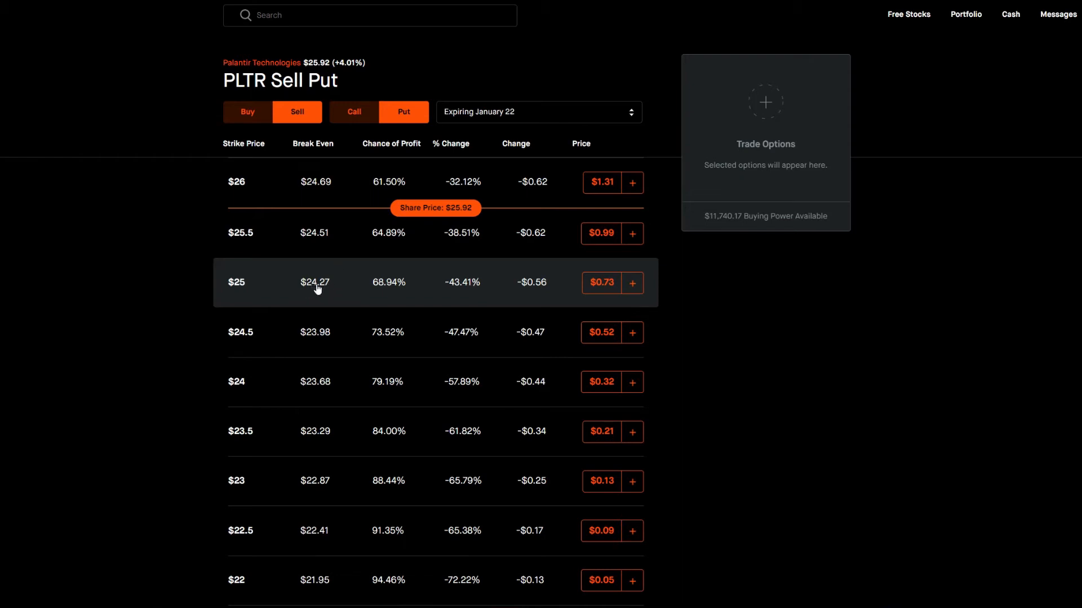
mouse_move(325, 292)
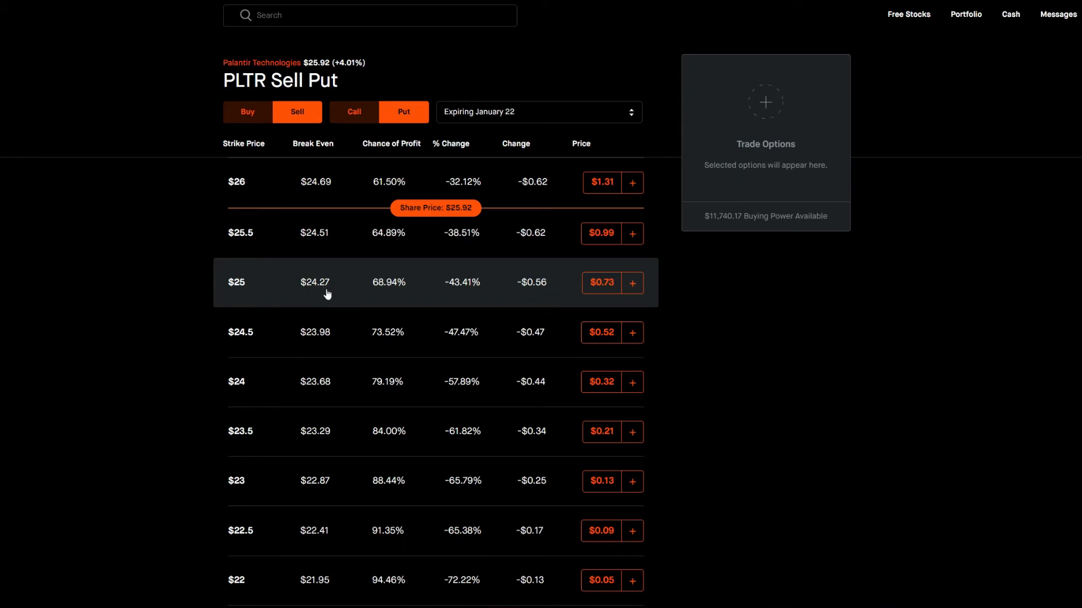
mouse_move(327, 302)
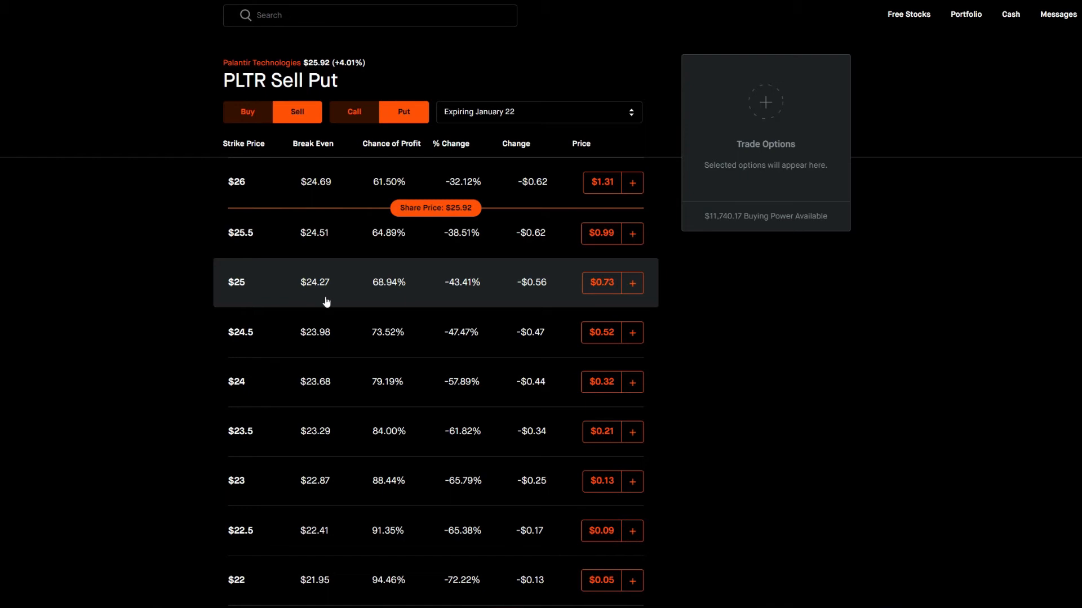
mouse_move(320, 294)
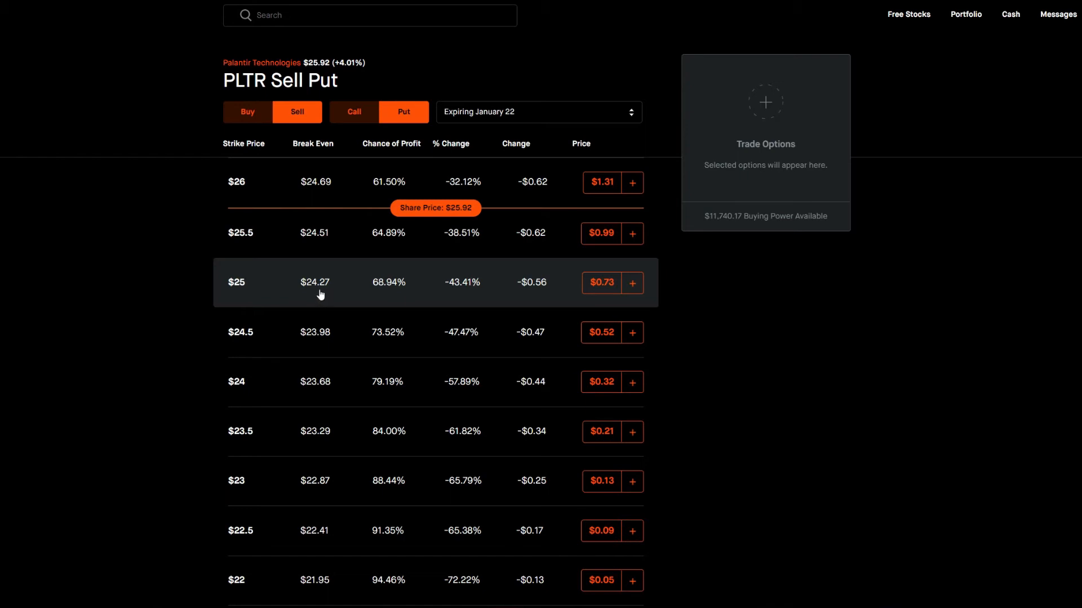
mouse_move(369, 363)
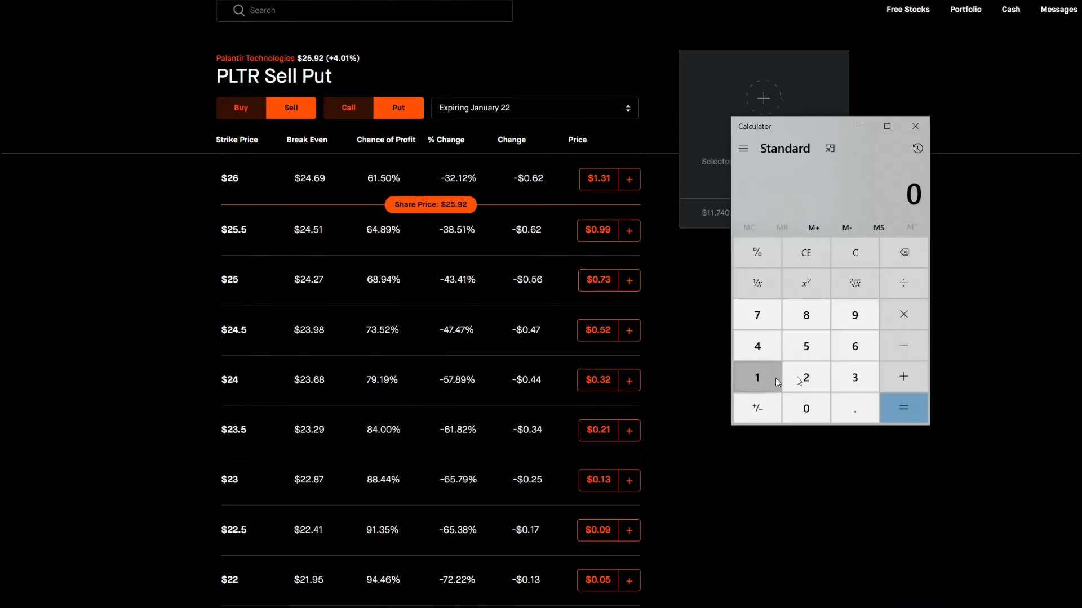
Calculate 24.5 − 24.27 = 0.23 and select the result.
click(757, 345)
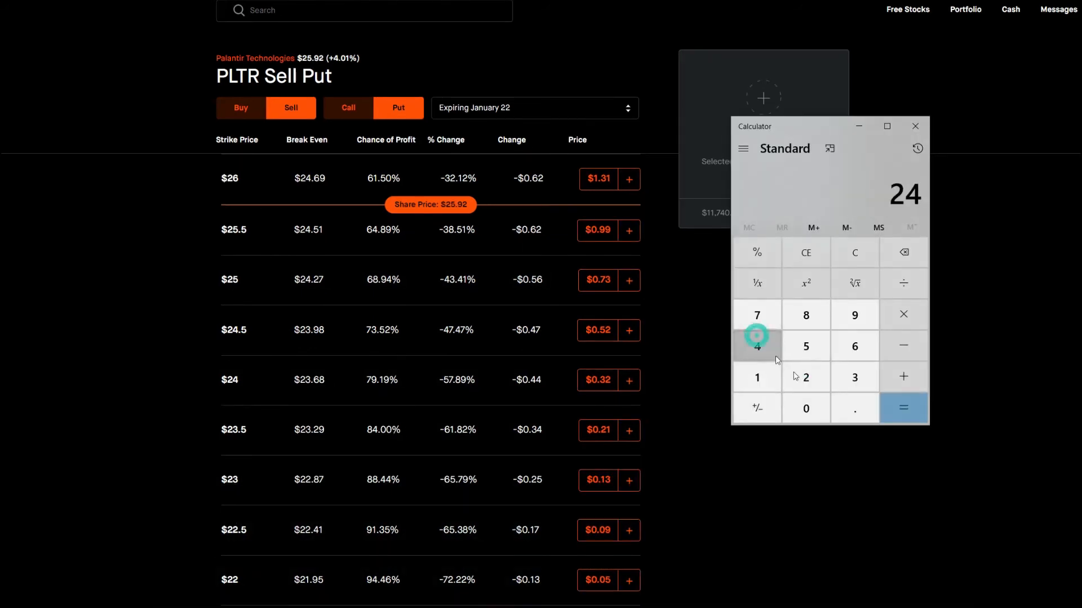
click(855, 408)
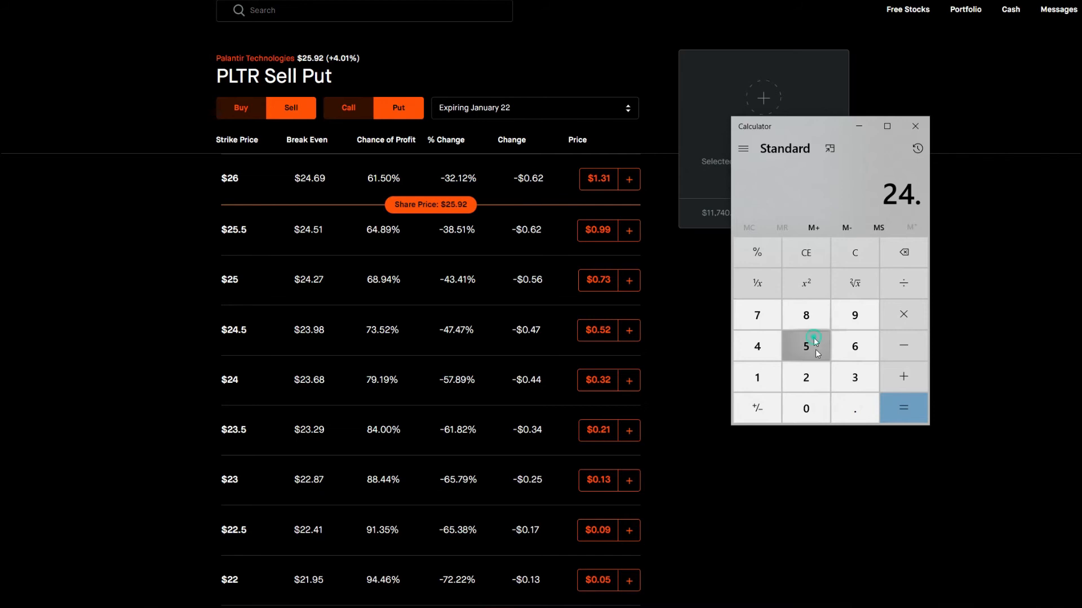
click(805, 345)
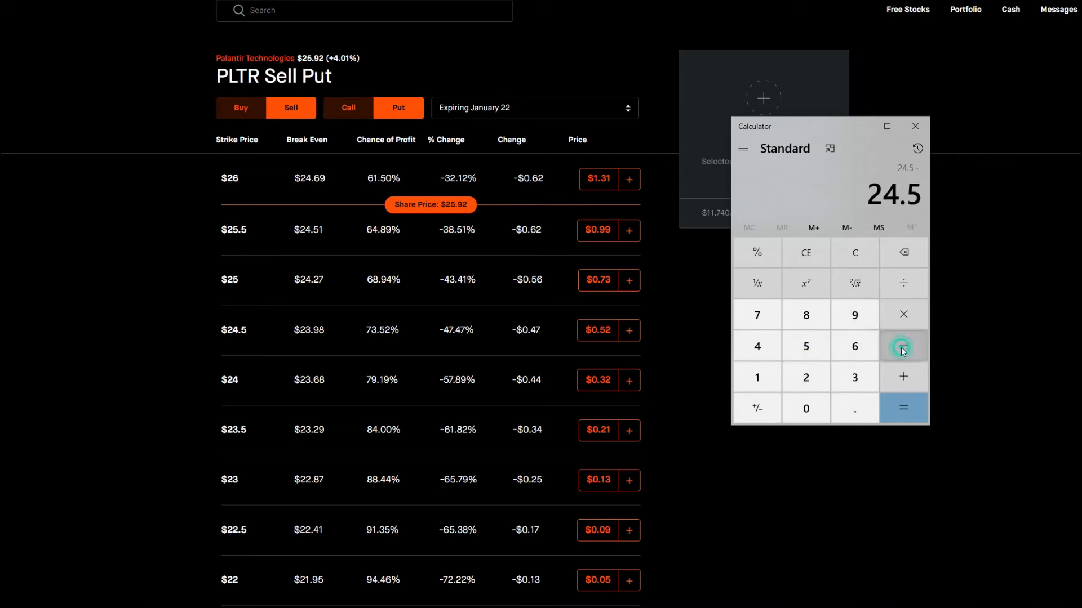
click(805, 377)
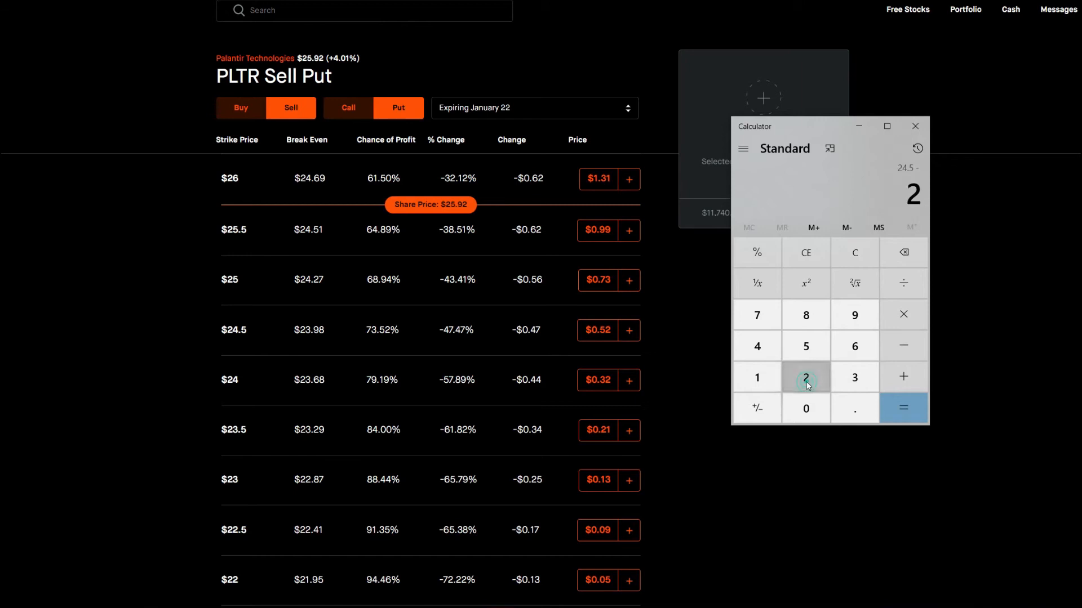
click(805, 377)
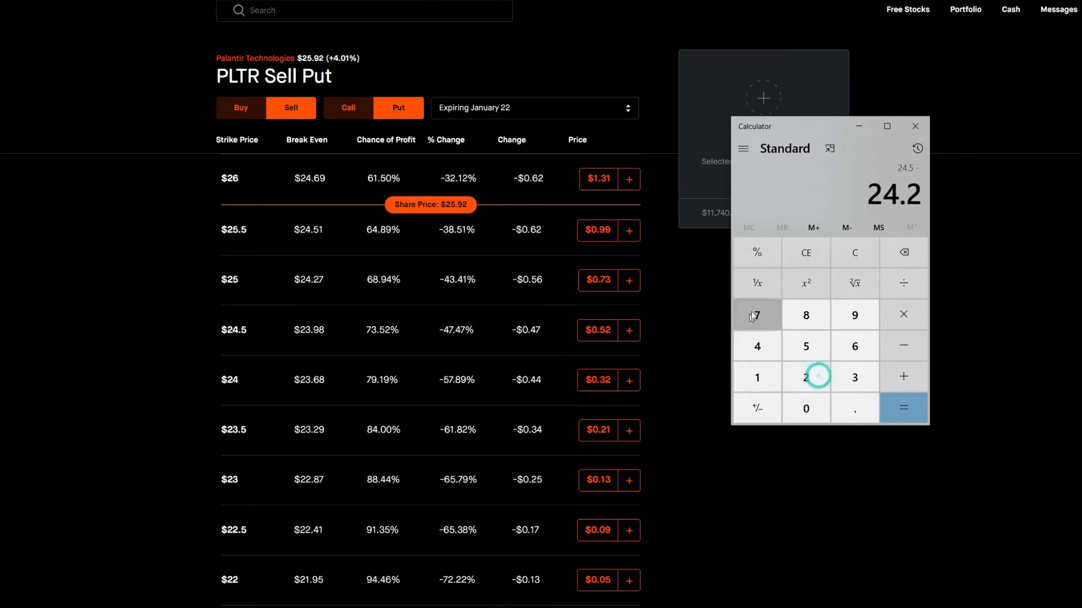
click(903, 408)
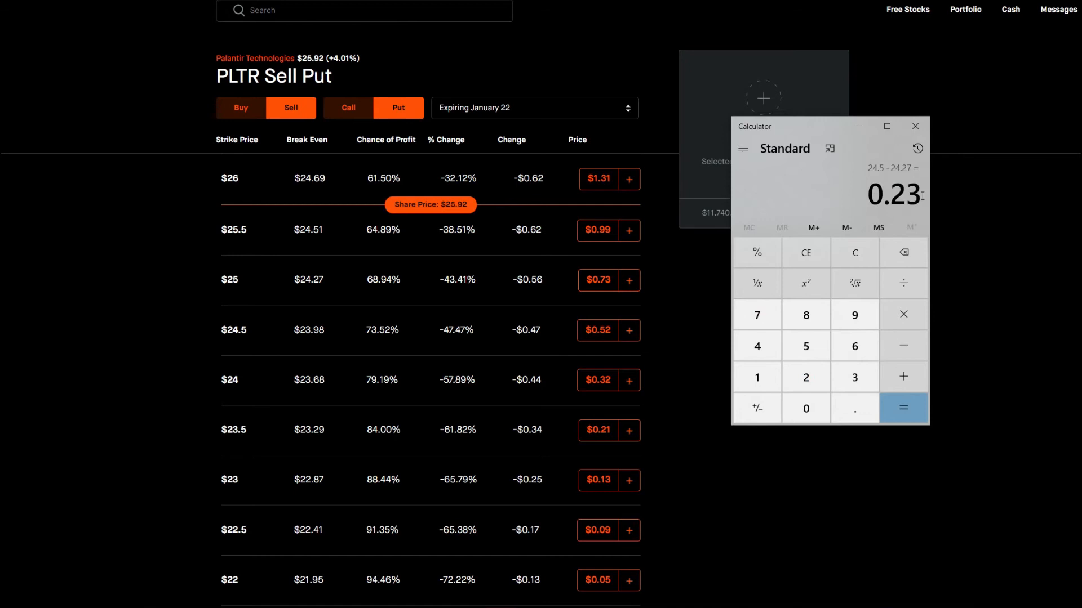
double_click(893, 195)
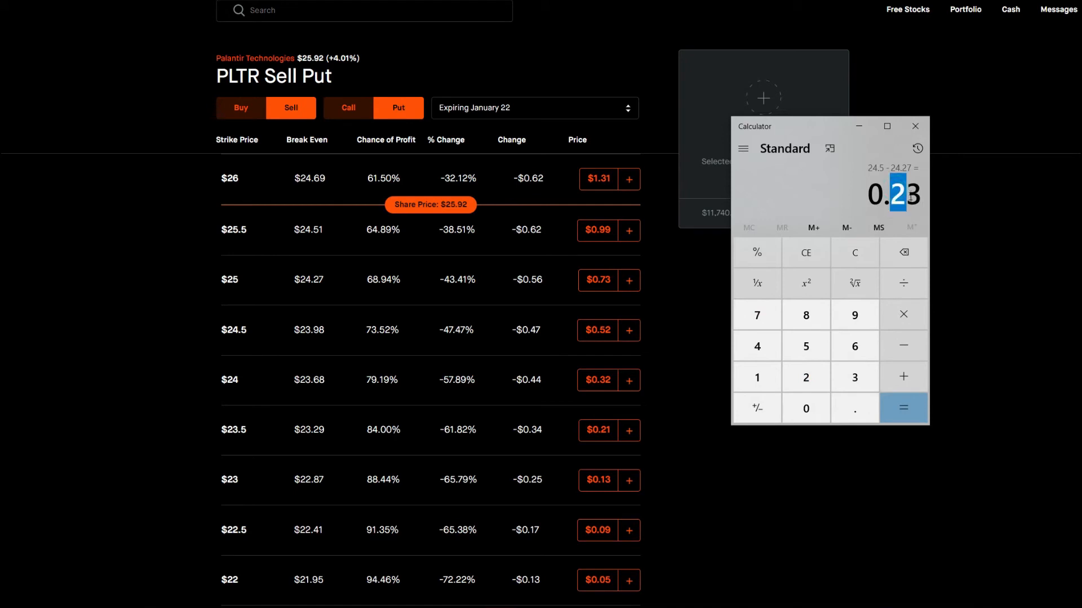
mouse_move(855, 210)
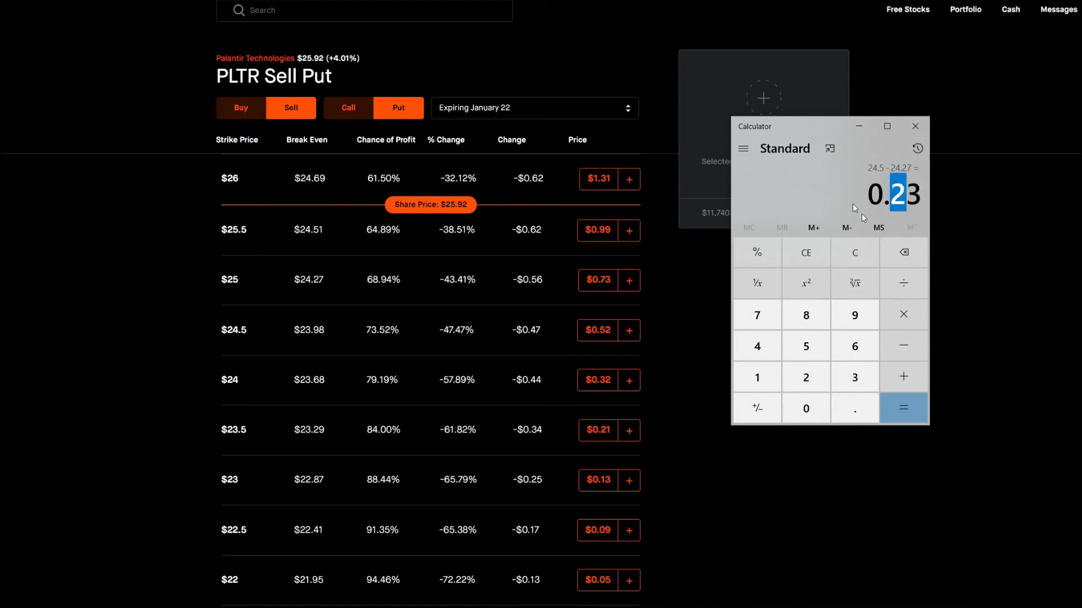
mouse_move(915, 126)
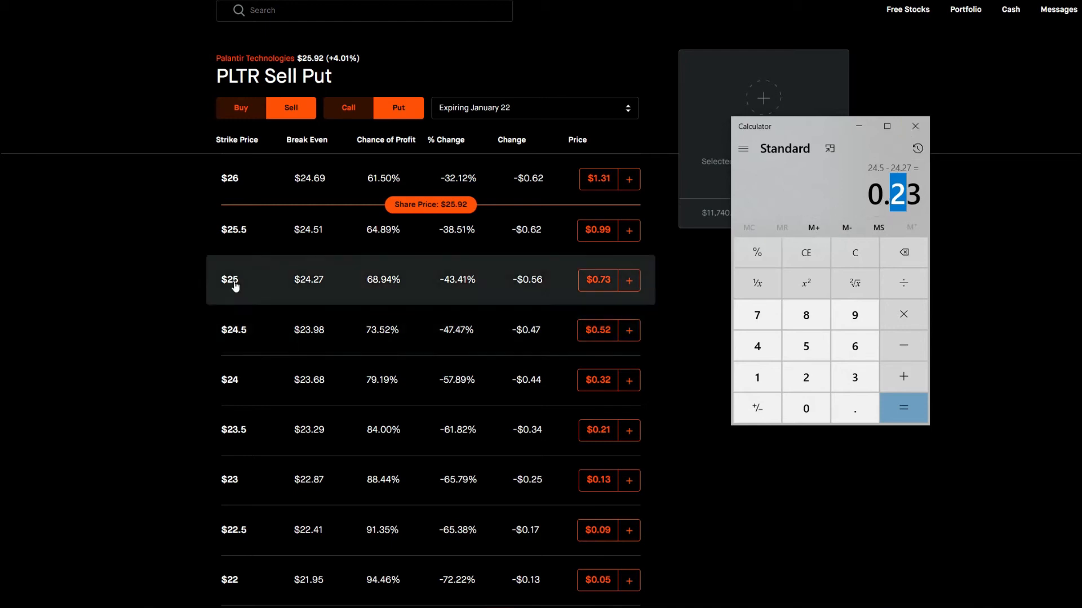
mouse_move(288, 291)
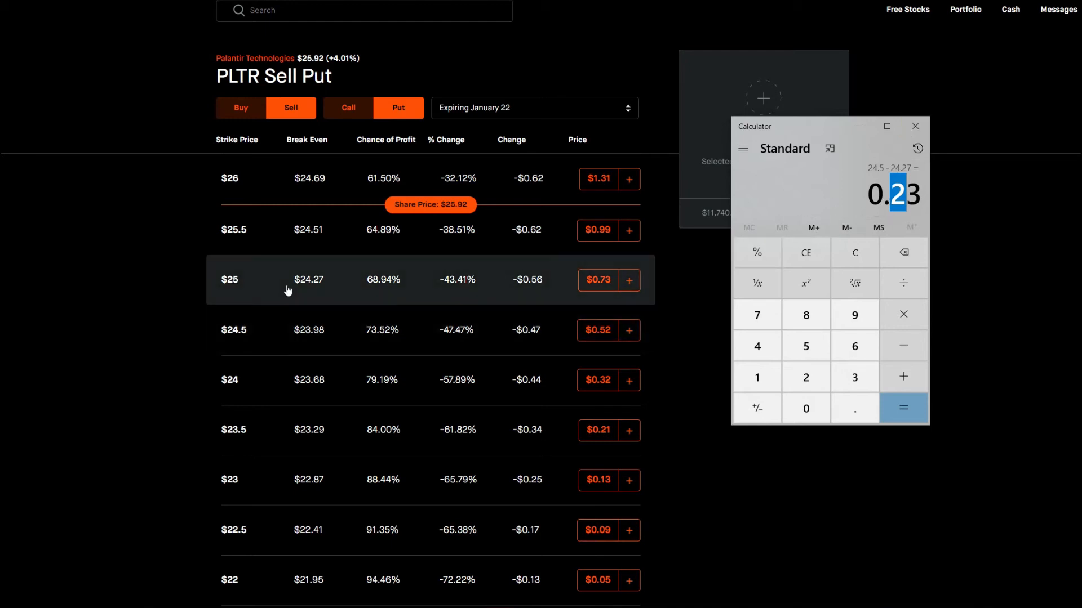
mouse_move(338, 288)
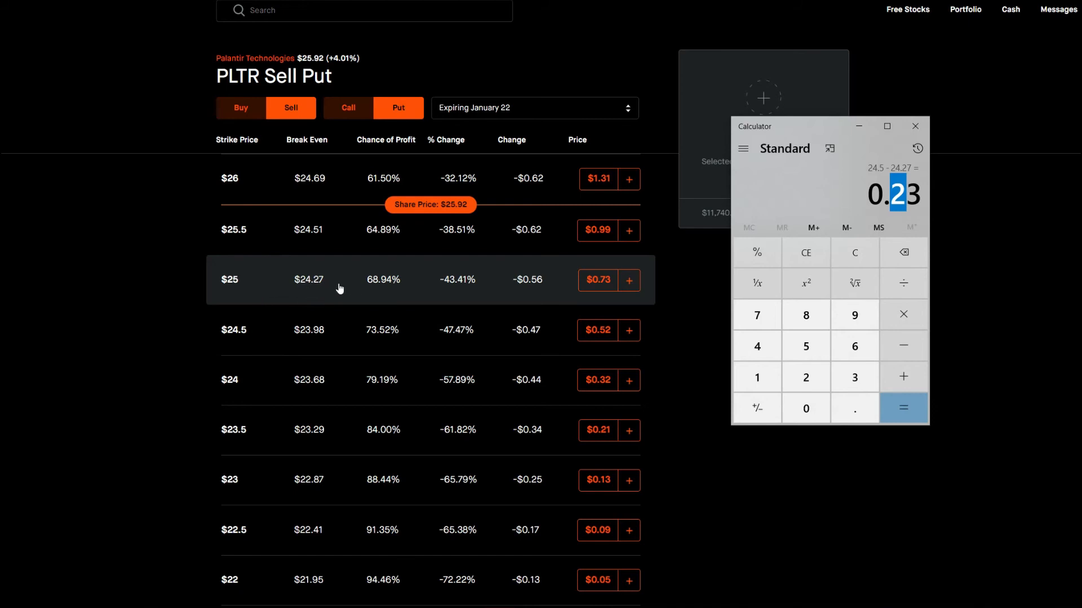
mouse_move(339, 288)
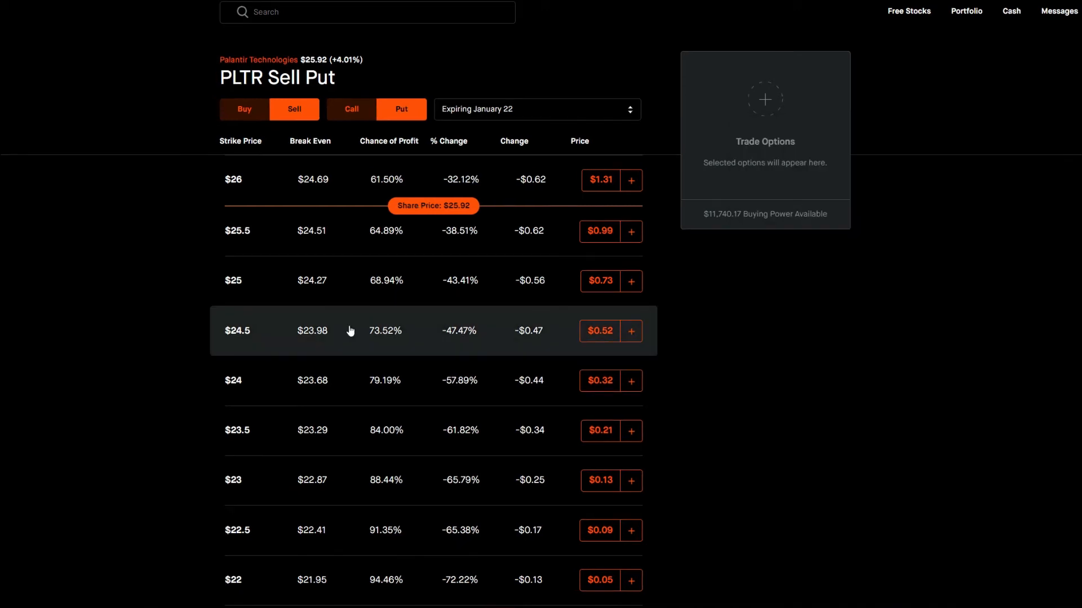
mouse_move(198, 449)
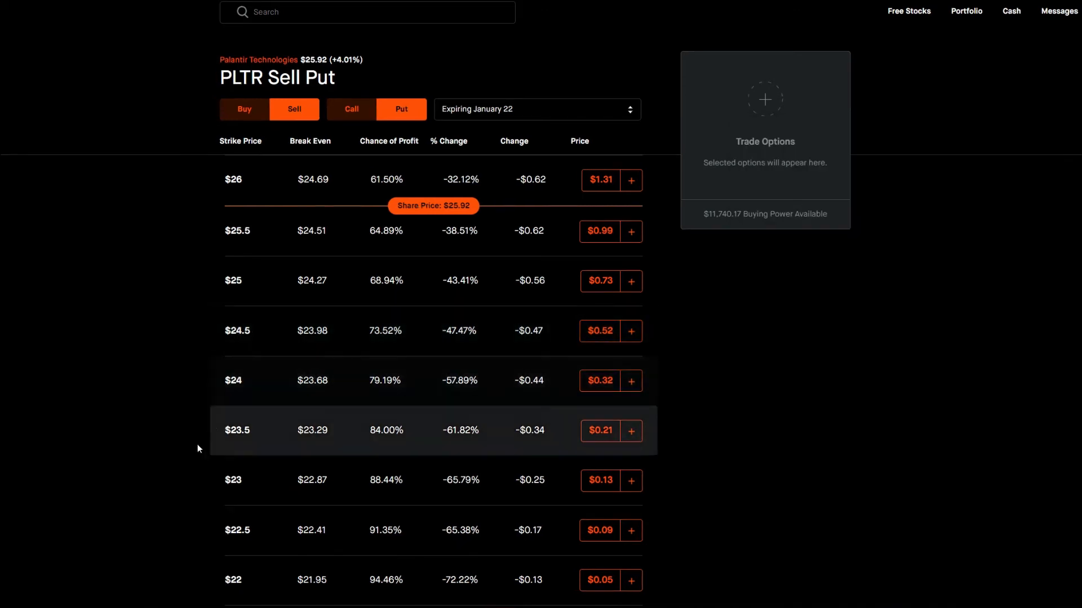
mouse_move(455, 286)
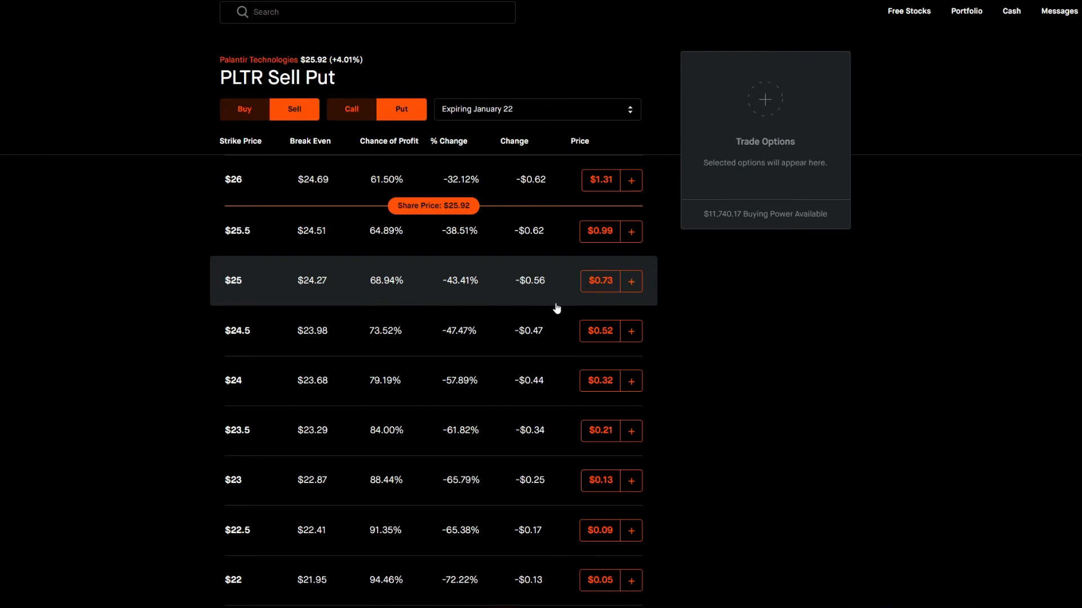
mouse_move(397, 196)
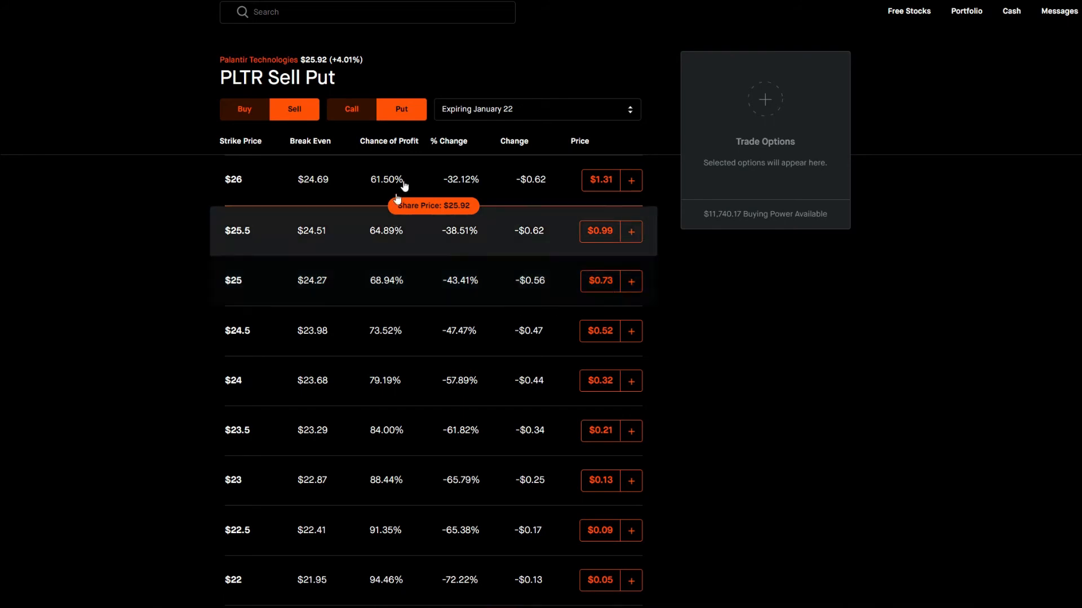
mouse_move(504, 117)
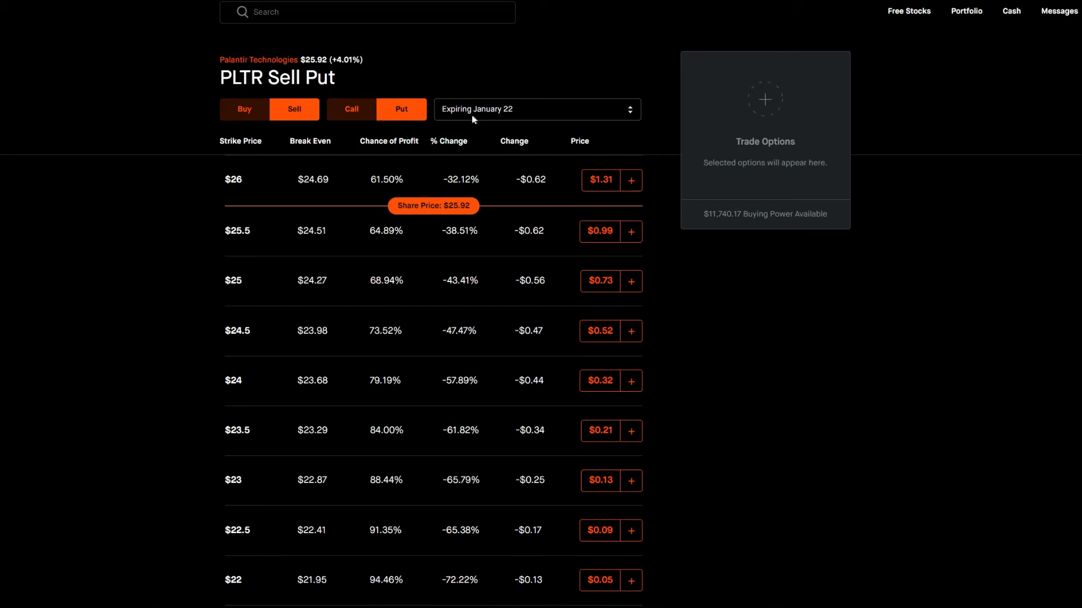
Open the 'Expiring January 22' dropdown of PLTR sell put expirations.
click(536, 109)
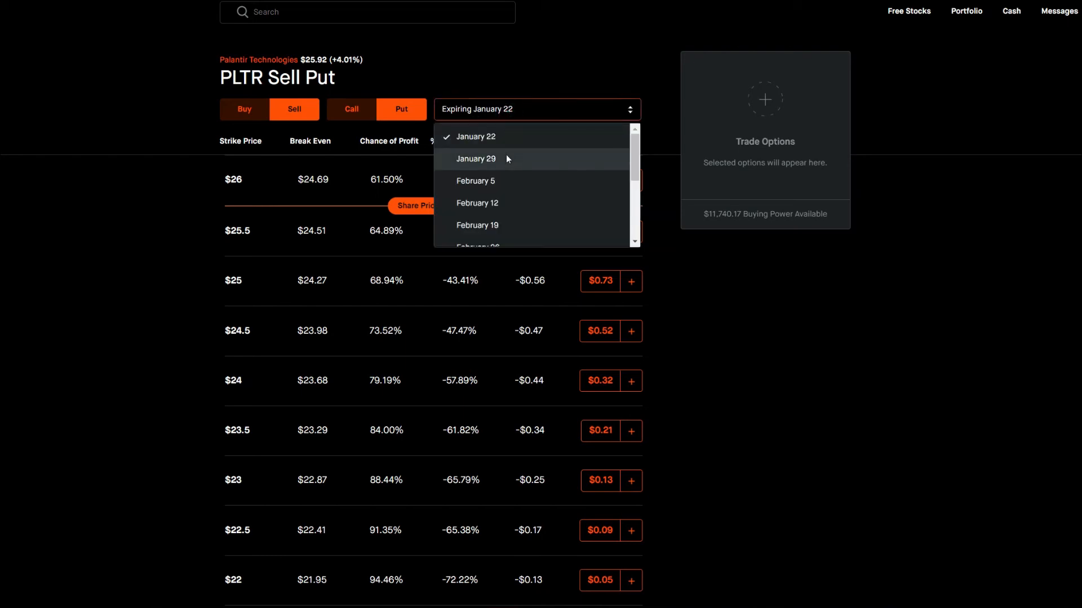
Select January 29, showing the $25 strike at $1.57.
click(475, 158)
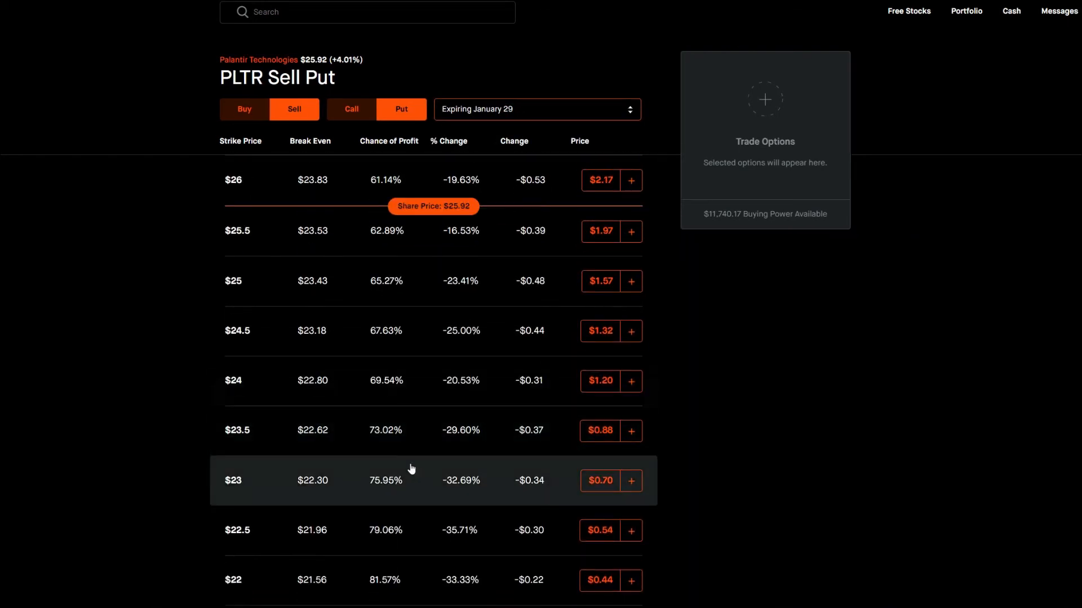
mouse_move(414, 283)
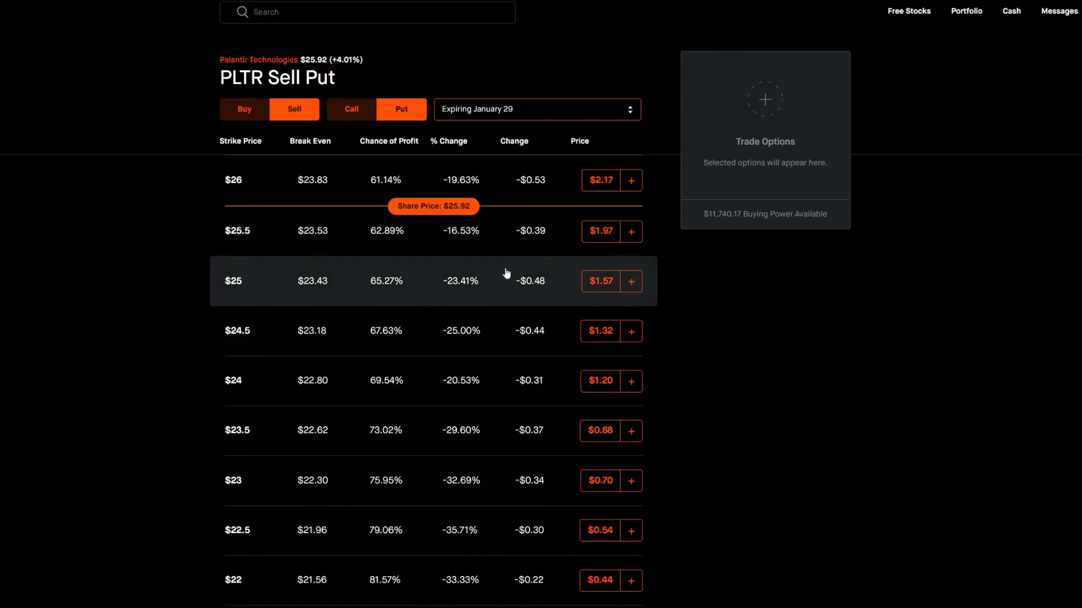
mouse_move(479, 282)
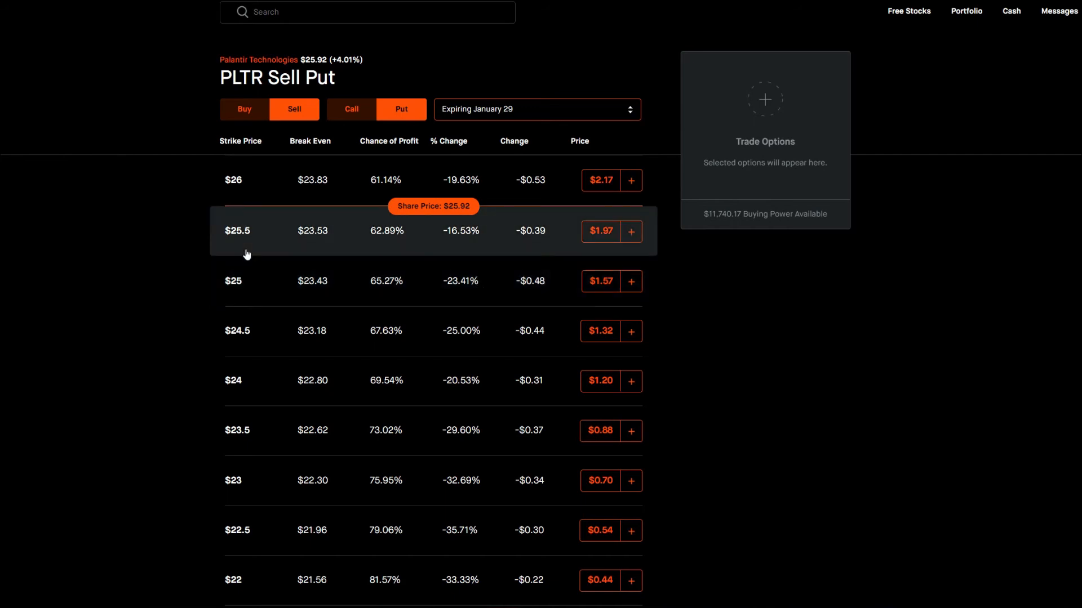
mouse_move(343, 296)
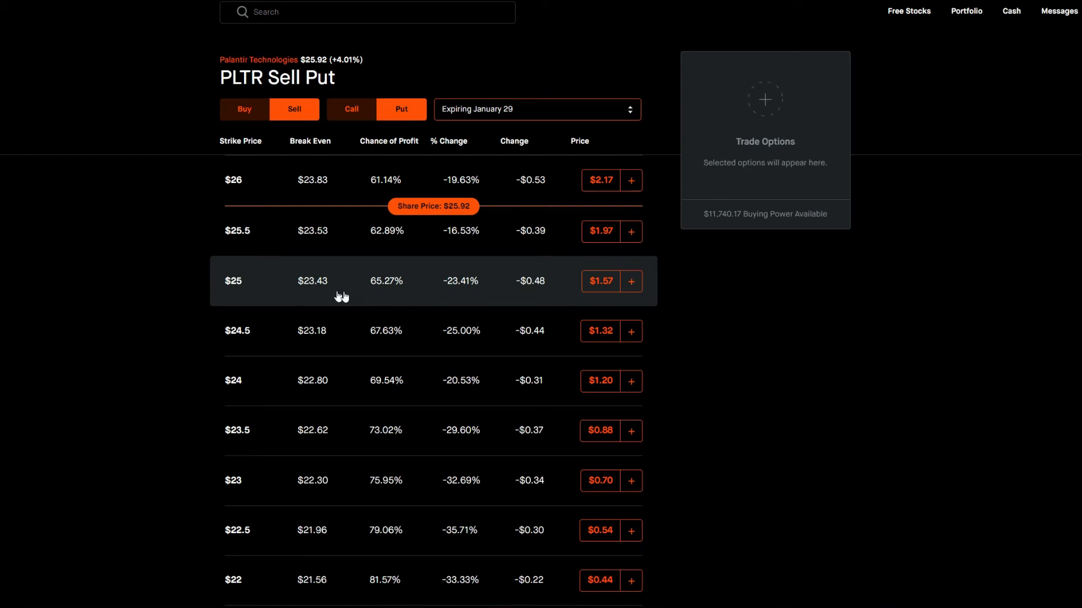
mouse_move(555, 120)
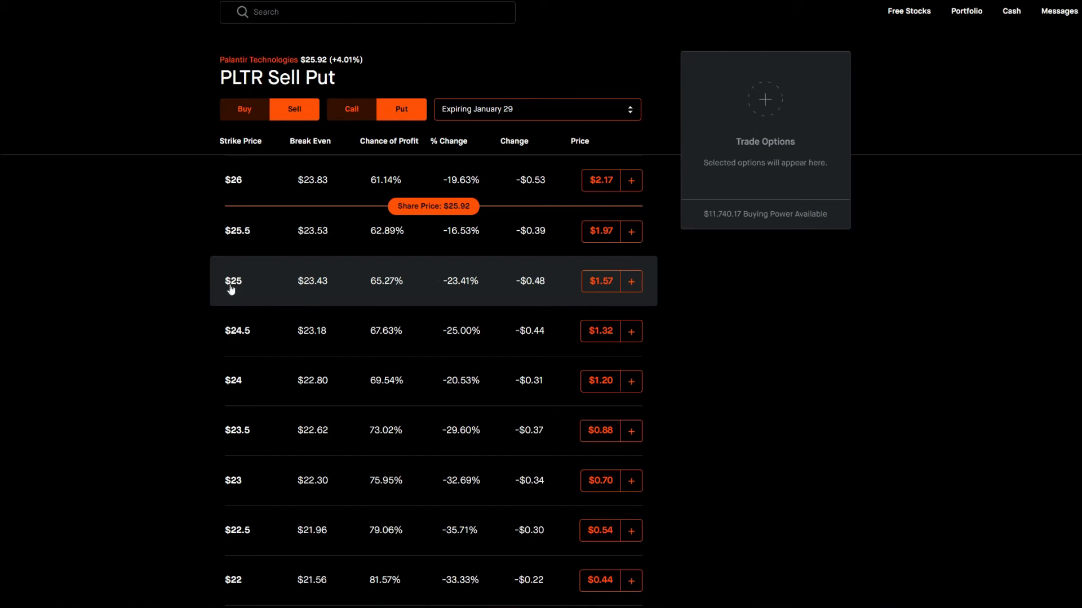
mouse_move(422, 311)
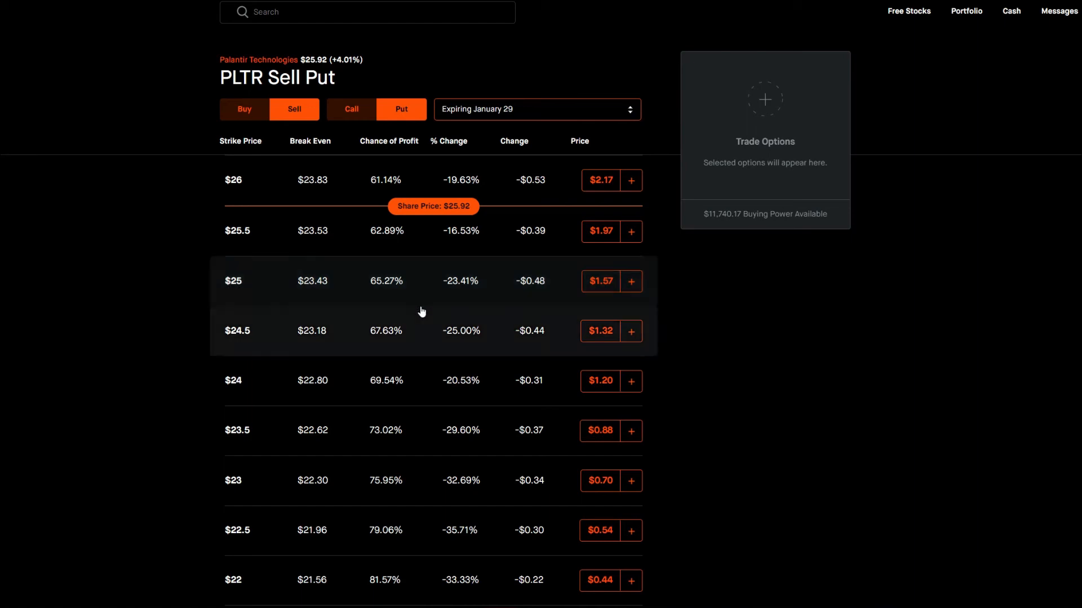
mouse_move(605, 291)
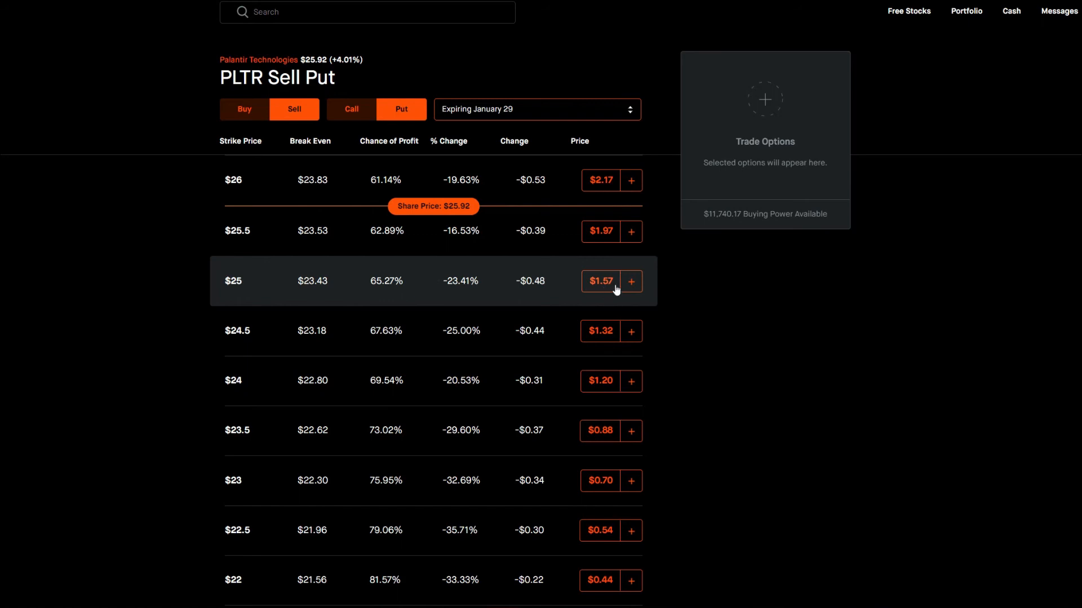
mouse_move(621, 297)
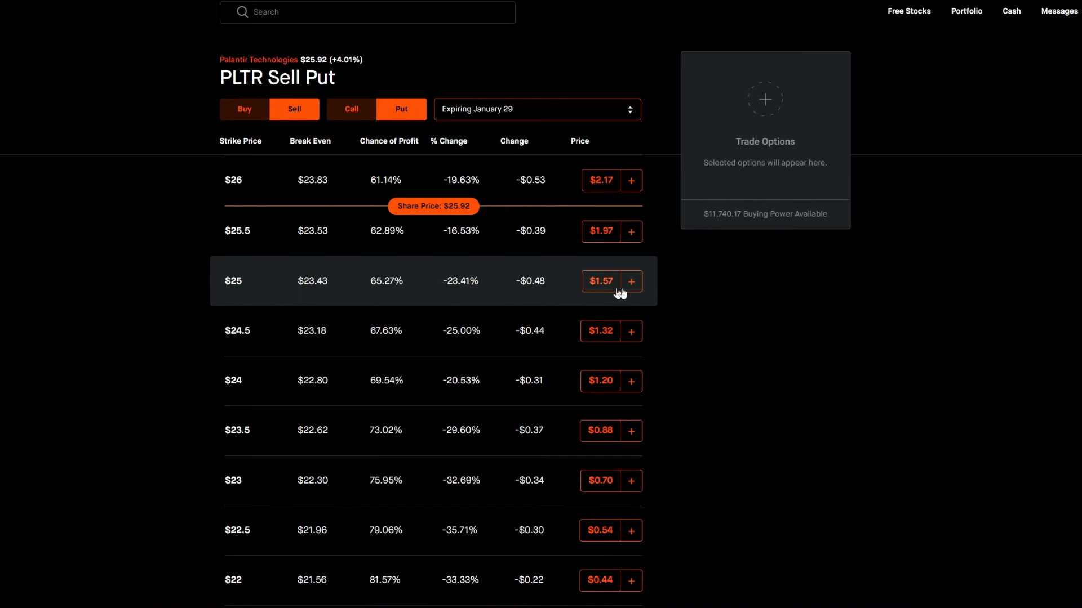
scroll(up, 3)
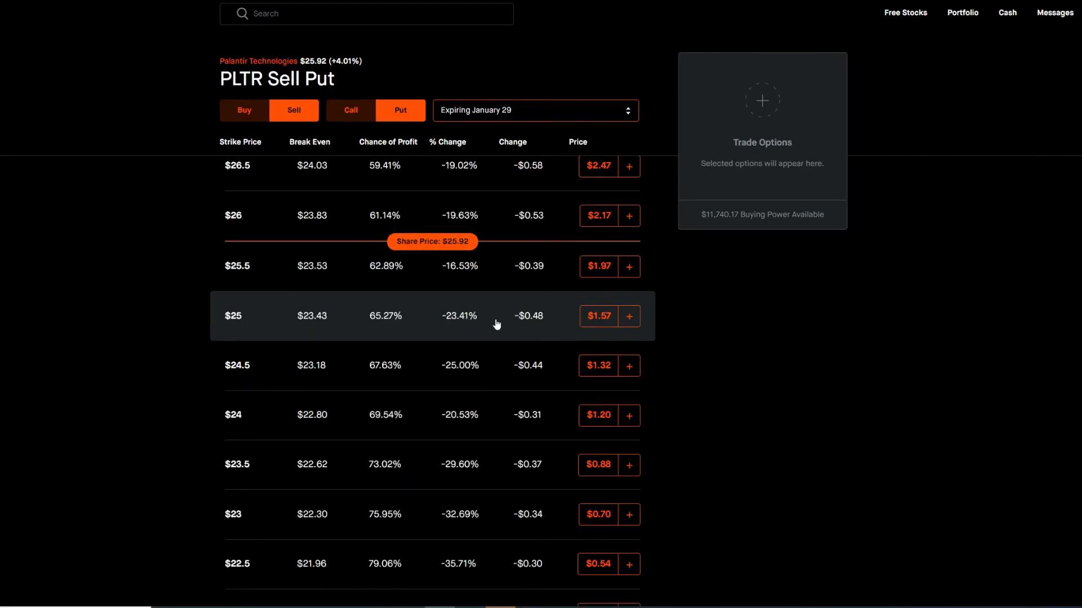
mouse_move(339, 332)
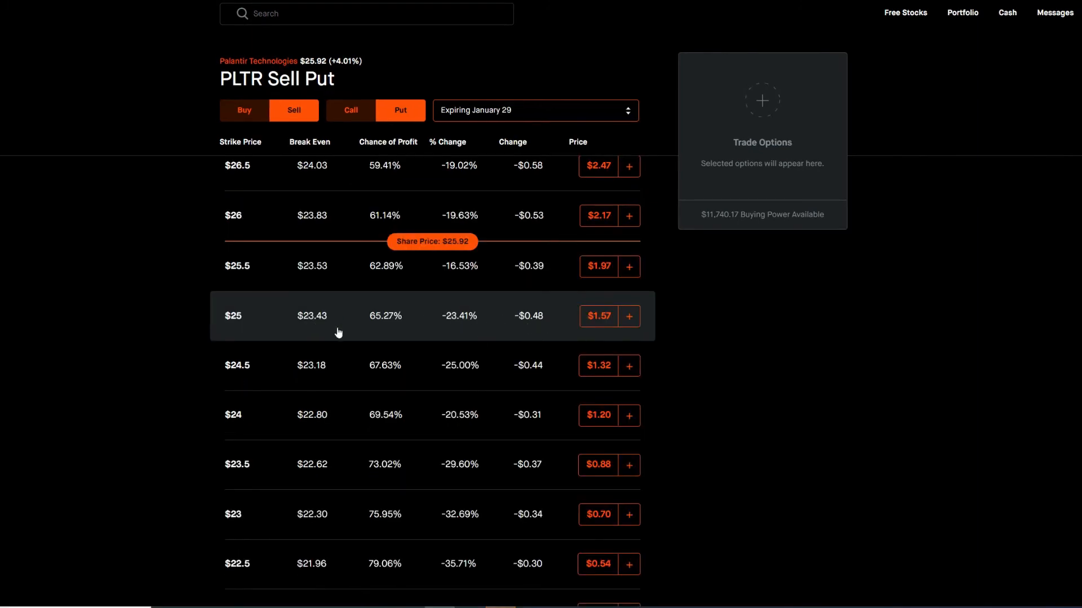
mouse_move(510, 320)
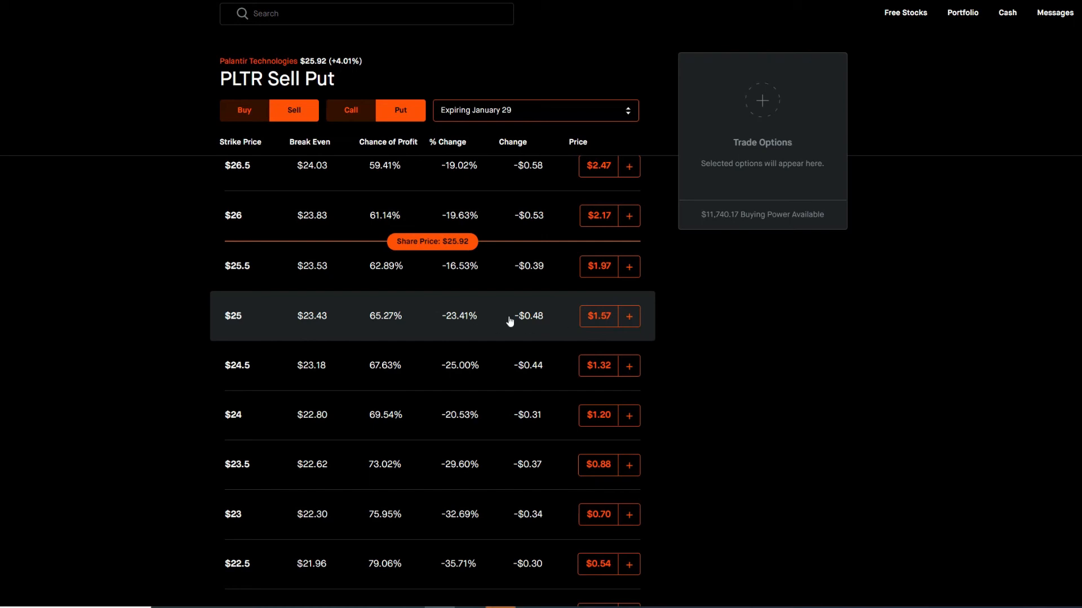
mouse_move(495, 332)
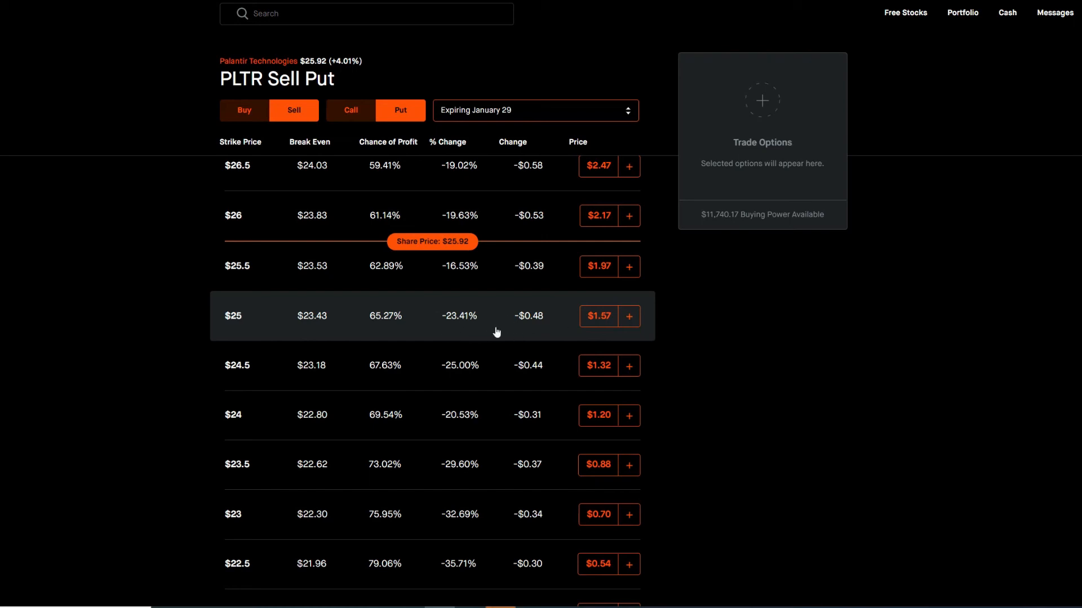
mouse_move(577, 337)
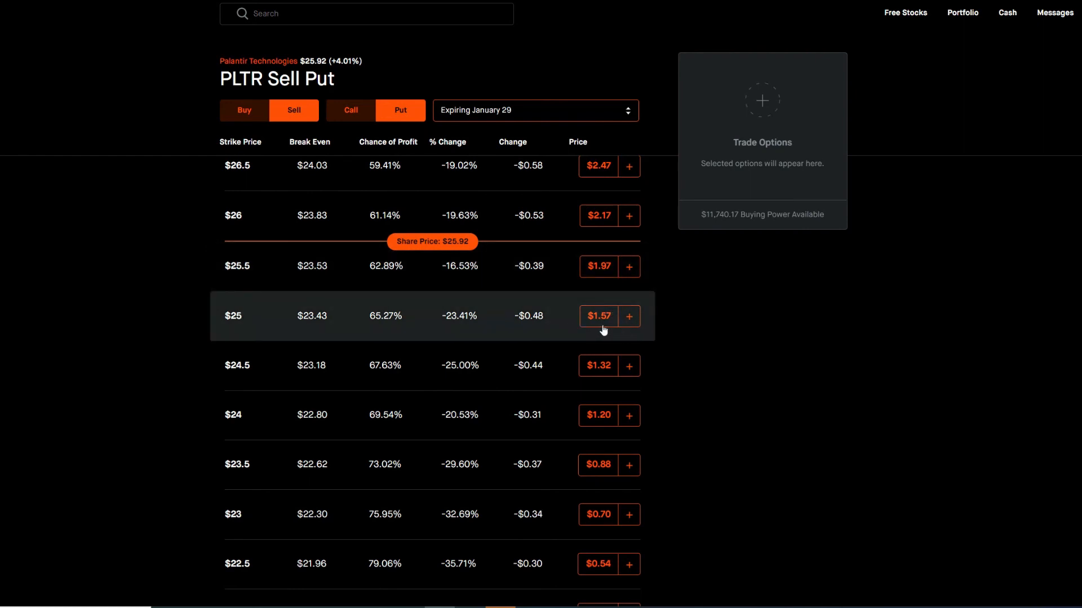
mouse_move(383, 338)
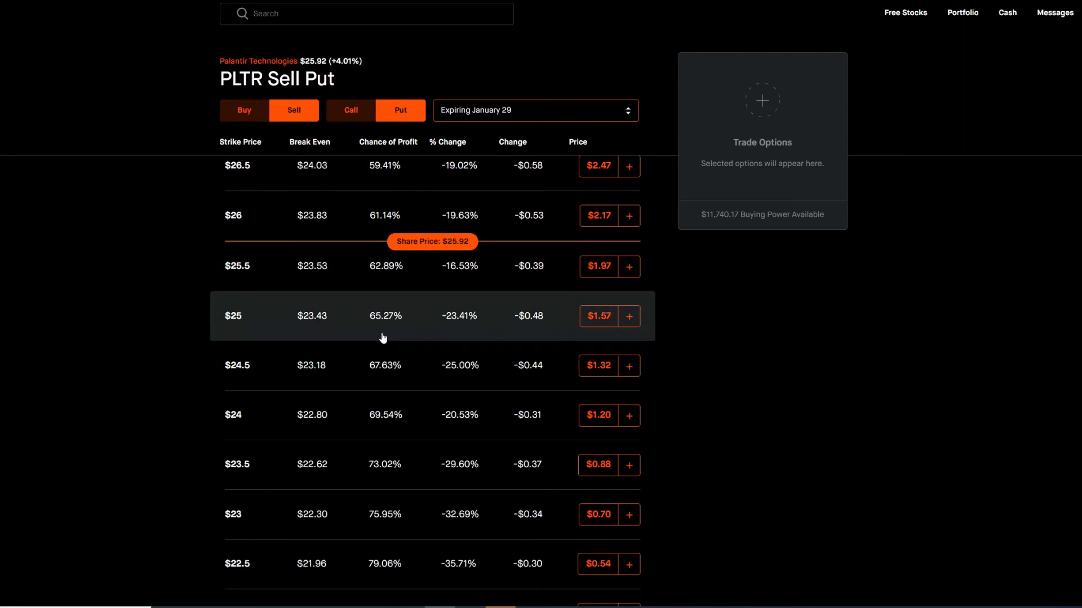
mouse_move(450, 267)
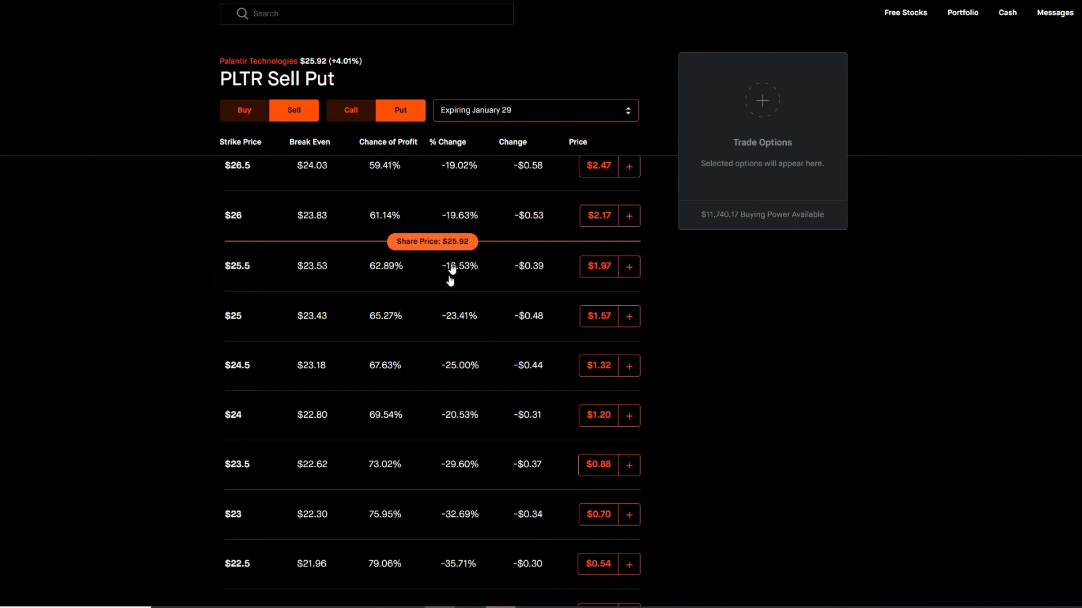
mouse_move(390, 550)
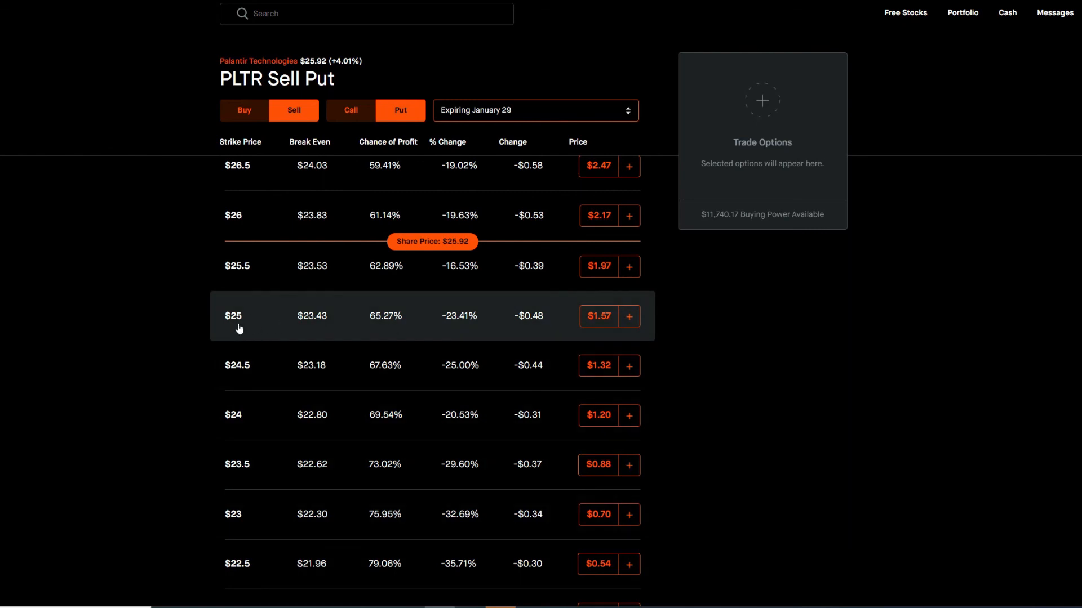
mouse_move(597, 316)
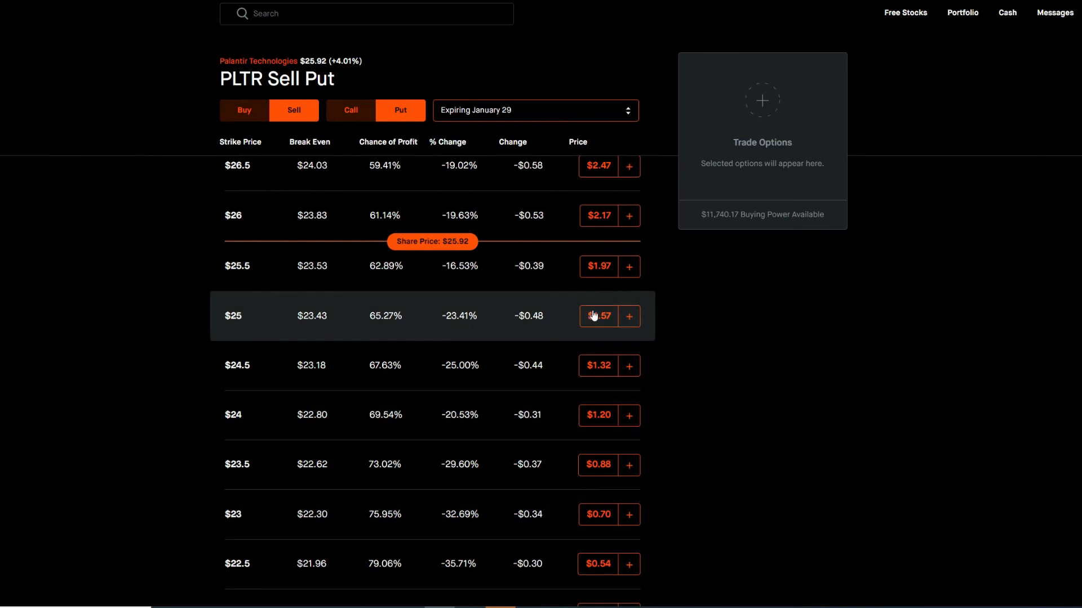
mouse_move(411, 385)
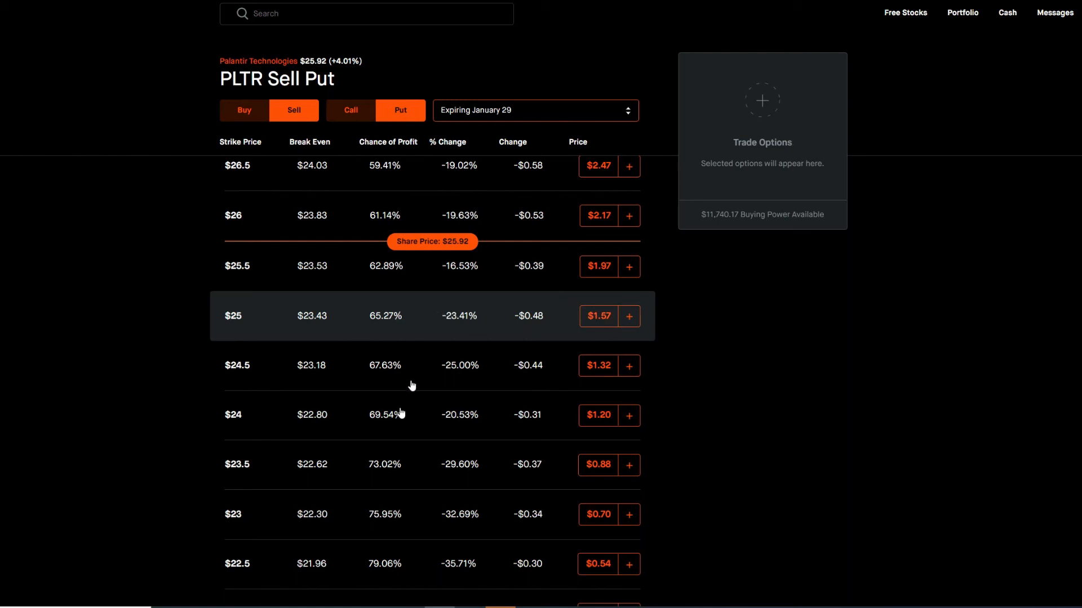
mouse_move(357, 515)
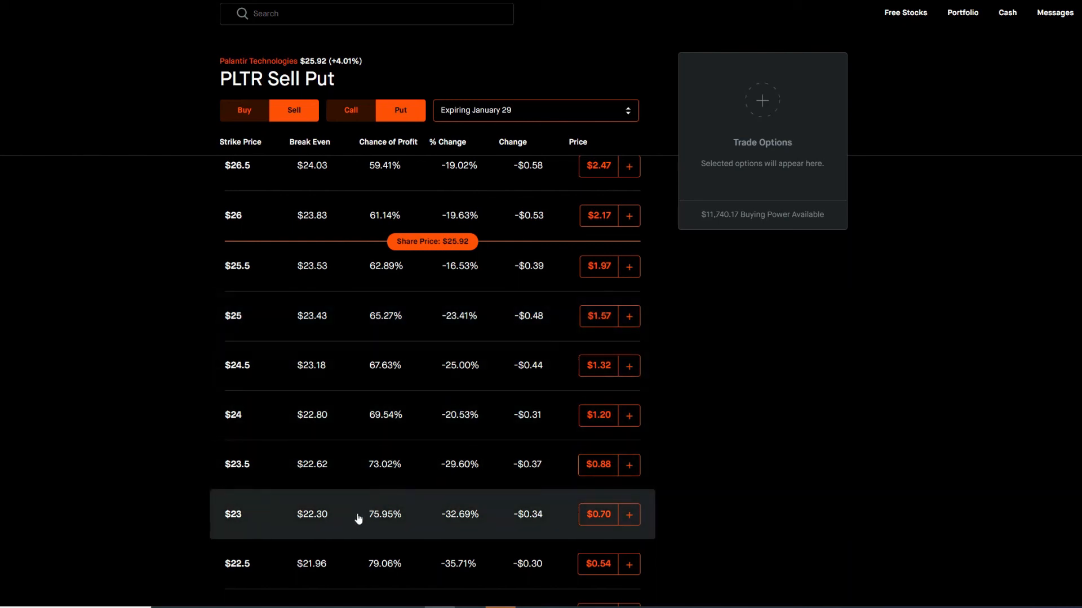
mouse_move(581, 338)
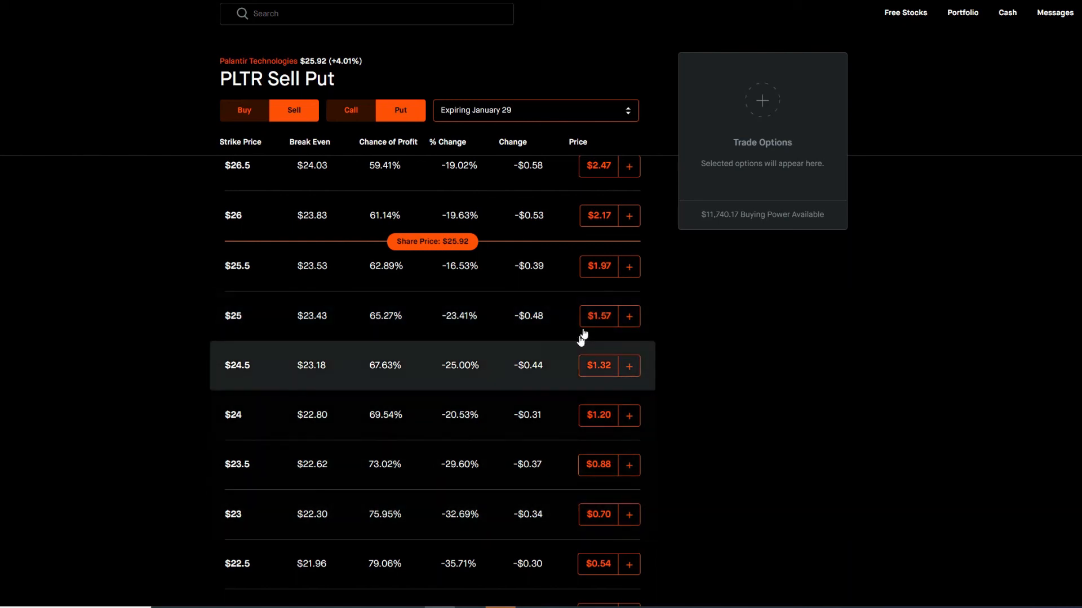
mouse_move(600, 325)
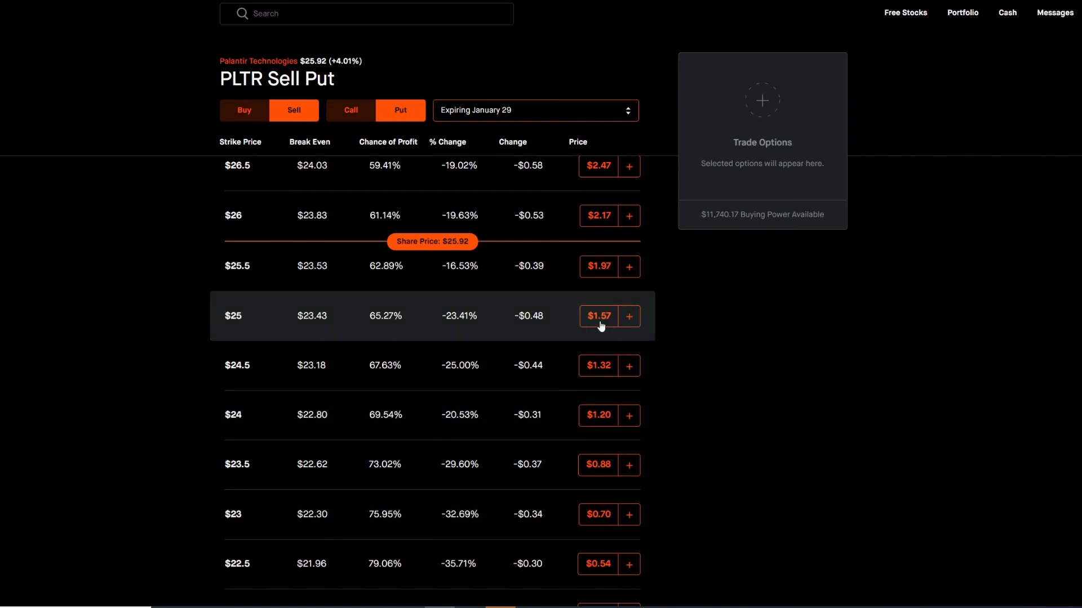
Switch the expiration dropdown back to January 22, with the $25 strike at $0.73.
click(534, 110)
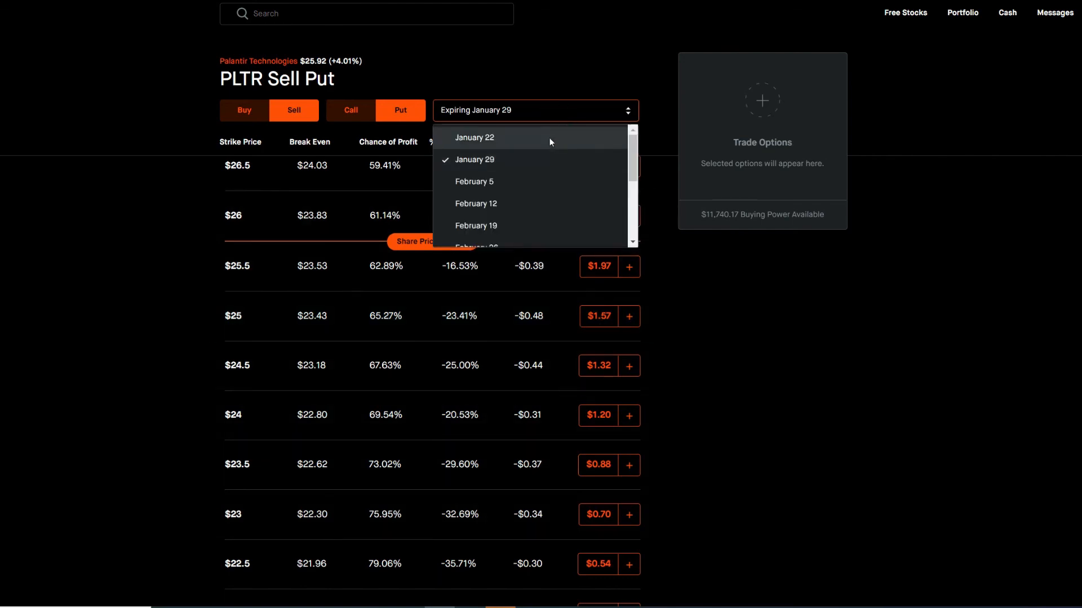
click(474, 138)
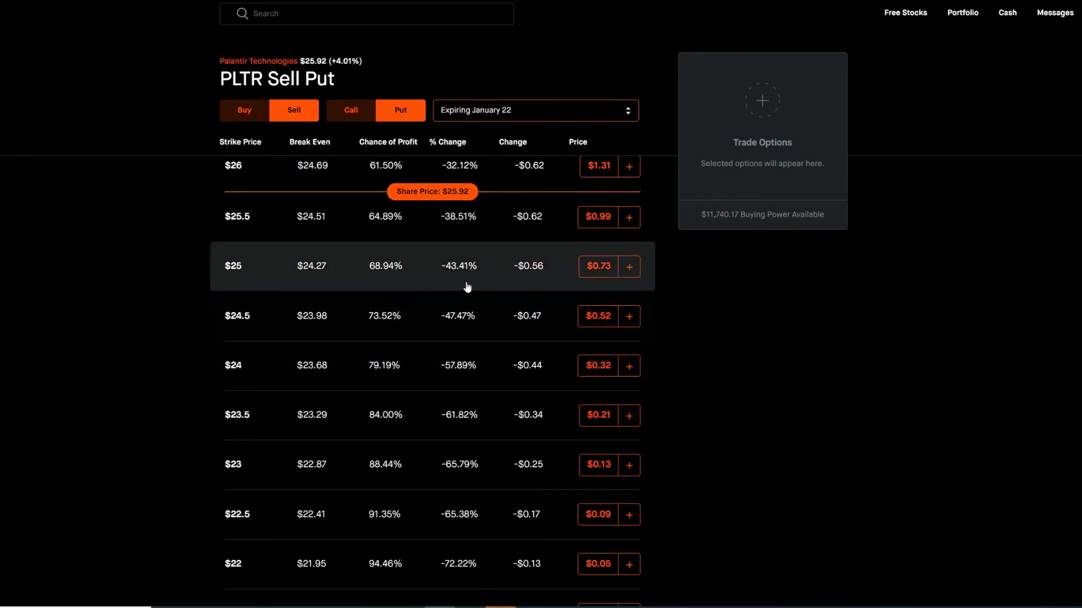
mouse_move(546, 269)
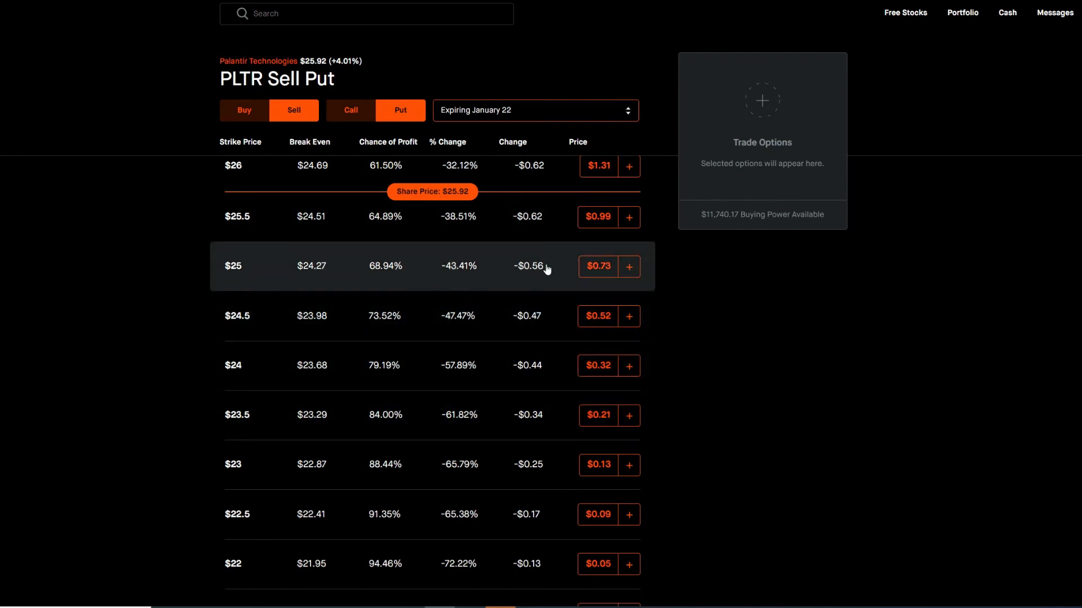
mouse_move(240, 326)
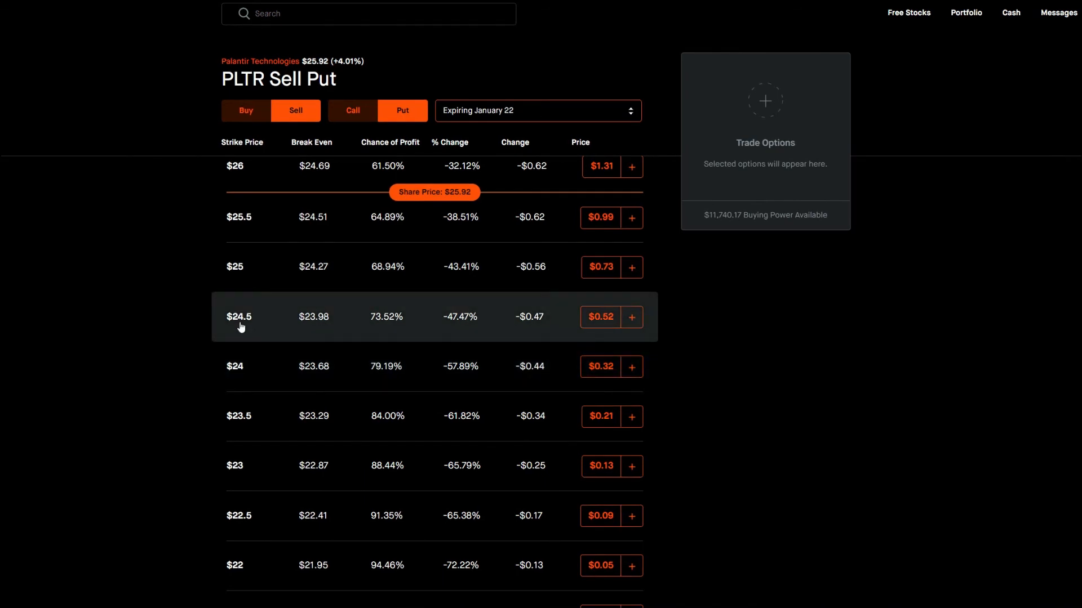
mouse_move(445, 292)
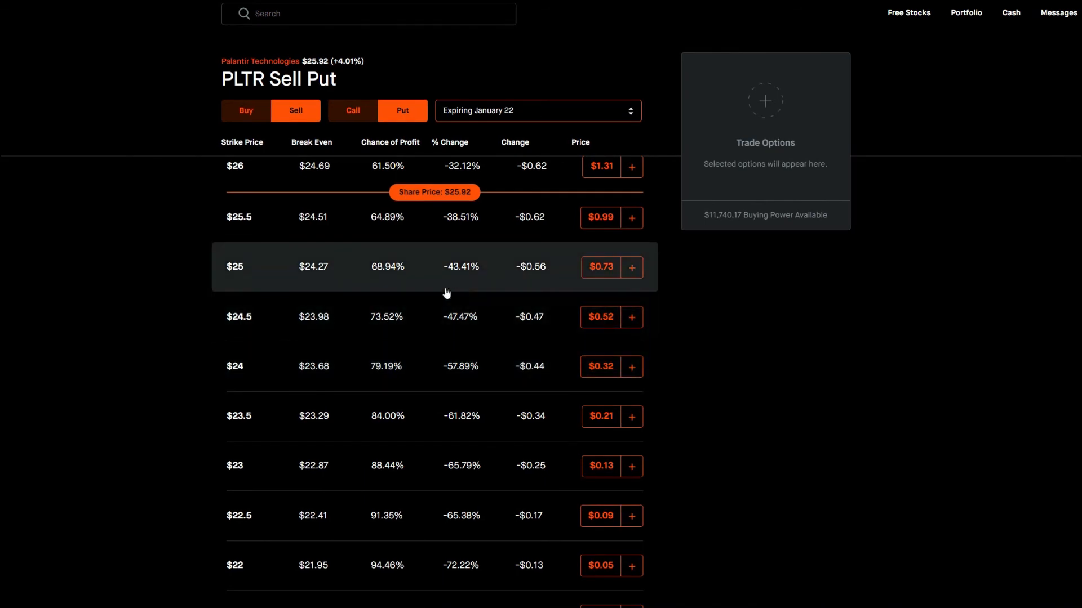
mouse_move(326, 295)
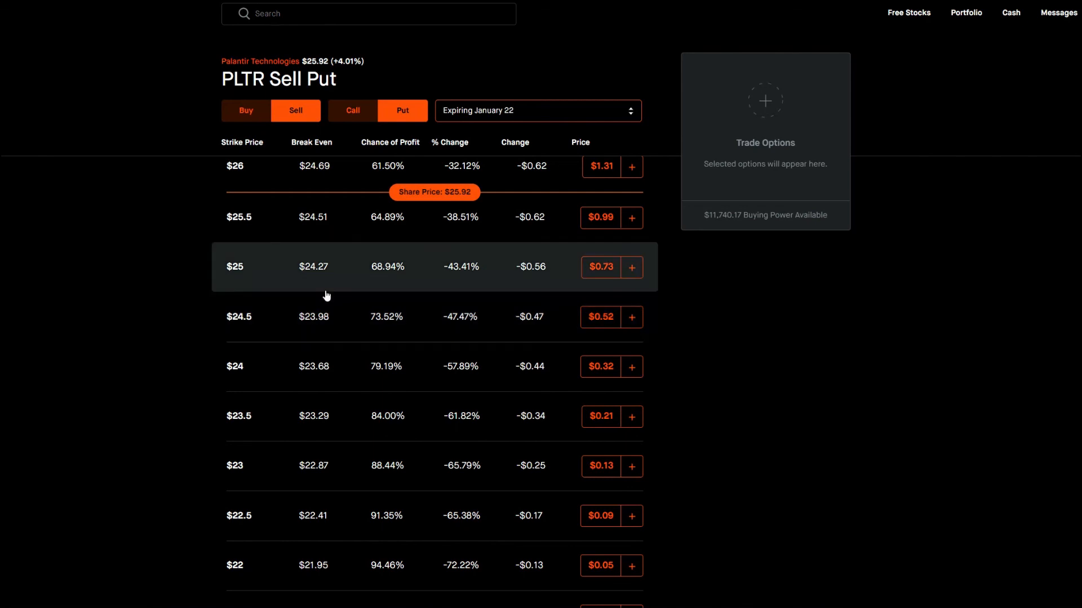
mouse_move(358, 297)
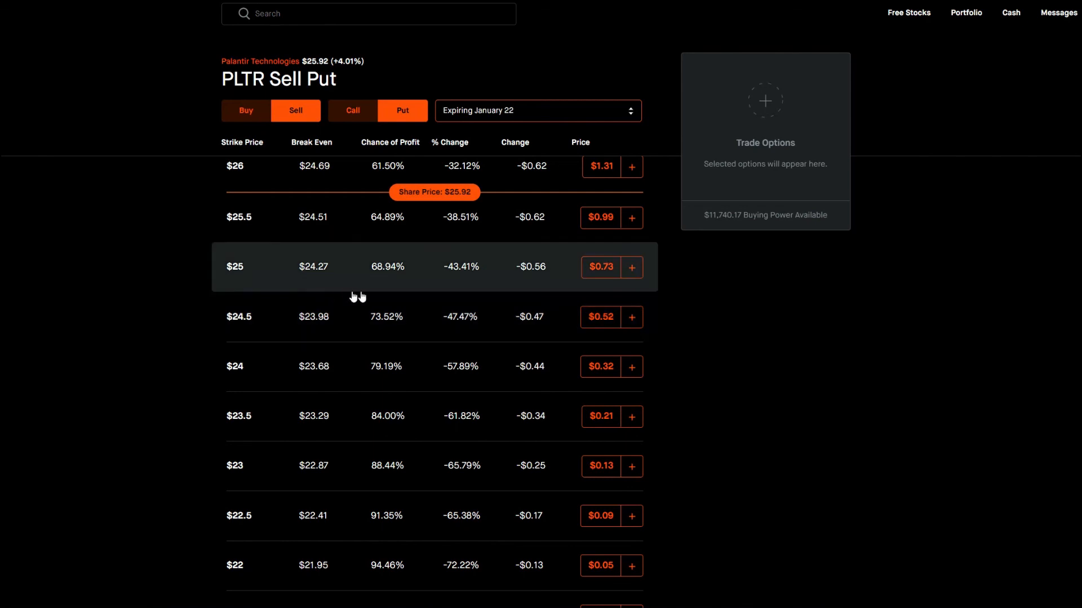
mouse_move(301, 287)
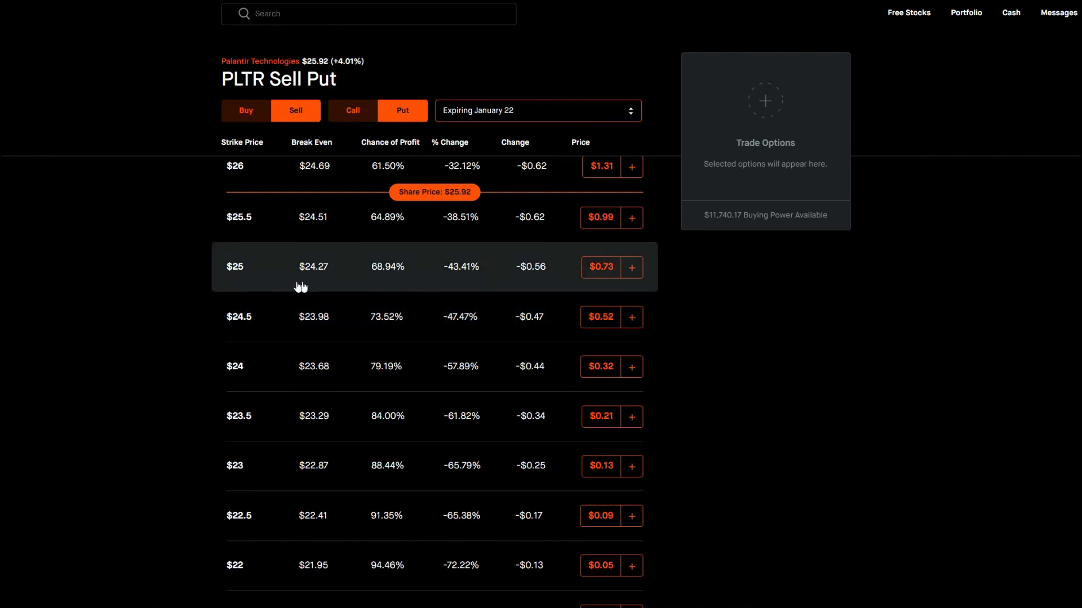
mouse_move(335, 277)
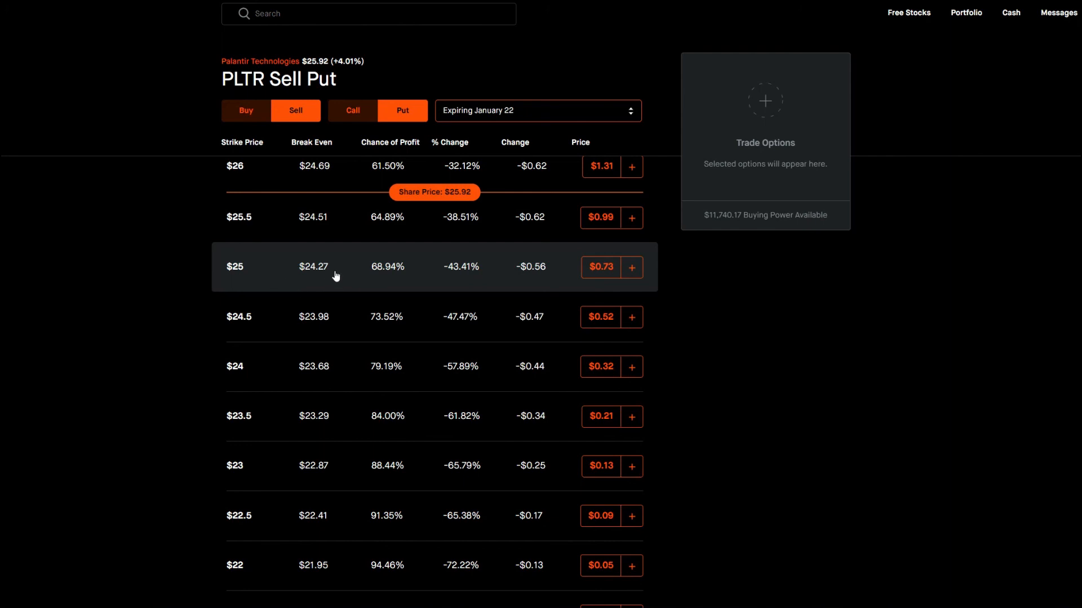
mouse_move(550, 283)
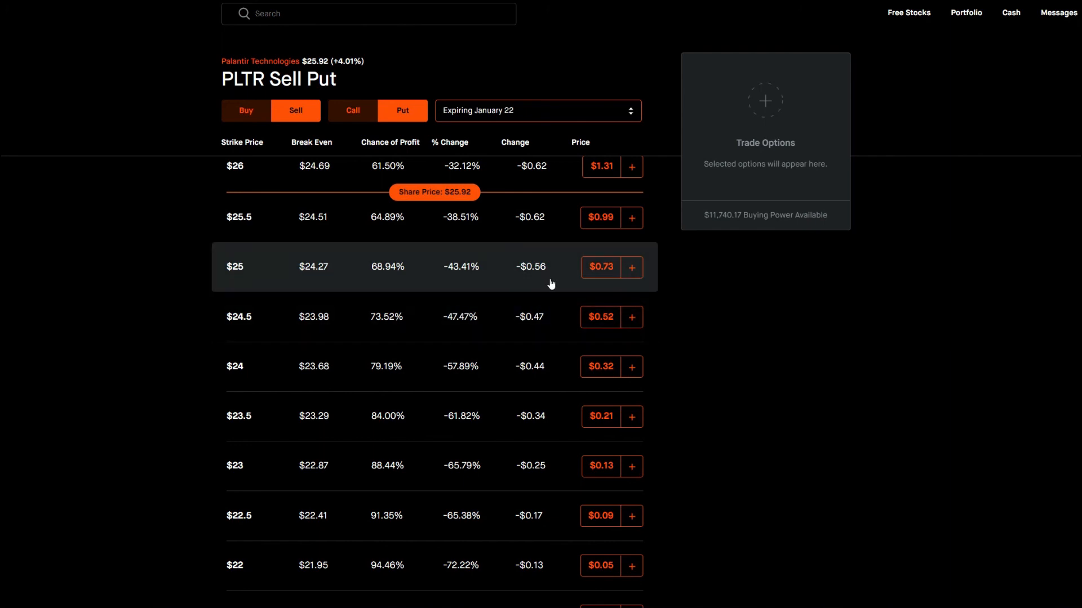
mouse_move(384, 284)
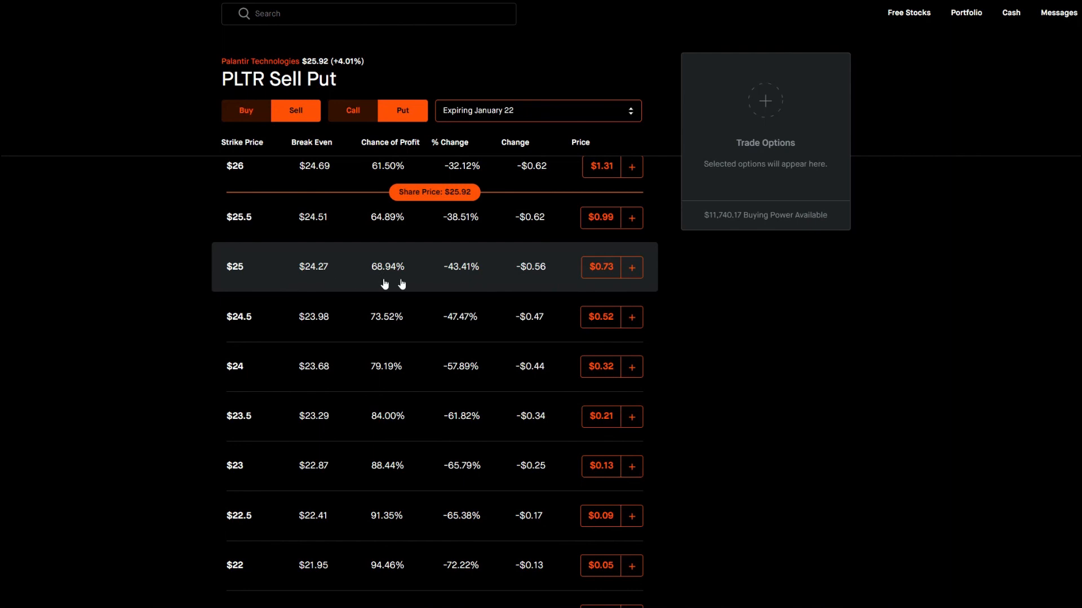
mouse_move(600, 286)
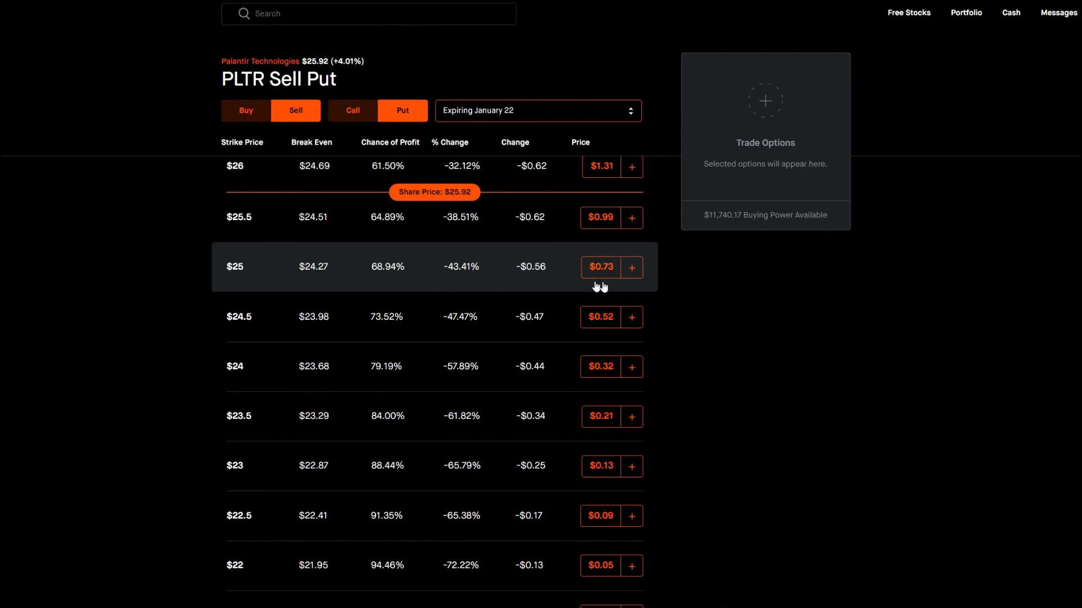
mouse_move(602, 277)
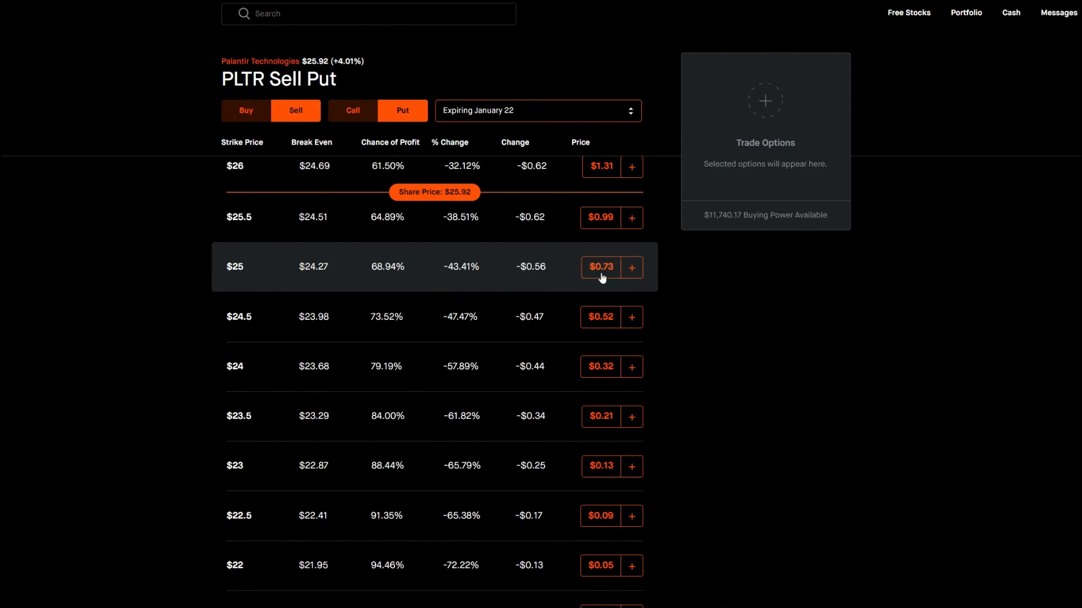
mouse_move(452, 316)
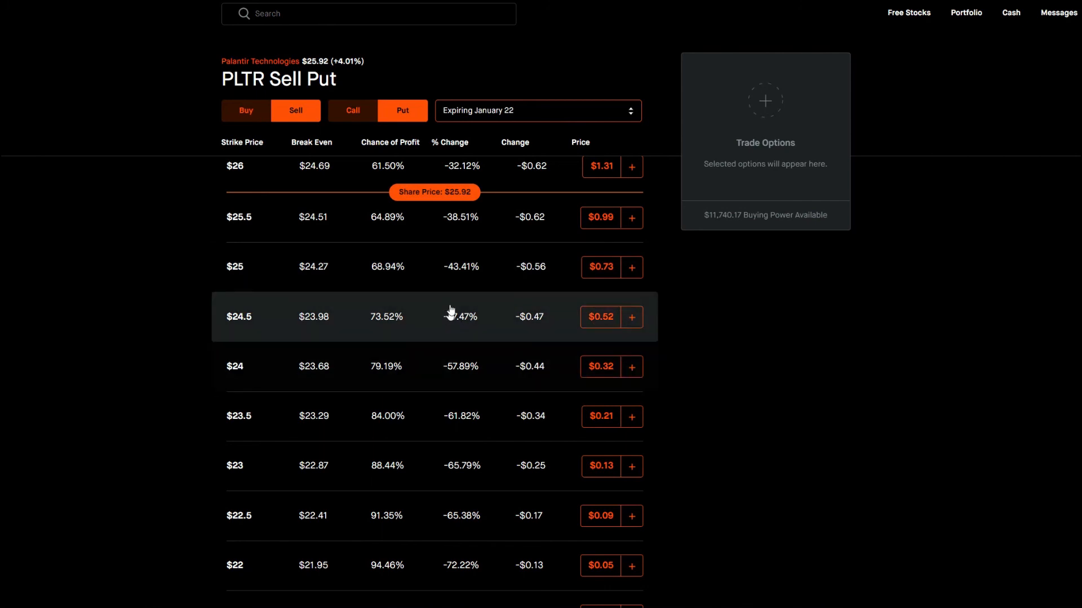
mouse_move(476, 285)
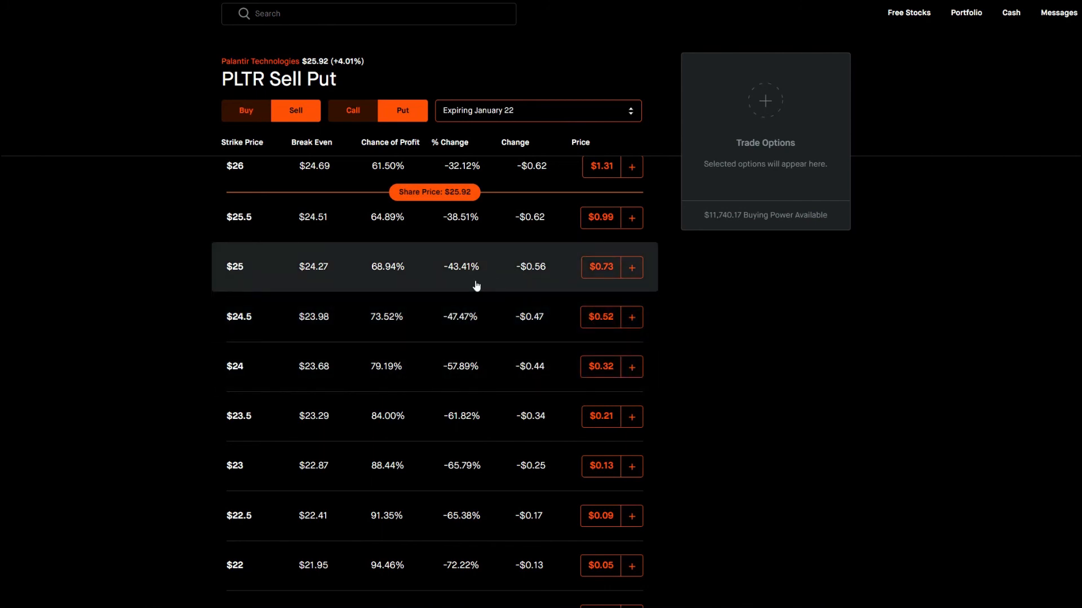
mouse_move(424, 280)
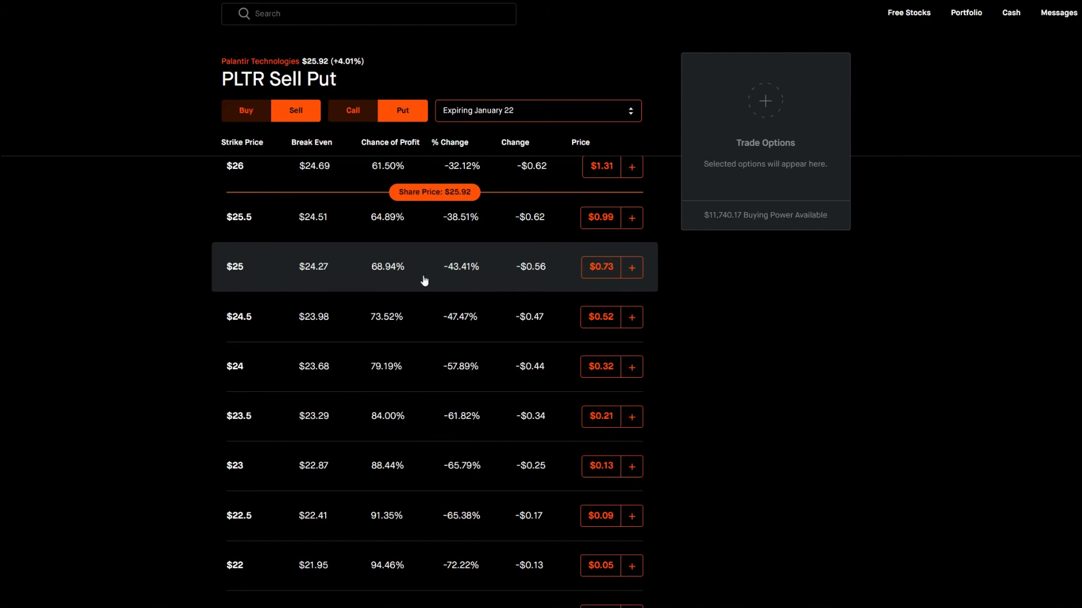
mouse_move(377, 278)
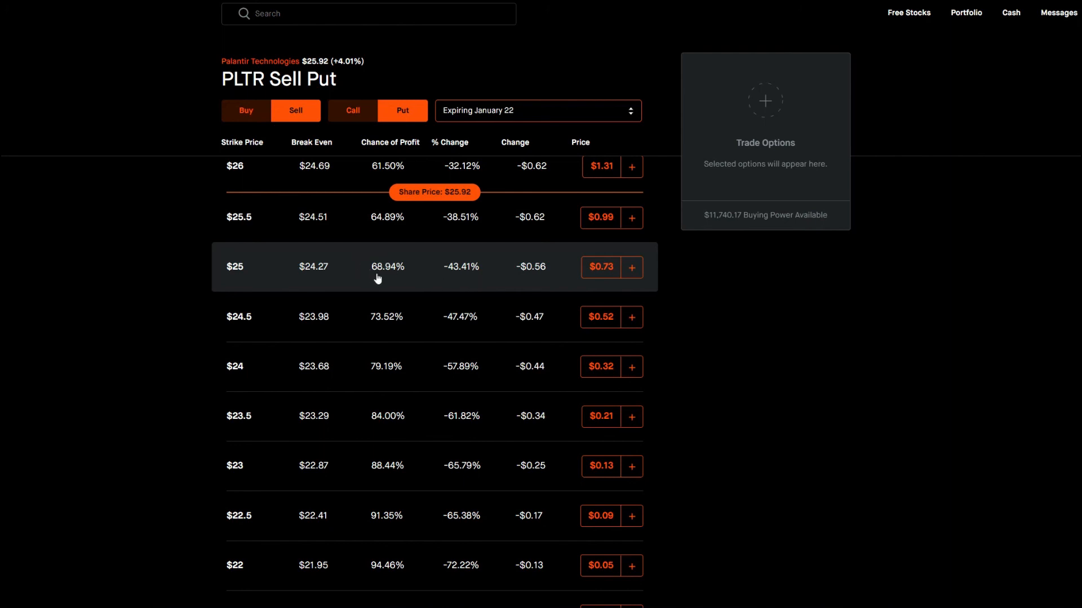
mouse_move(249, 288)
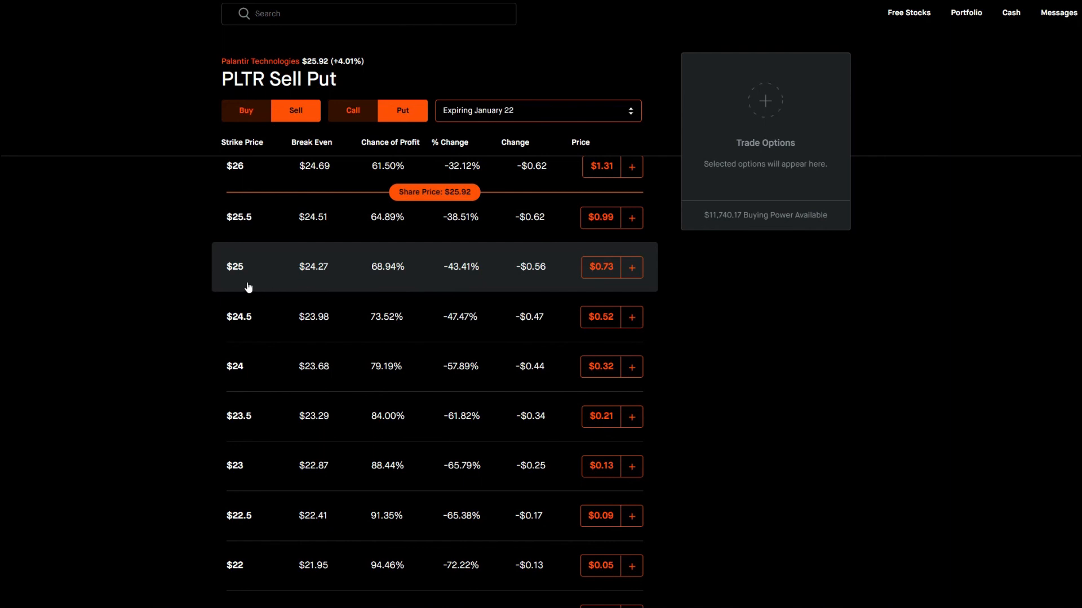
mouse_move(460, 197)
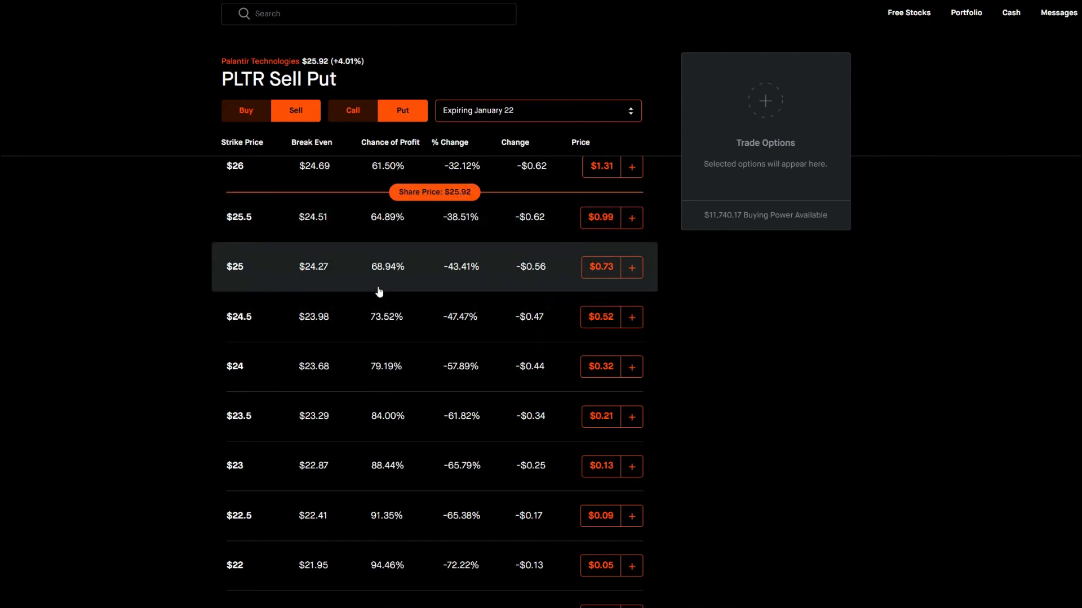
mouse_move(416, 381)
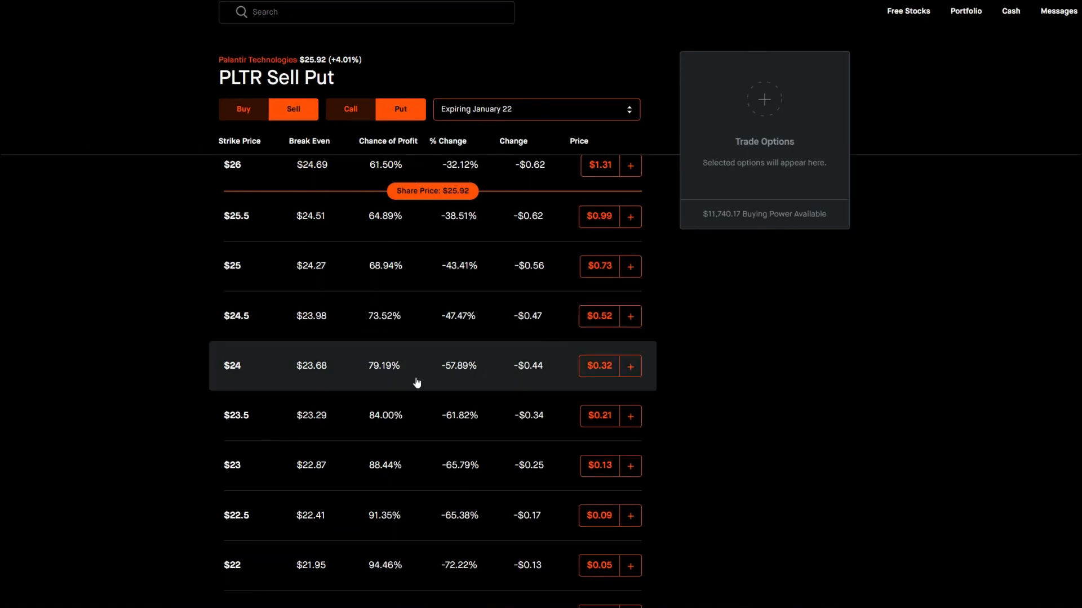